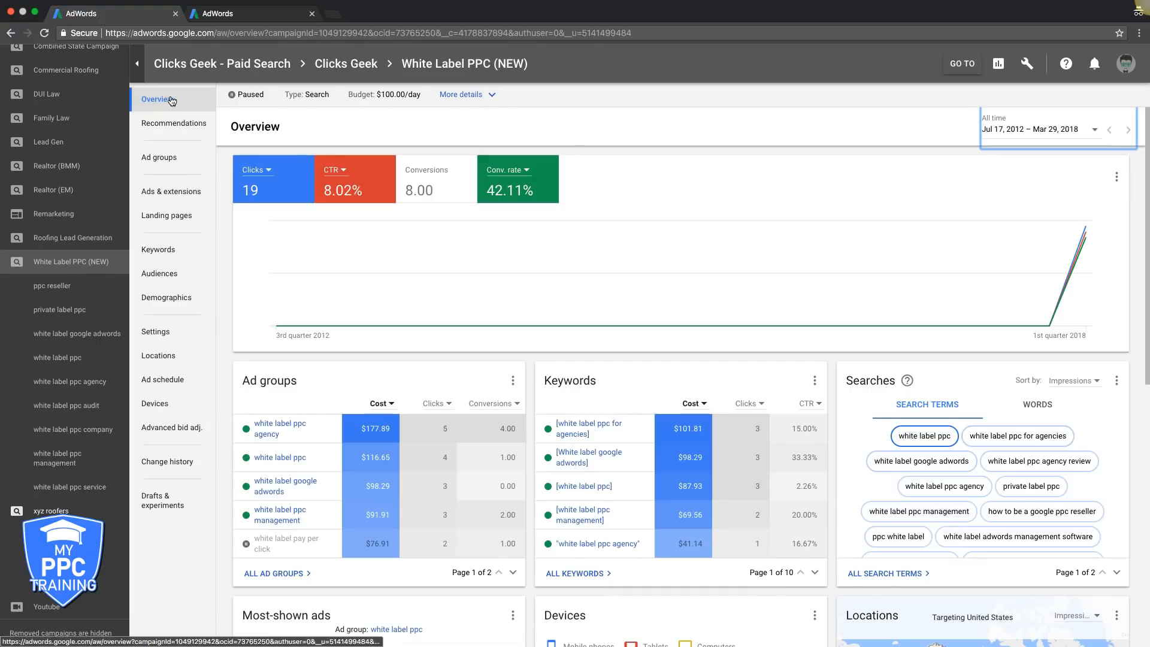
mouse_move(275, 325)
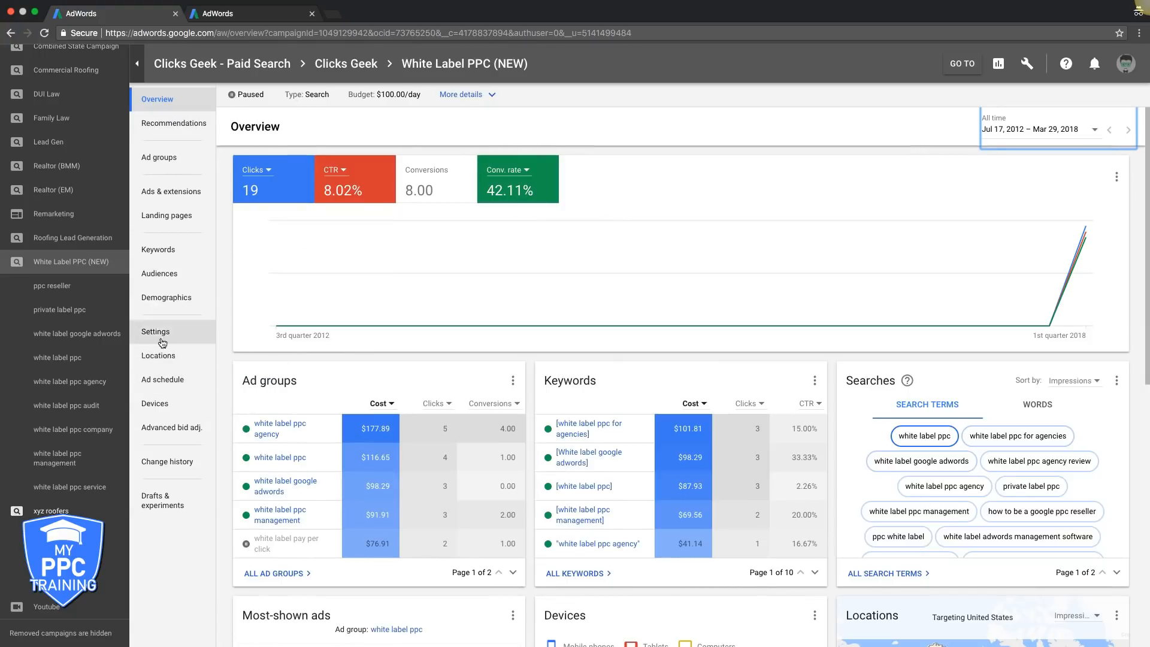
In the Devices report, change the Computers bid adjustment from +15% to +20% and save.
left_click(155, 402)
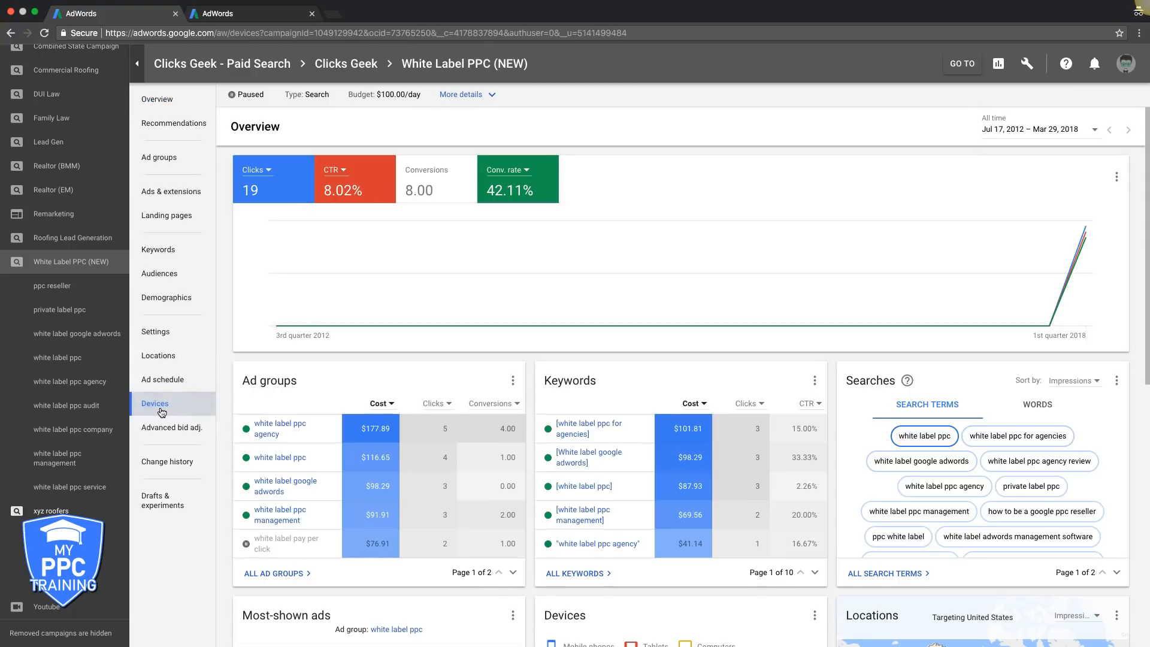
left_click(154, 403)
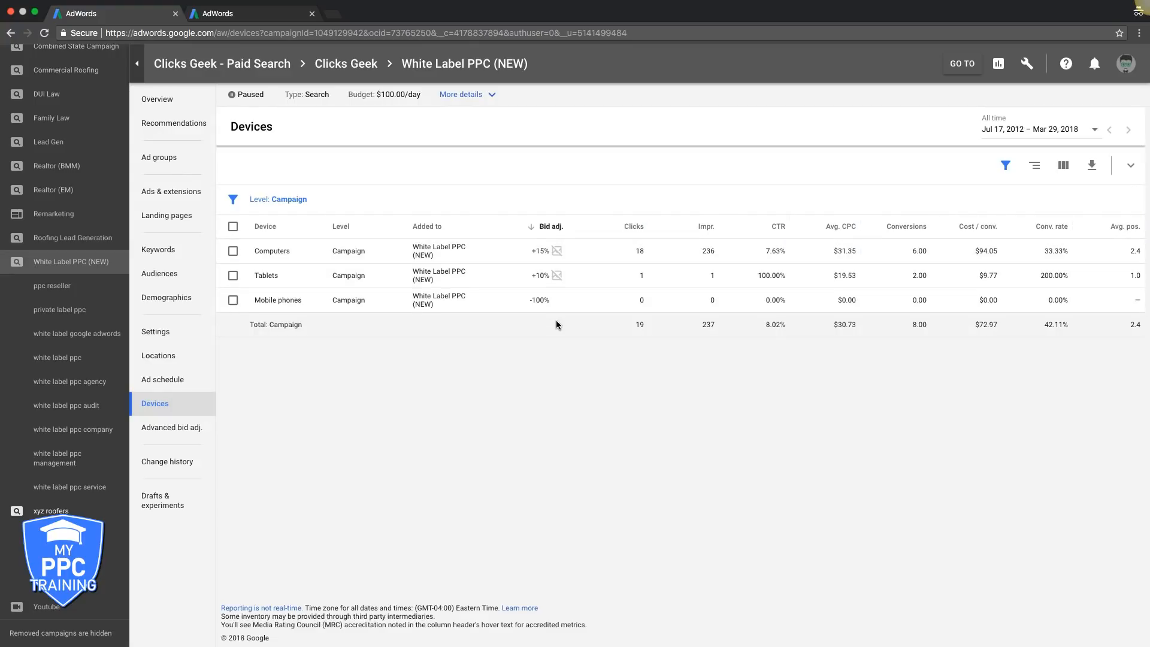
mouse_move(690, 300)
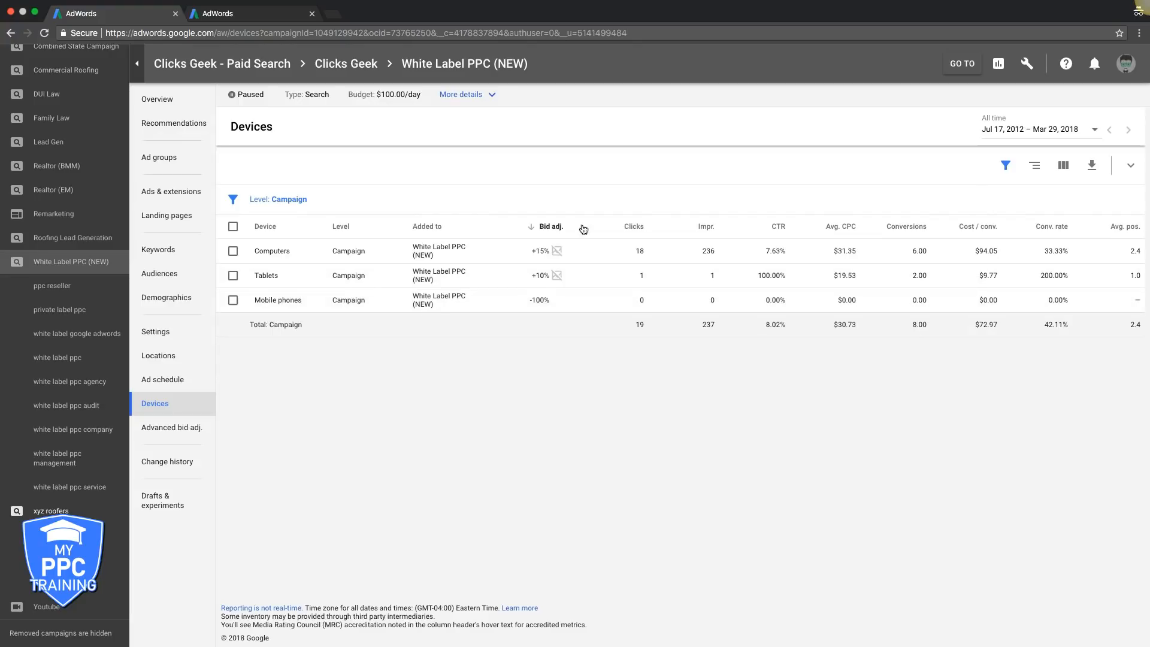
mouse_move(297, 300)
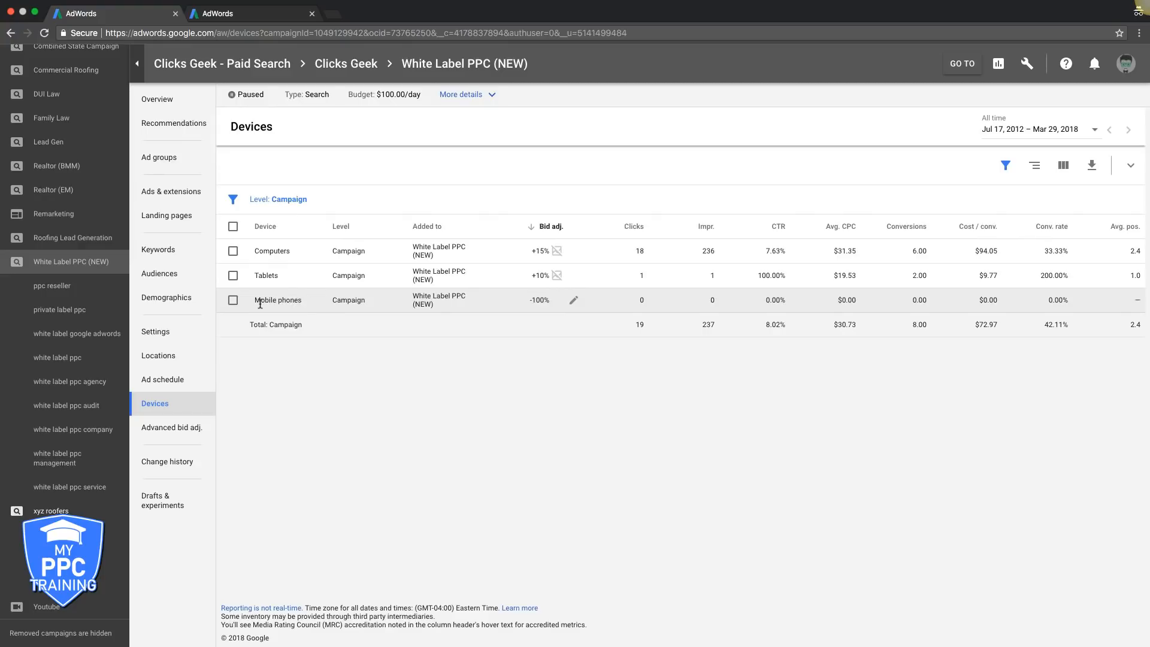
mouse_move(319, 300)
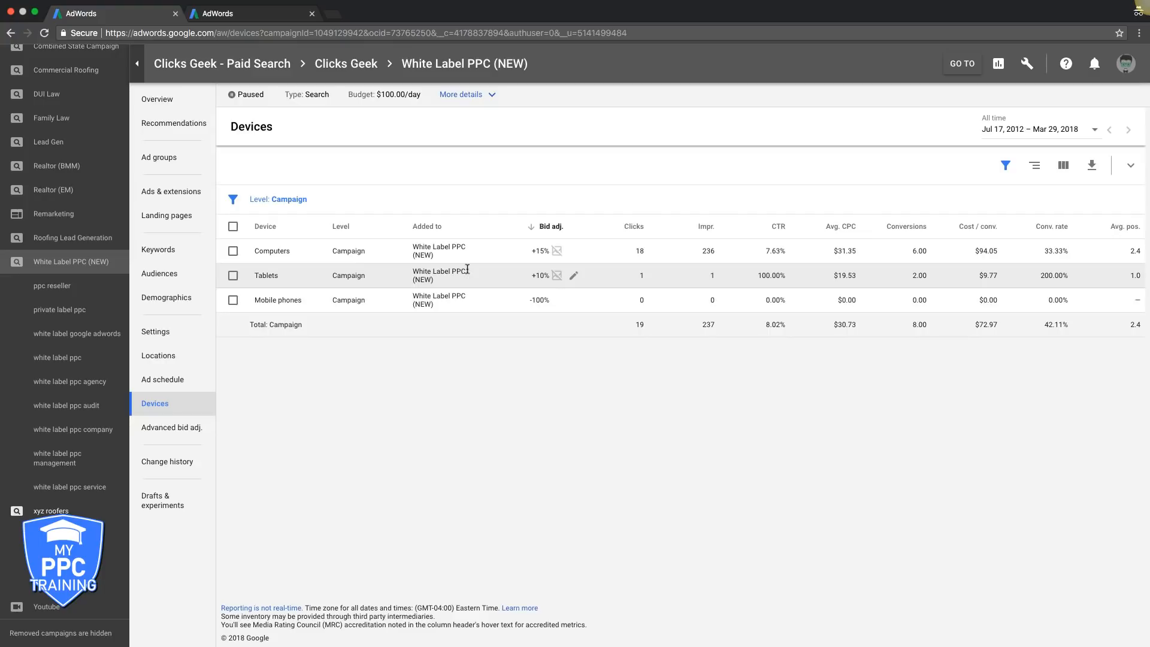
mouse_move(542, 284)
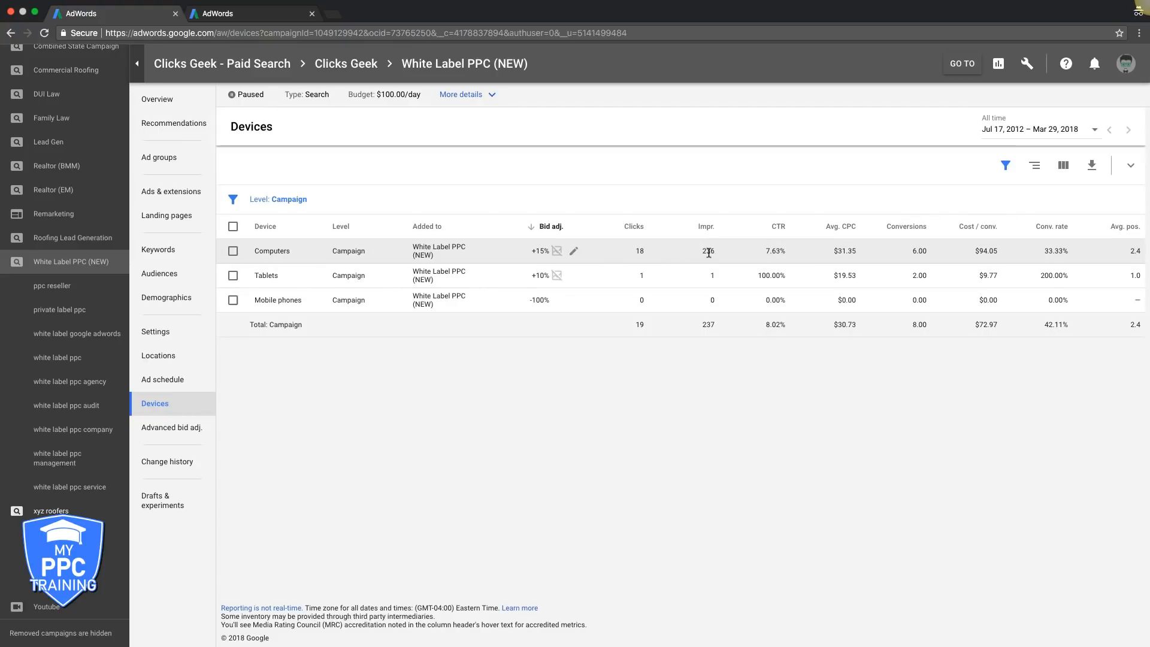
mouse_move(1046, 257)
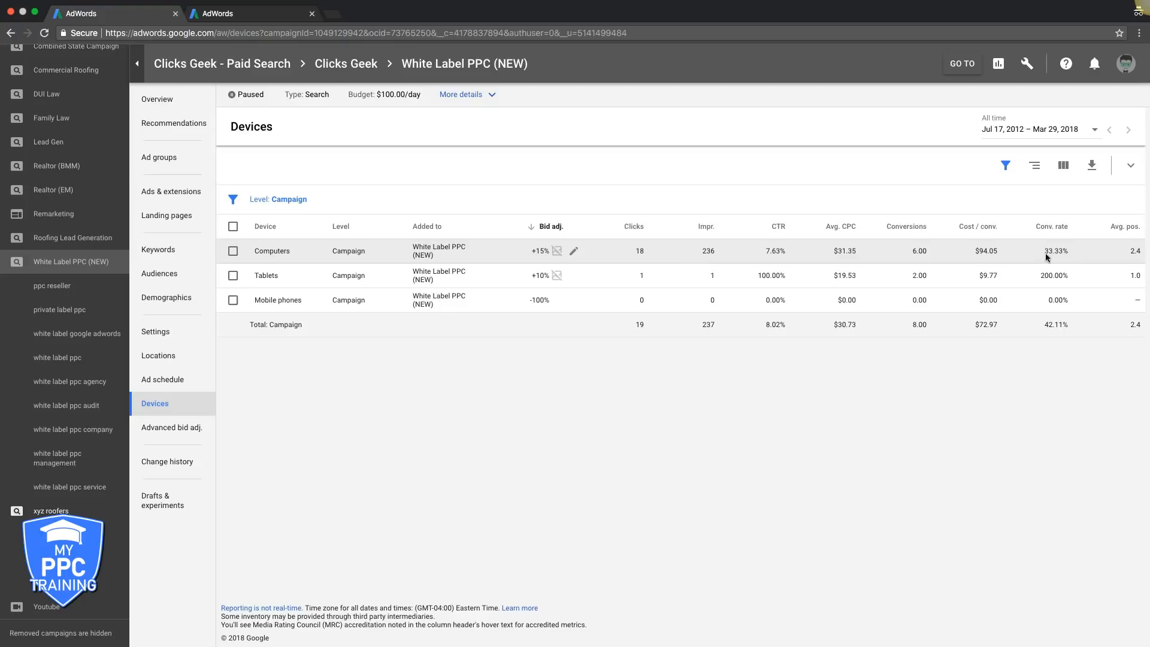
mouse_move(687, 278)
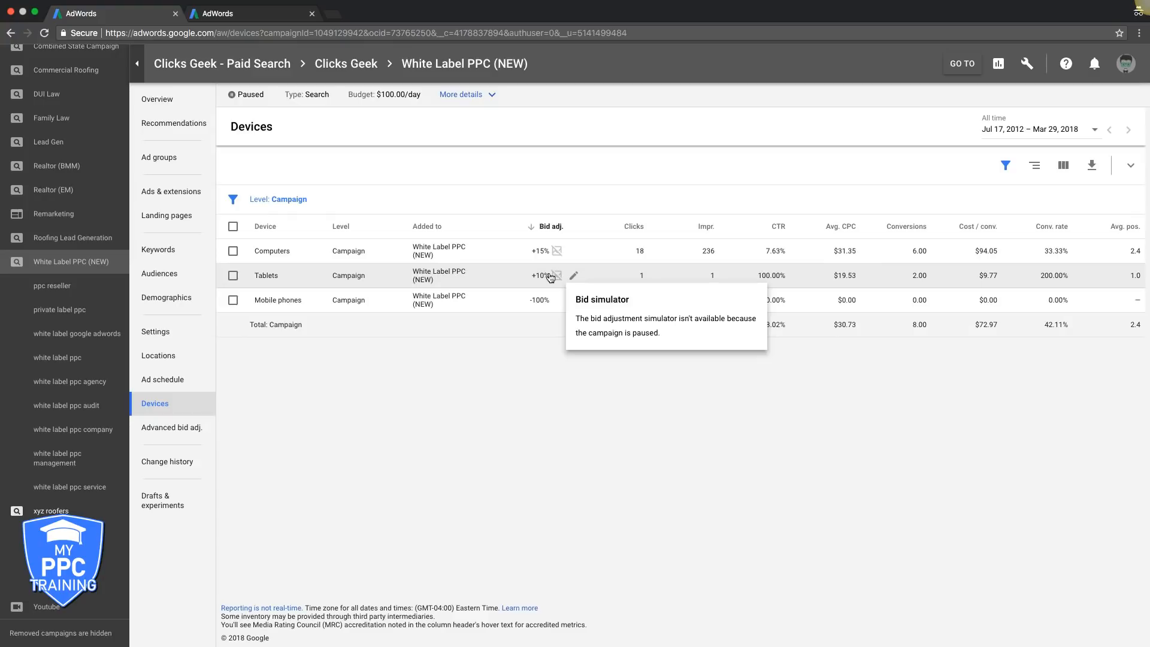
mouse_move(566, 281)
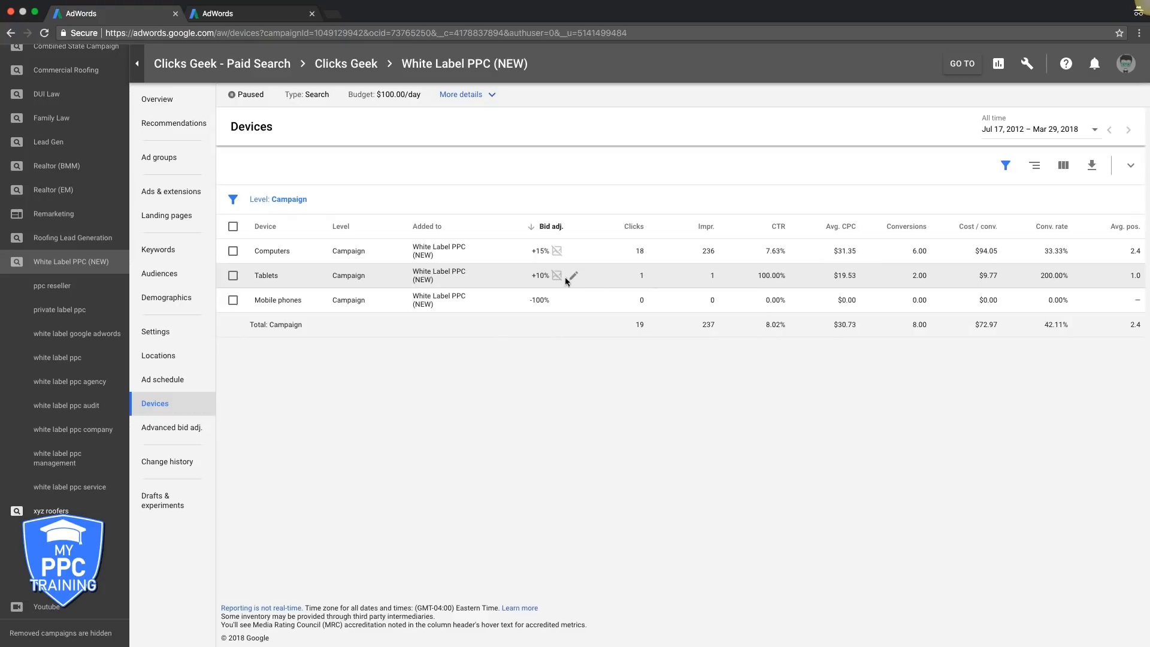
mouse_move(723, 284)
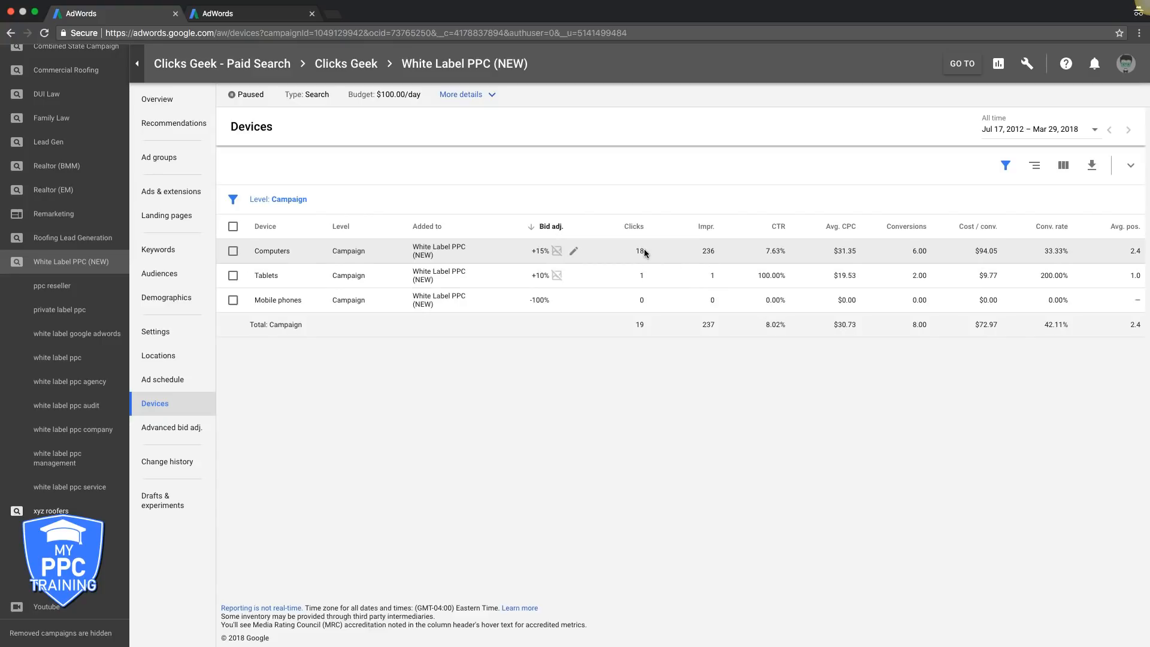
mouse_move(1135, 259)
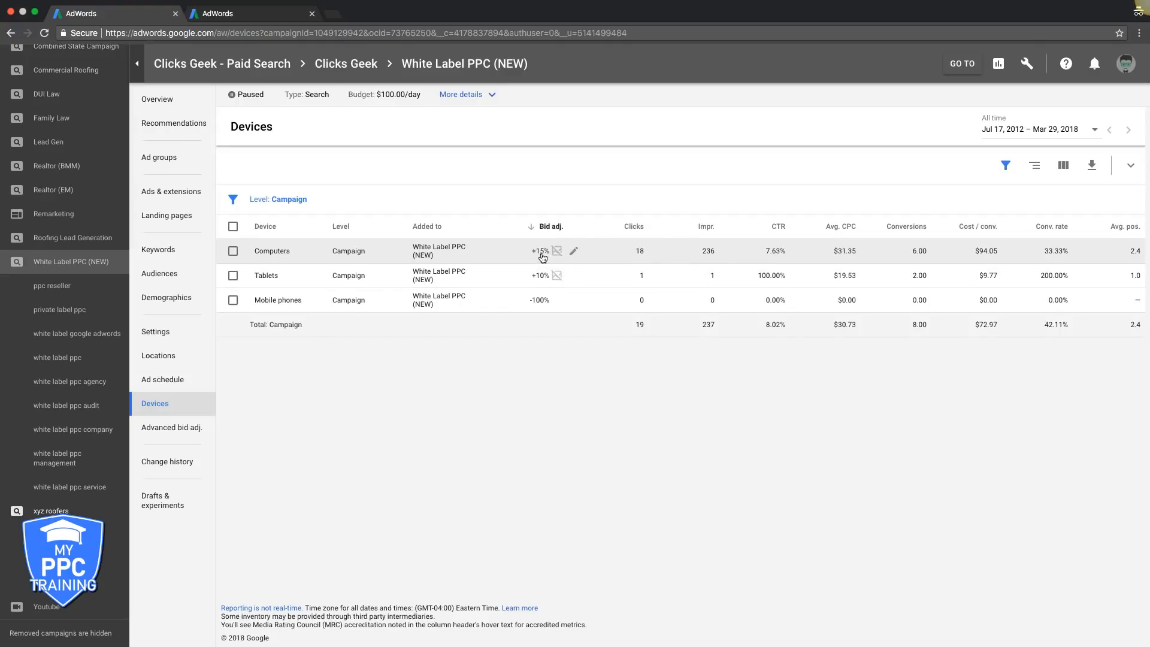
left_click(573, 251)
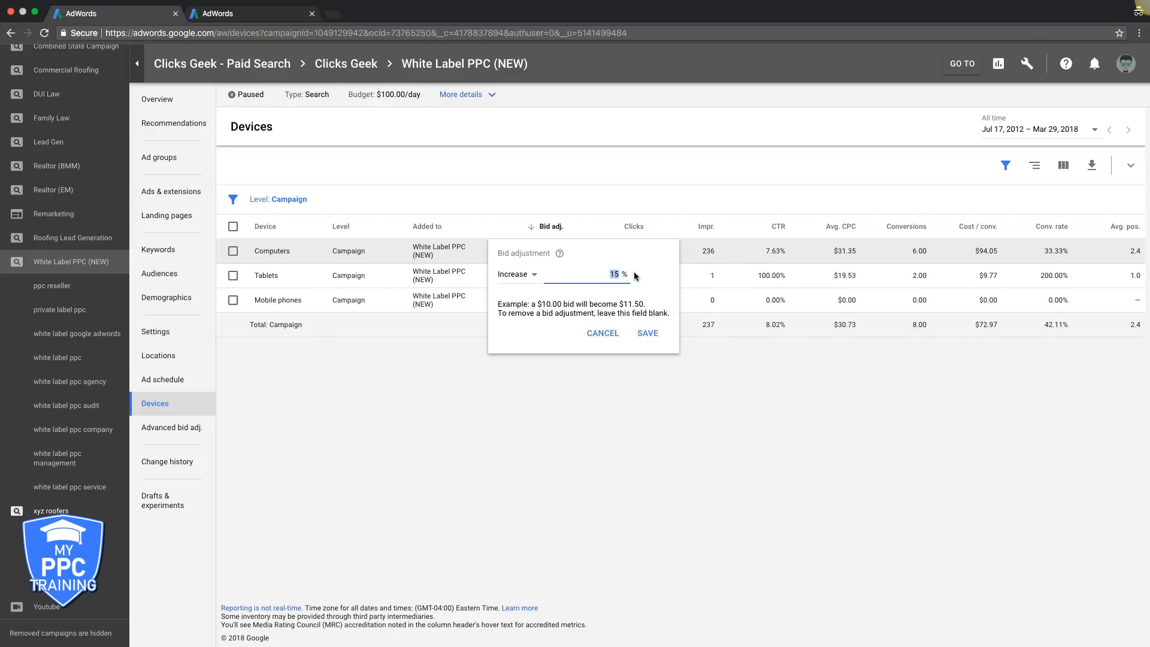
type("20")
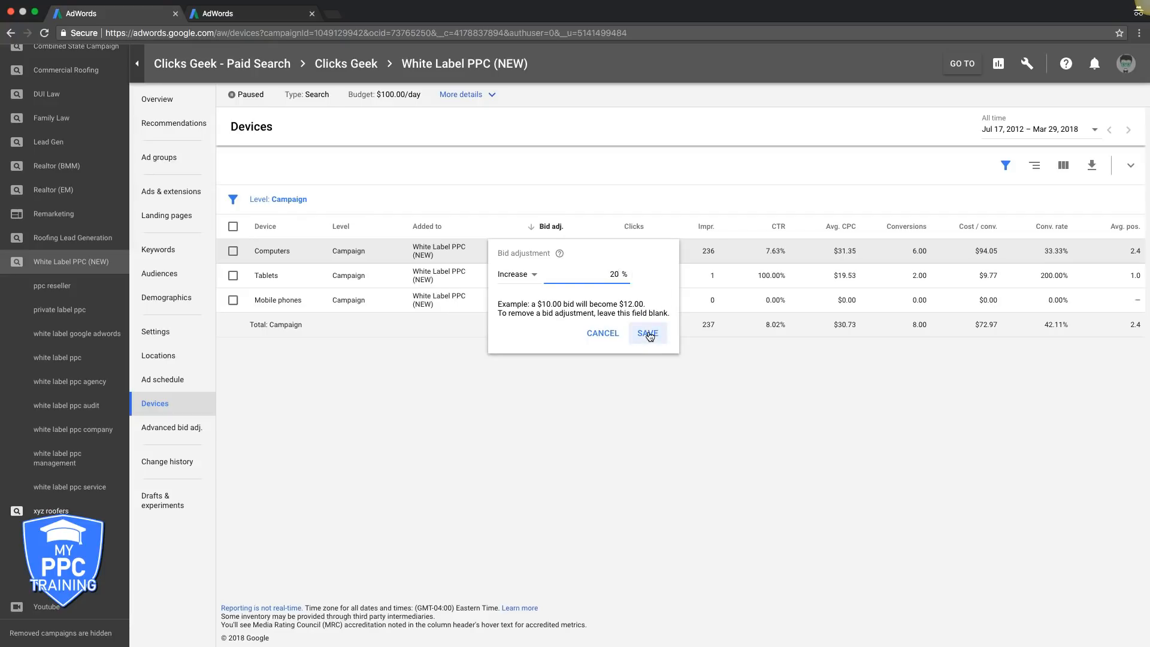
left_click(646, 332)
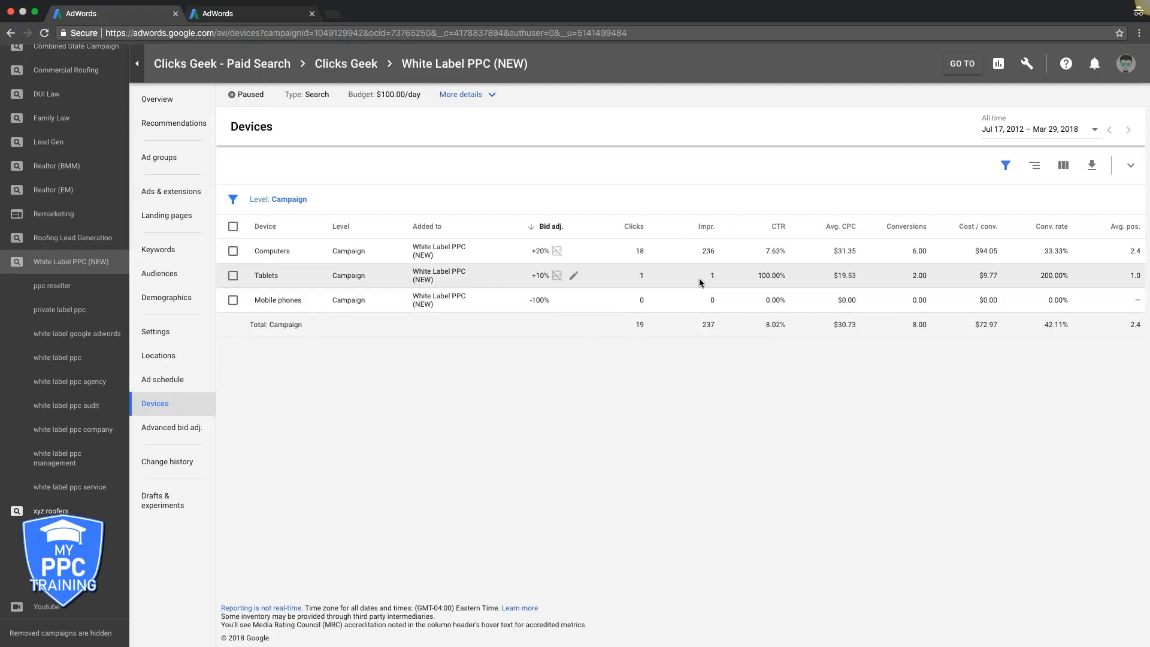
mouse_move(268, 286)
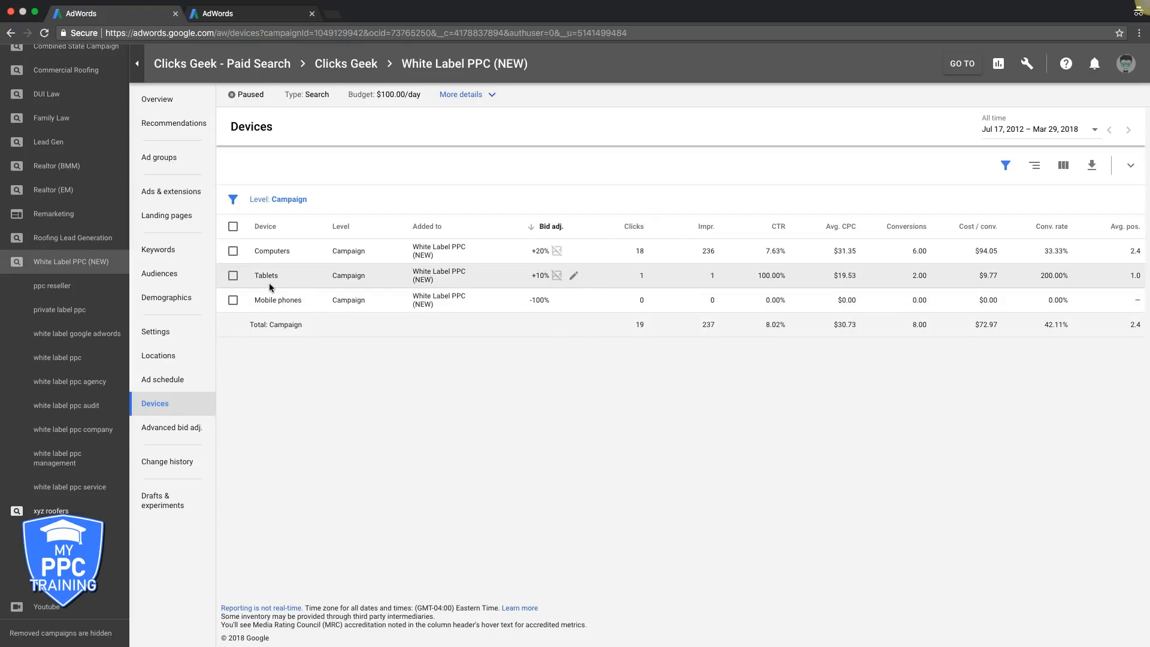
Show the campaign's keyword list sorted by clicks, highest first.
left_click(158, 249)
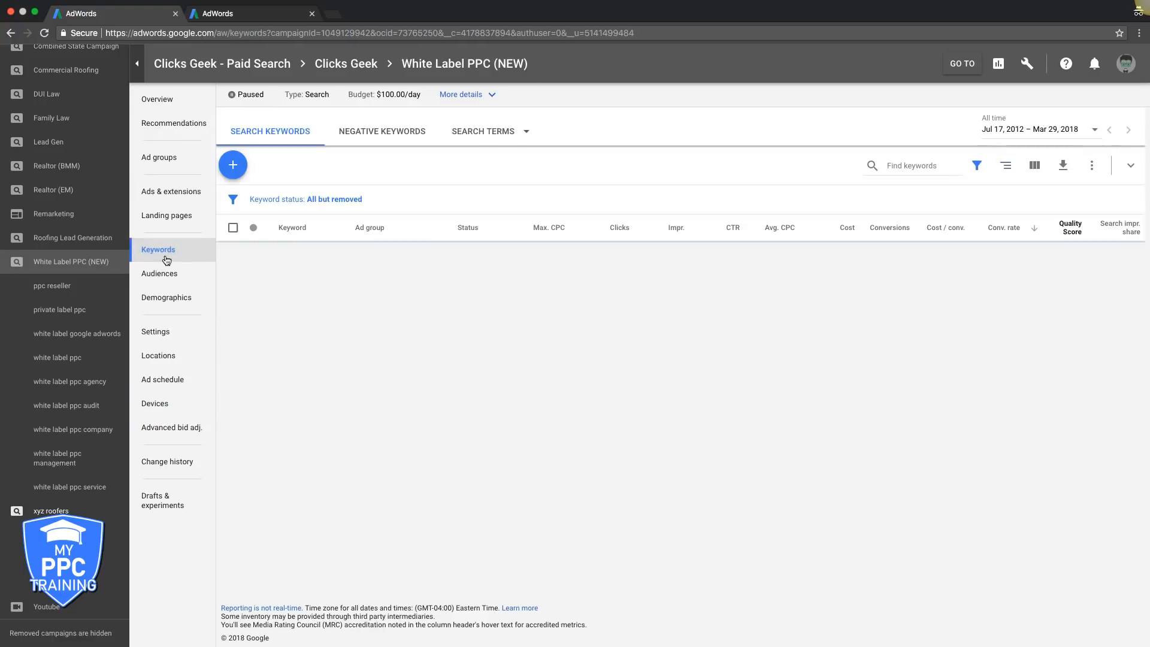
left_click(158, 249)
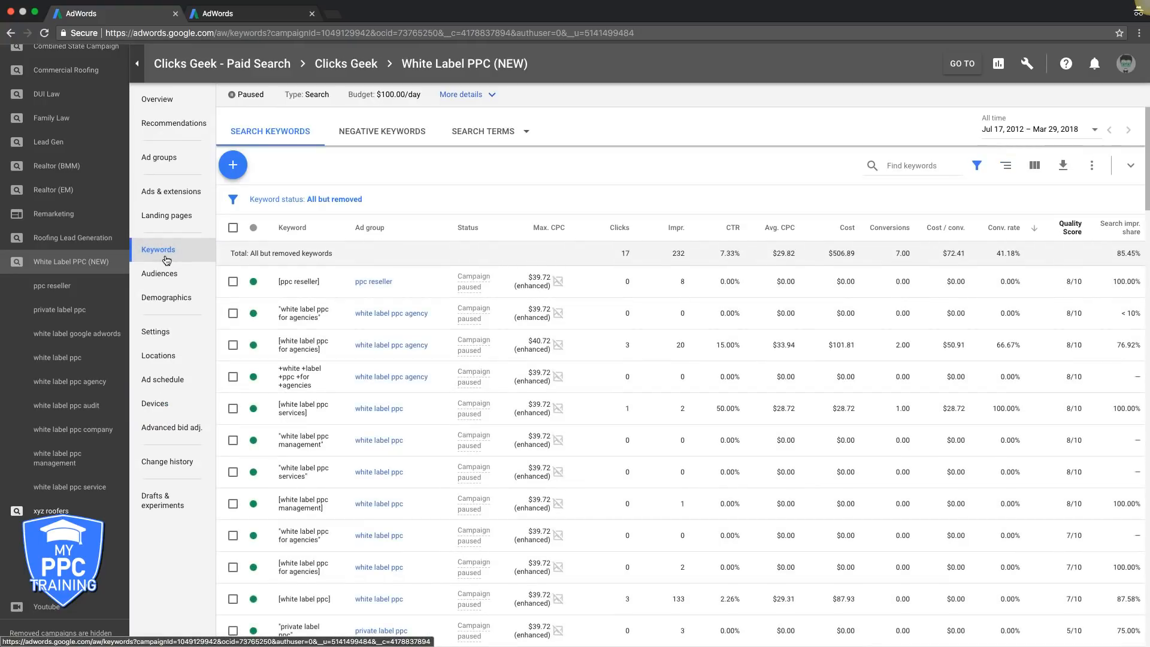
left_click(159, 157)
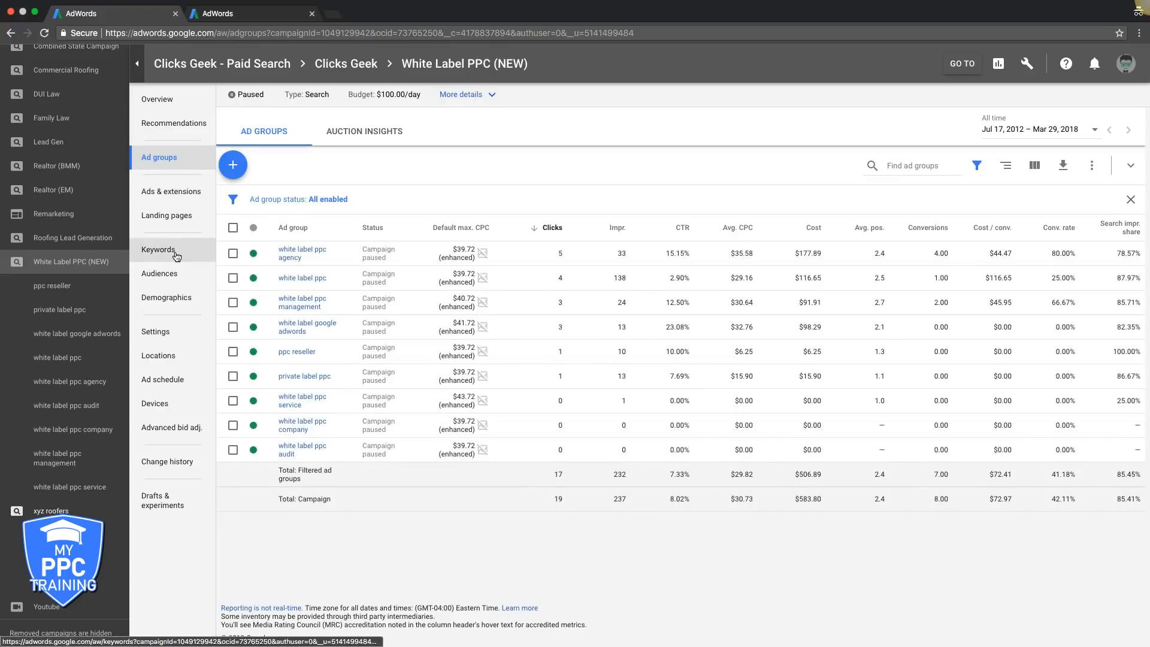
left_click(158, 249)
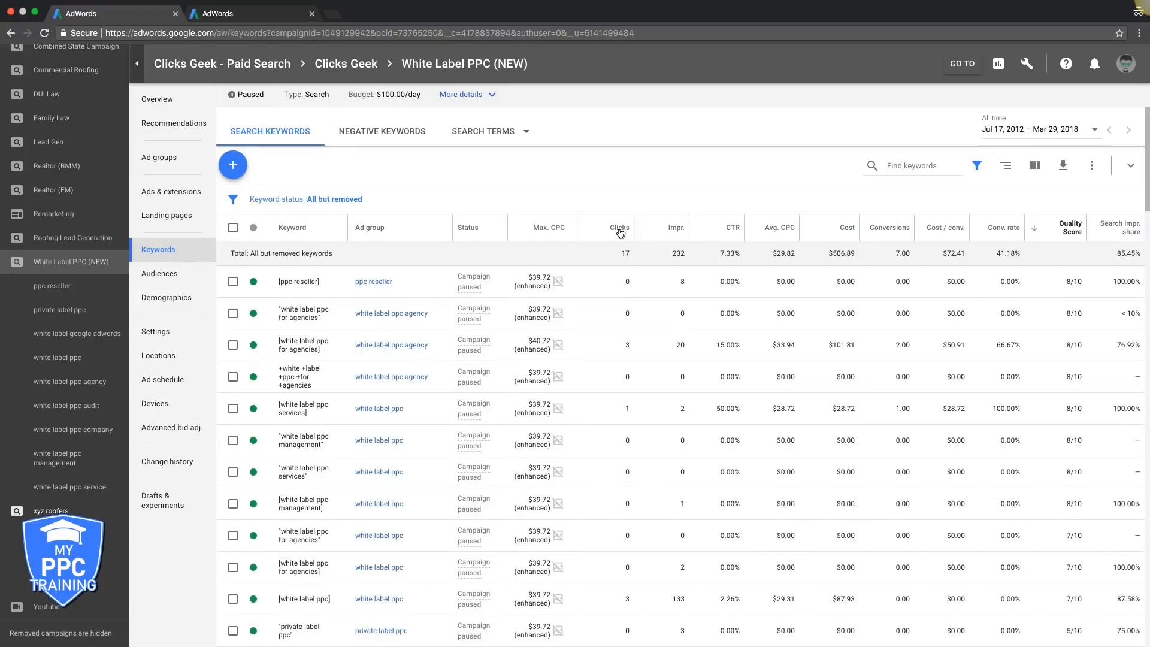
left_click(619, 227)
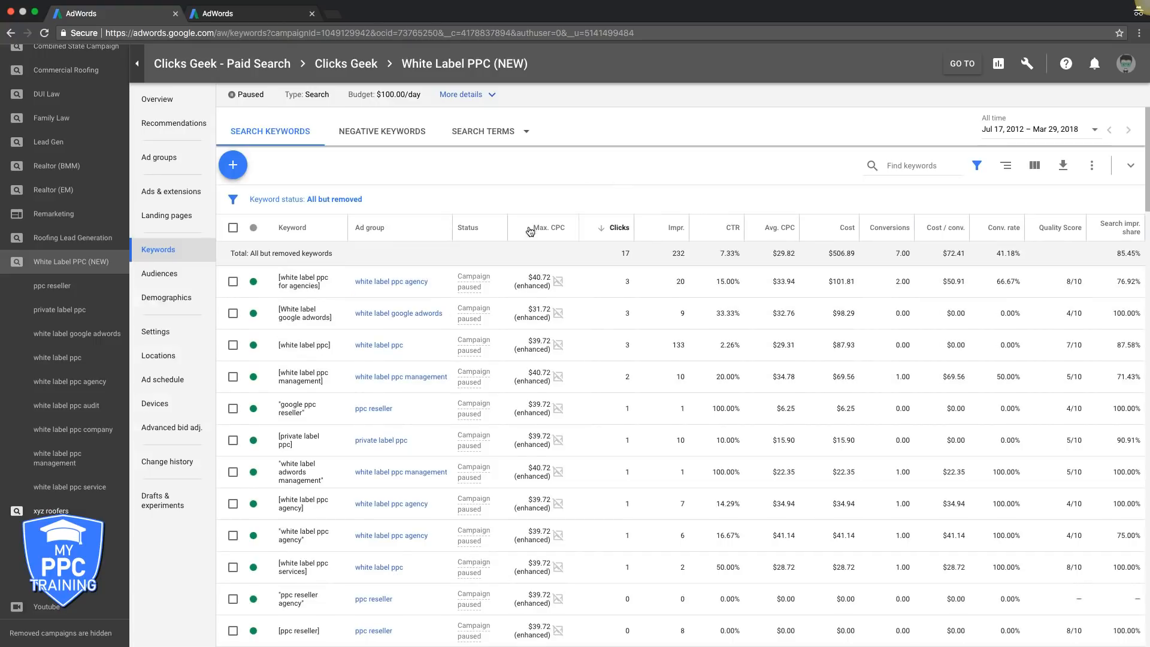
mouse_move(742, 235)
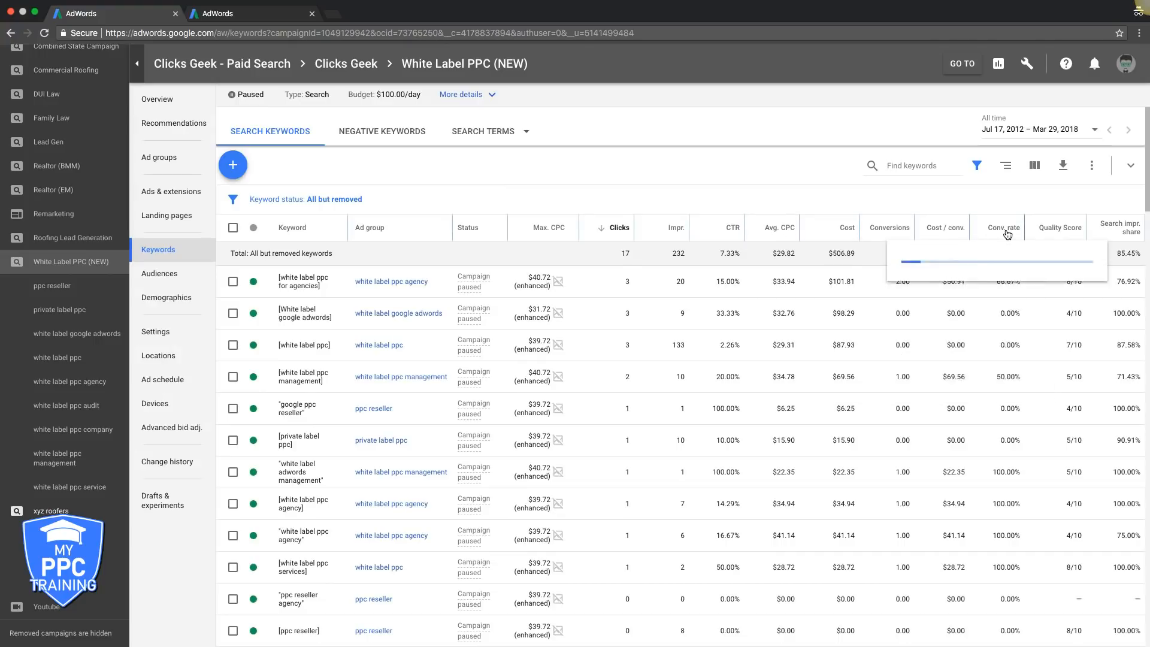
mouse_move(1122, 235)
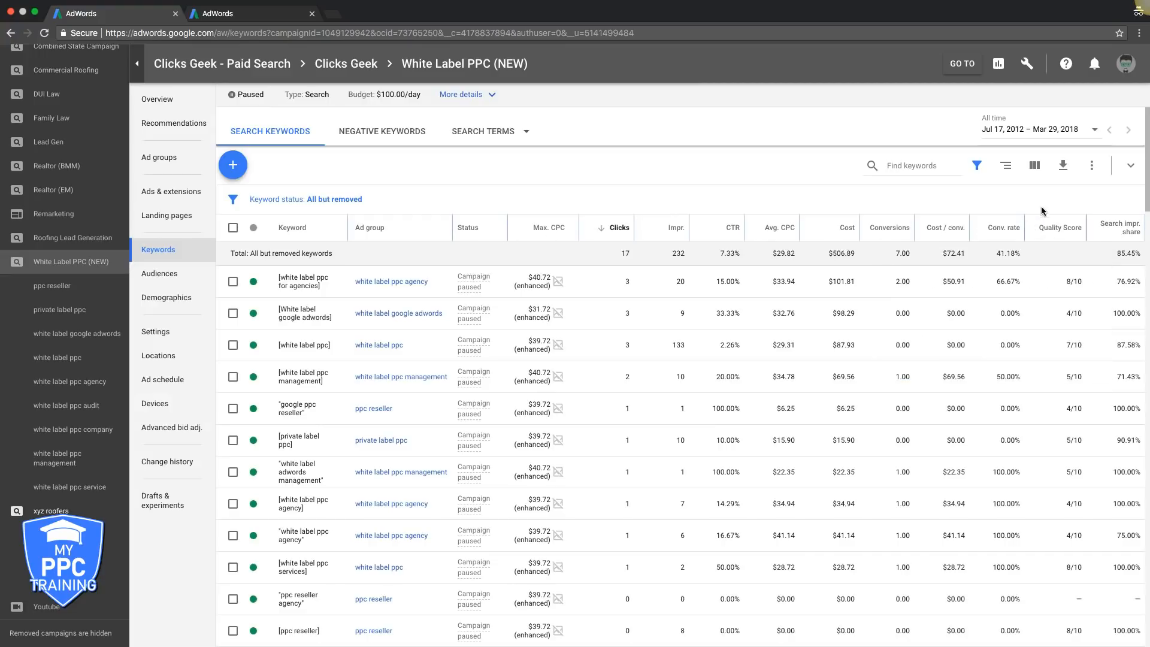
mouse_move(1035, 165)
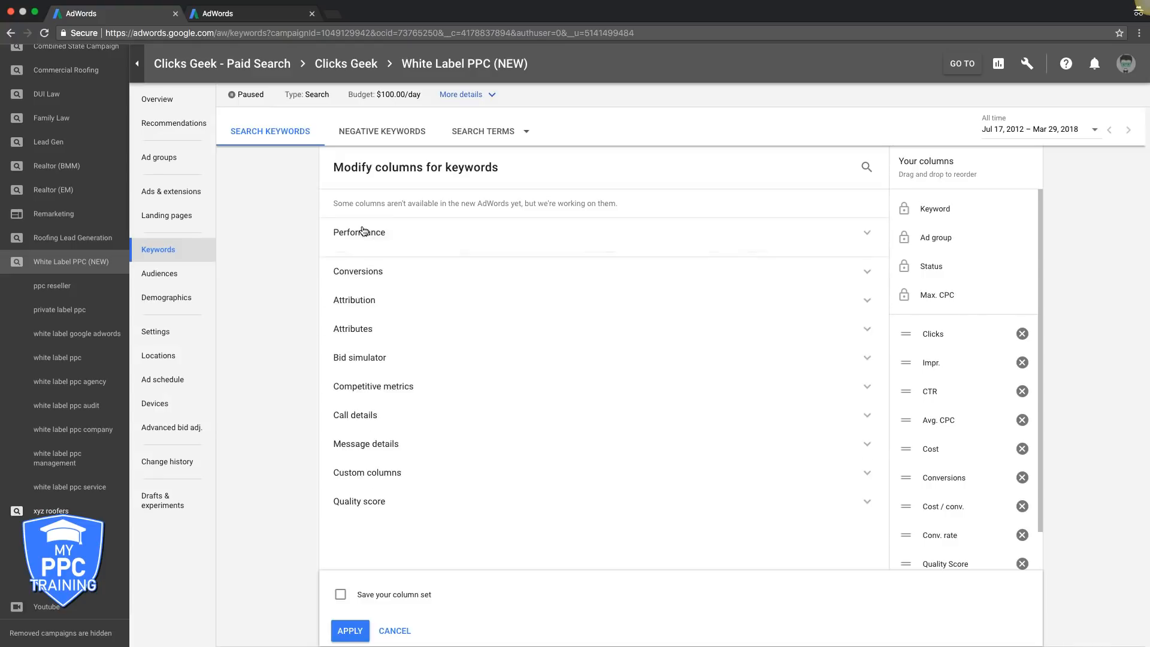
left_click(359, 232)
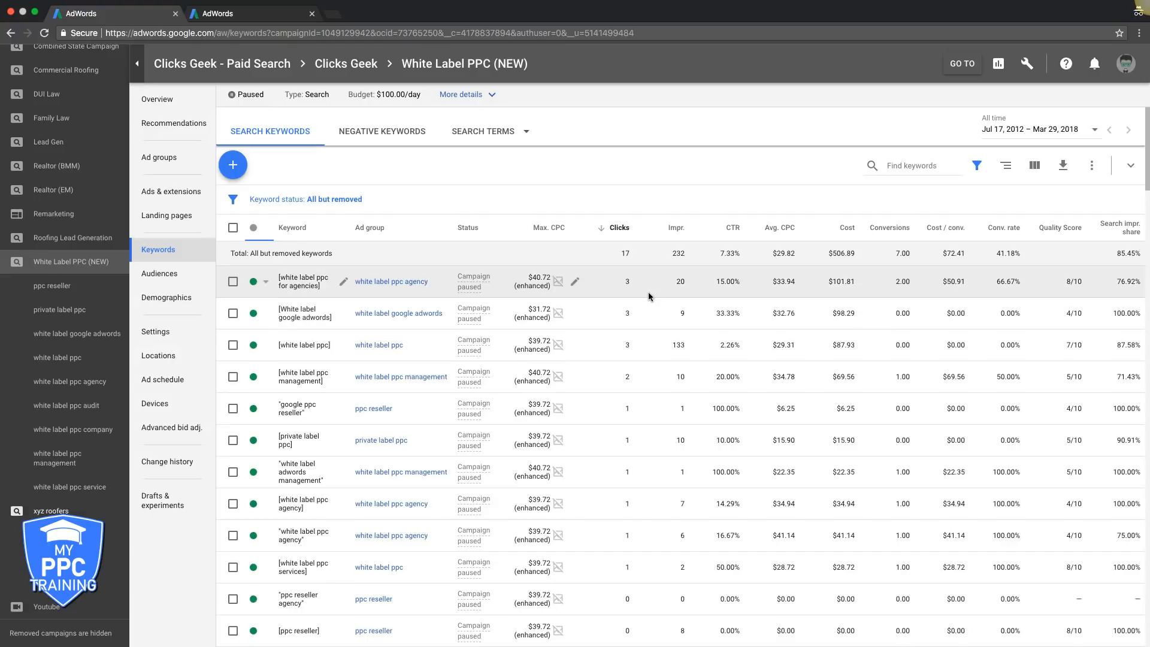
mouse_move(1010, 291)
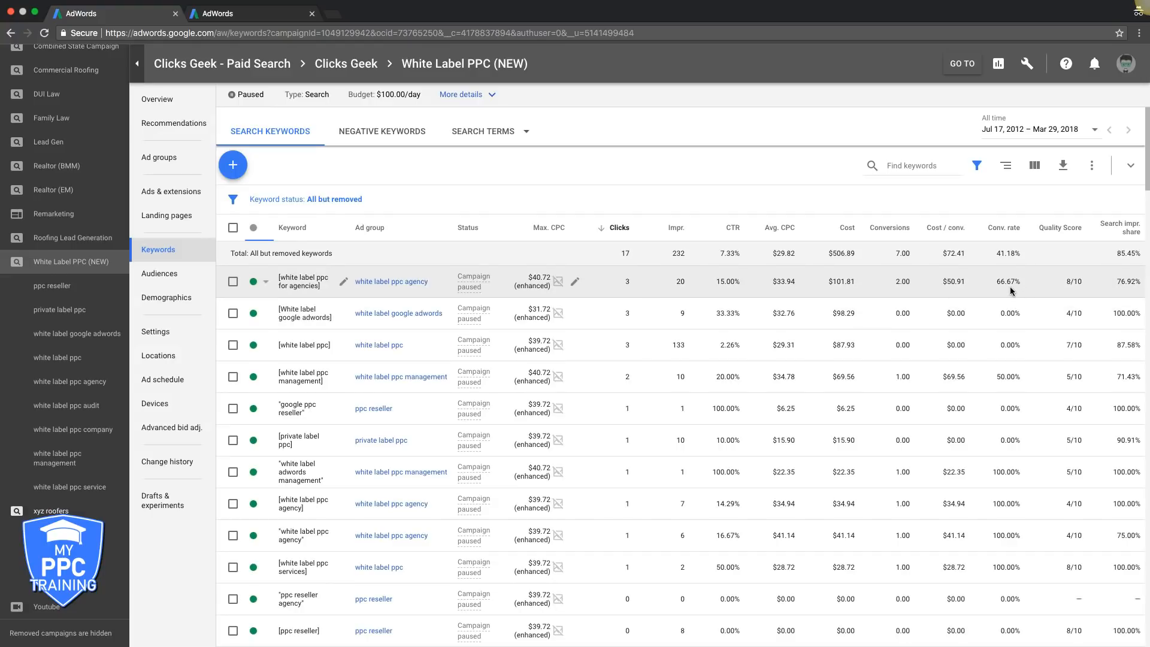
mouse_move(700, 288)
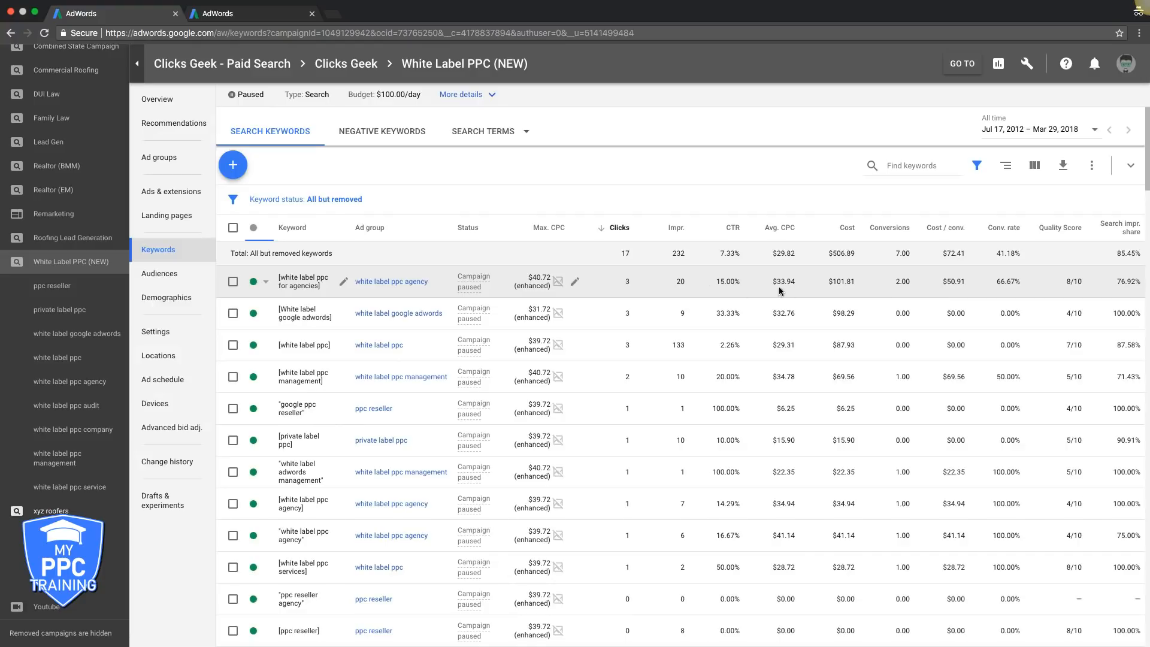
mouse_move(541, 282)
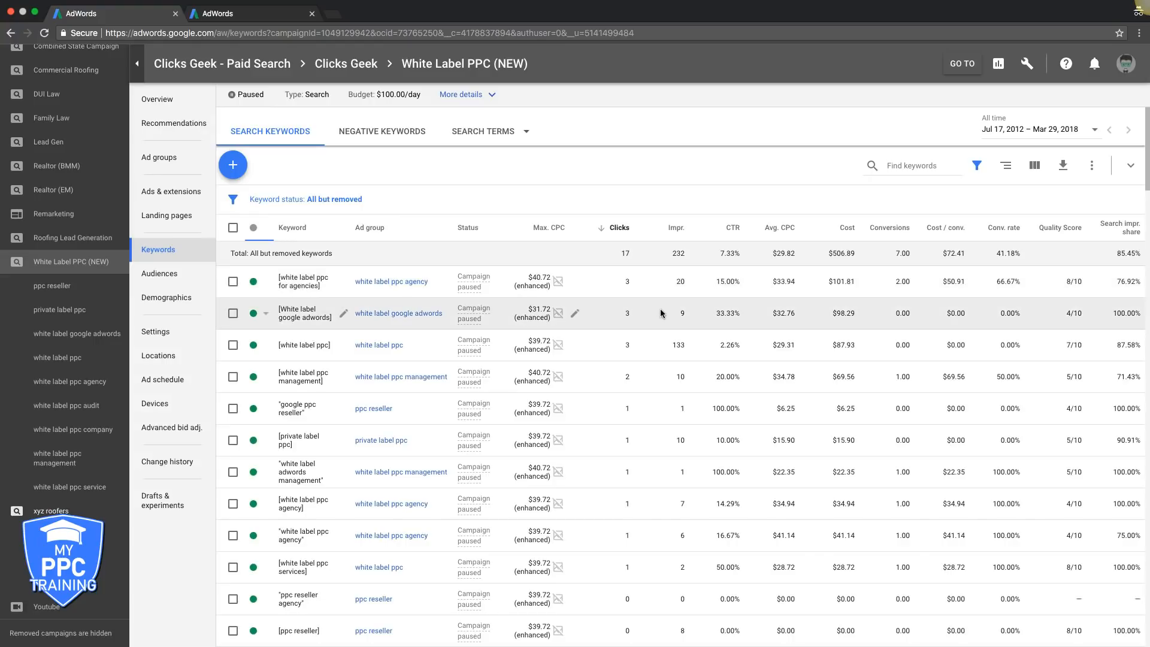
Lower the max CPC of [White label google adwords] to $29.72 and save.
scroll("down", 3)
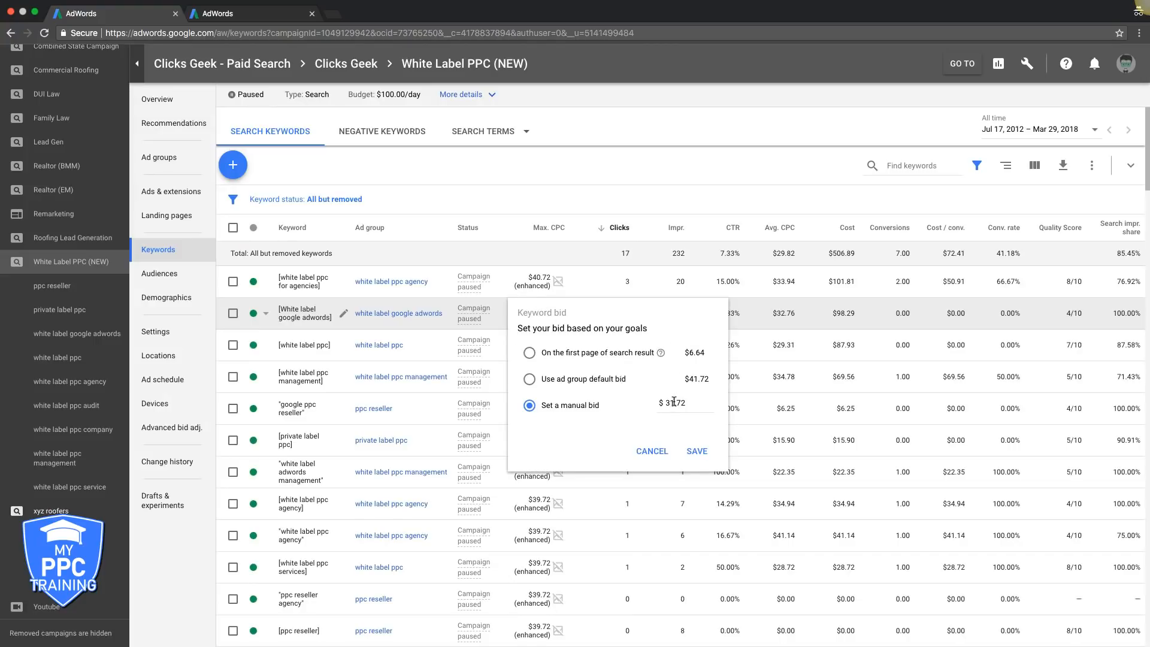
type("3.72")
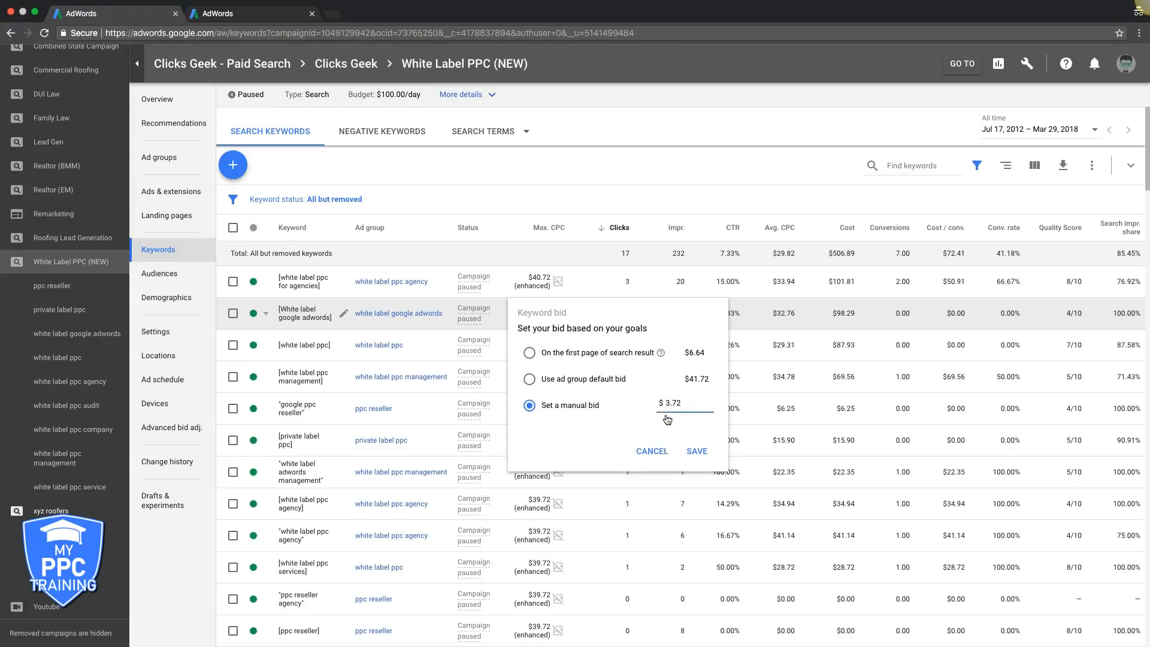
type("29.72")
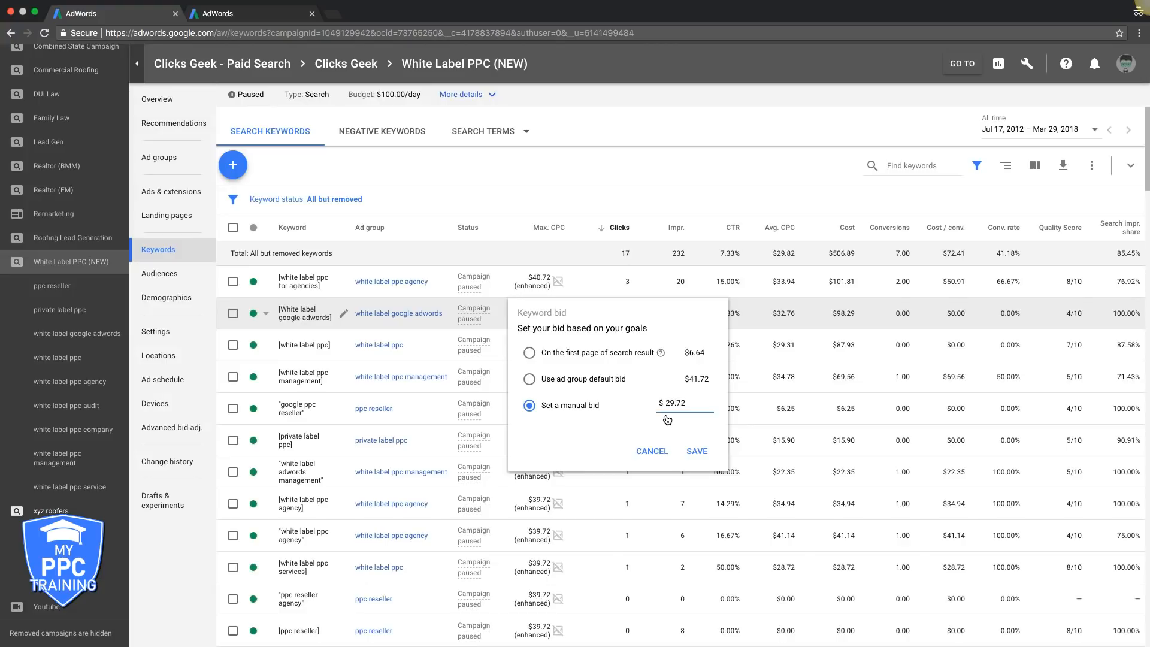
left_click(695, 450)
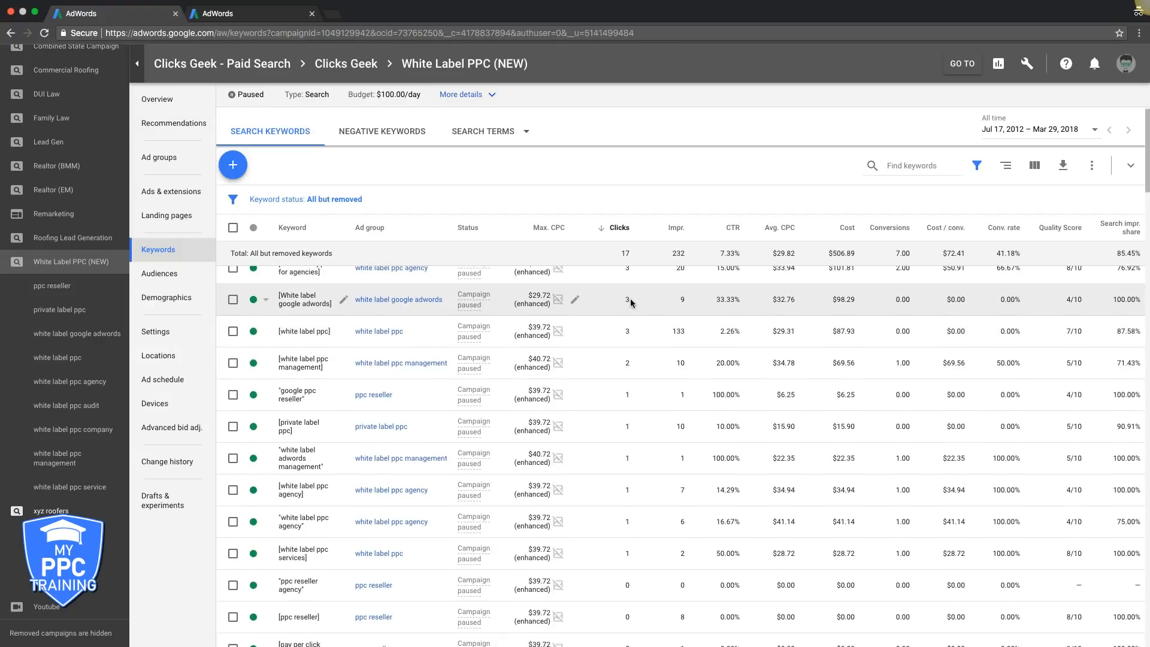
mouse_move(712, 305)
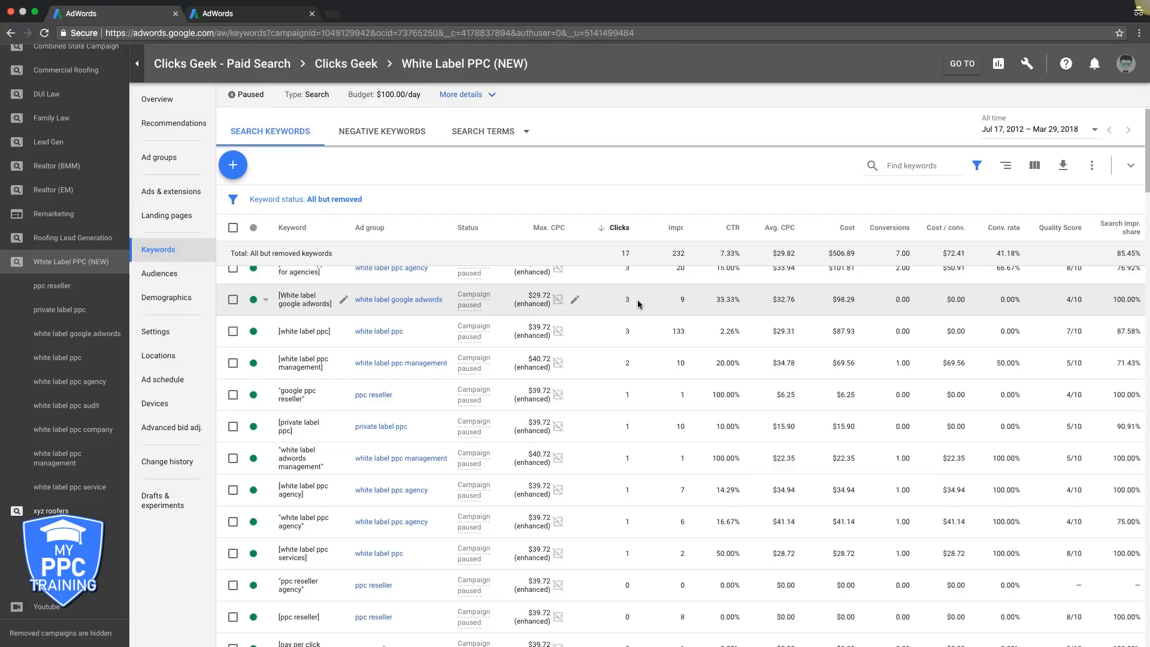
mouse_move(662, 307)
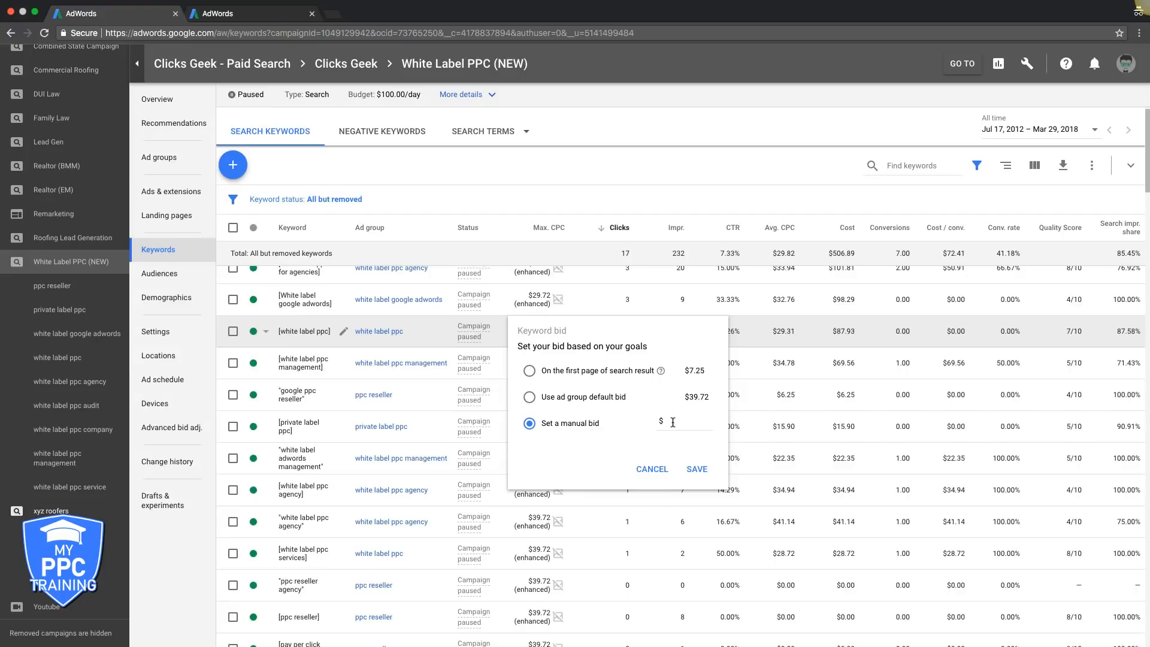
Lower the max CPC of [white label ppc] to $37.72 and save.
type("37")
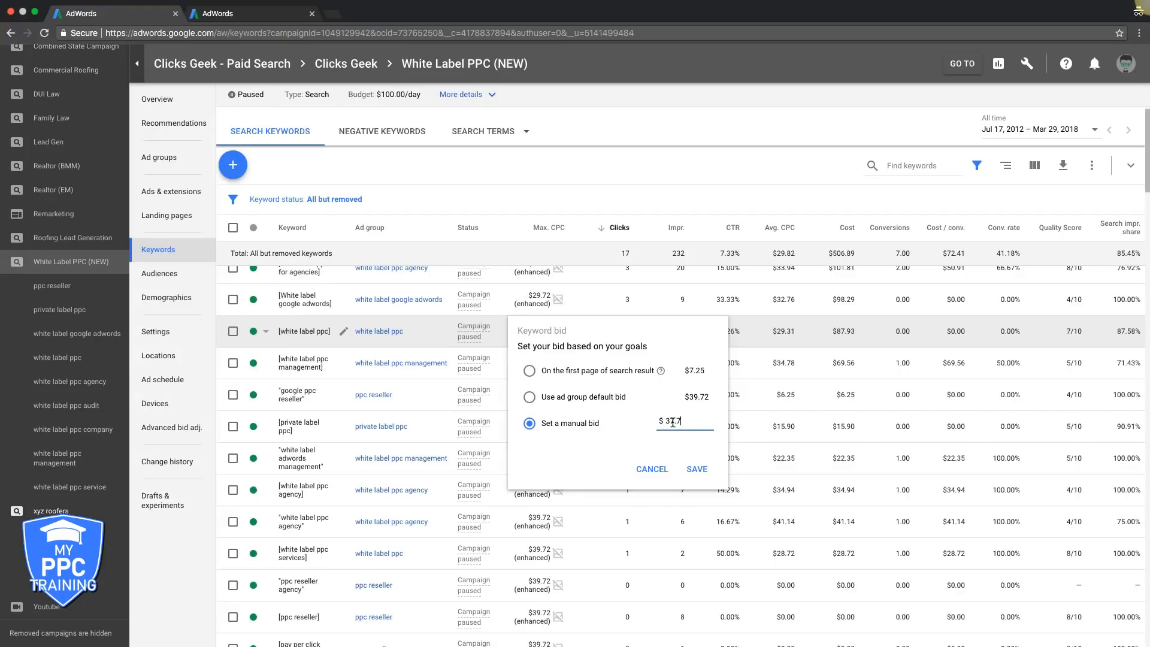
left_click(695, 468)
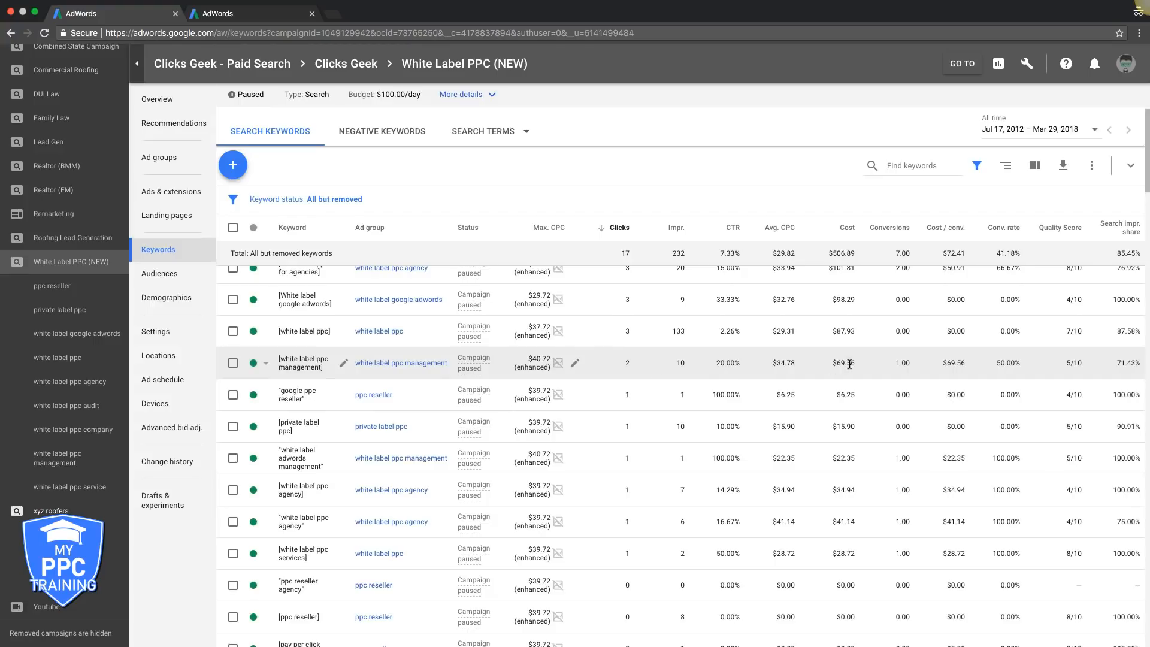
mouse_move(692, 365)
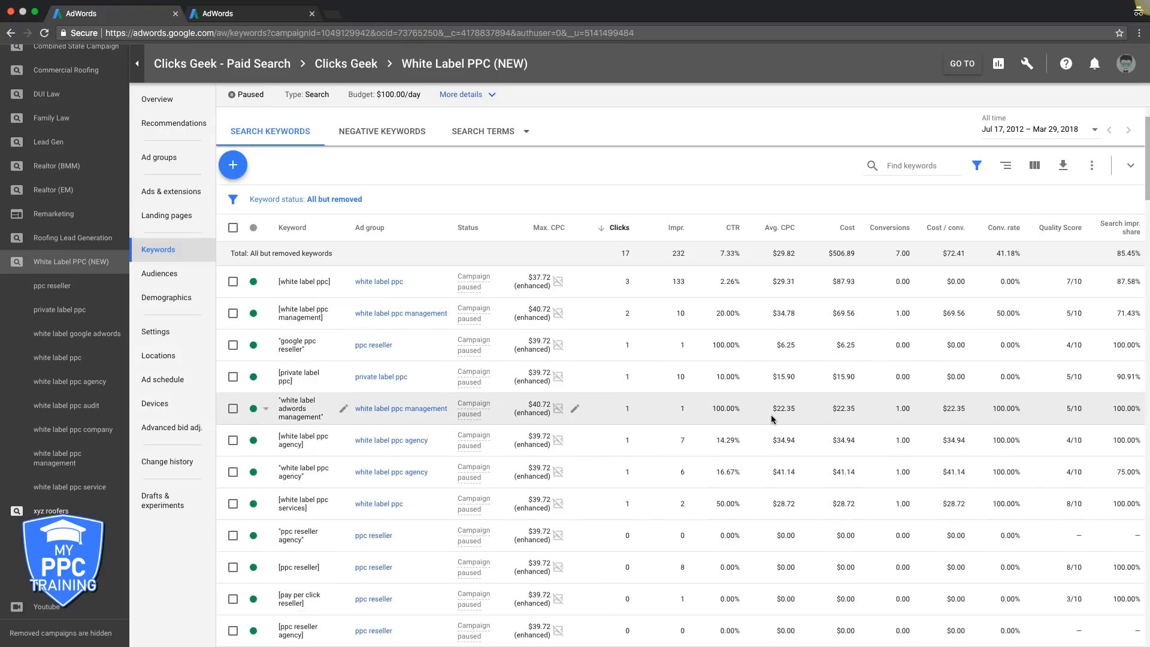
mouse_move(761, 509)
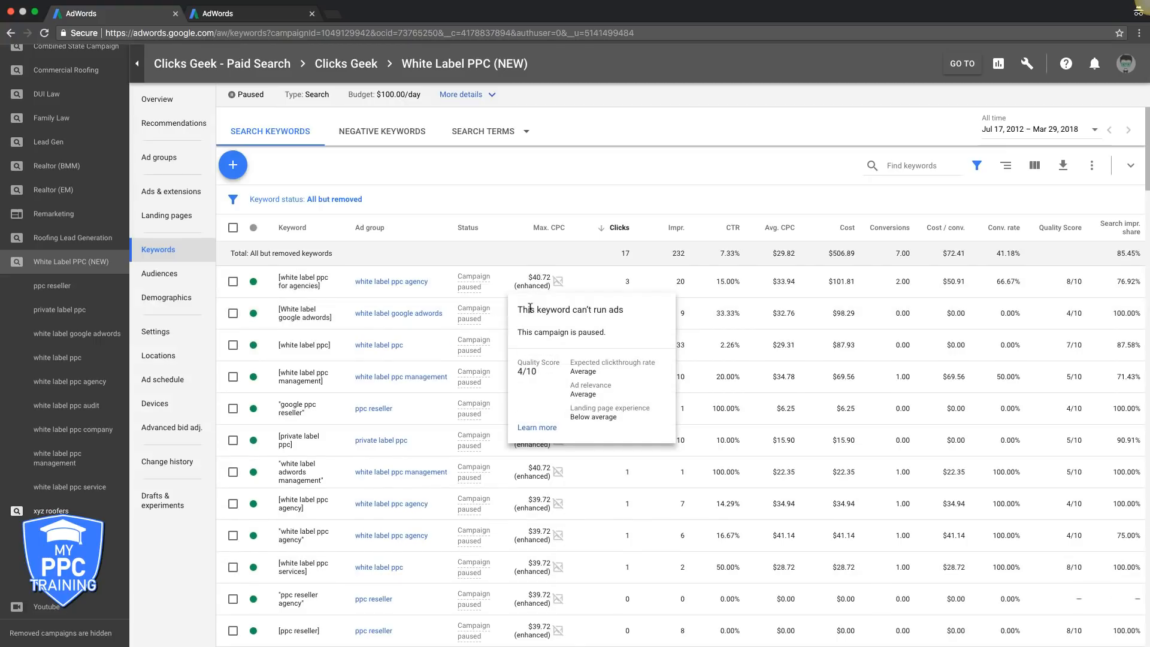
left_click(539, 281)
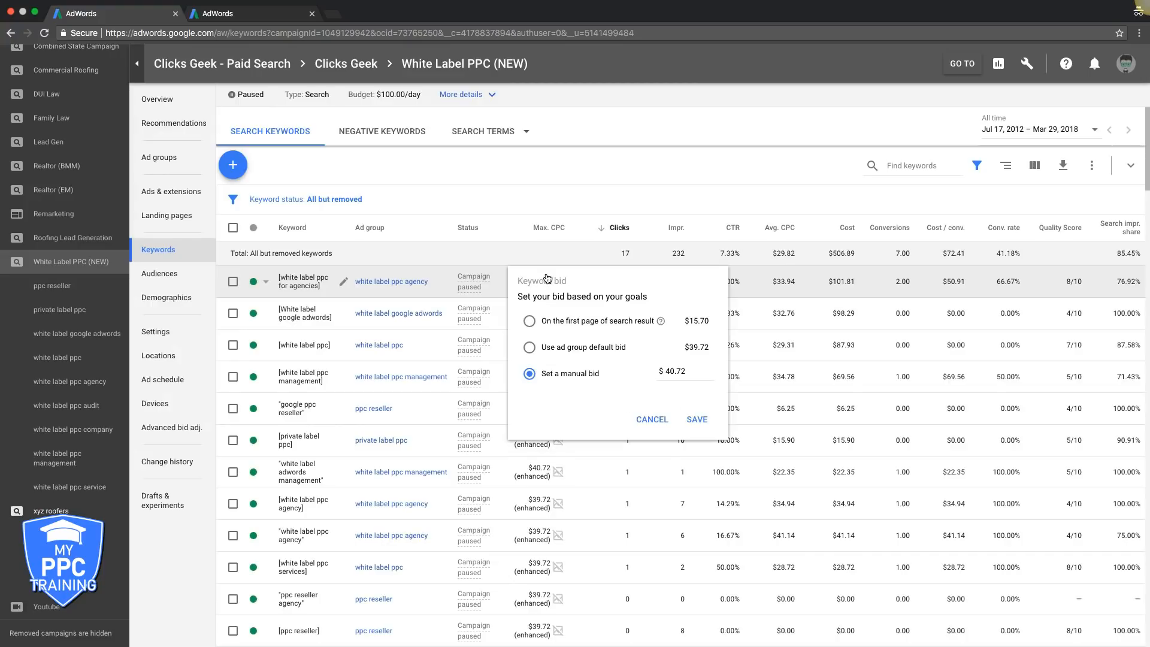
mouse_move(525, 548)
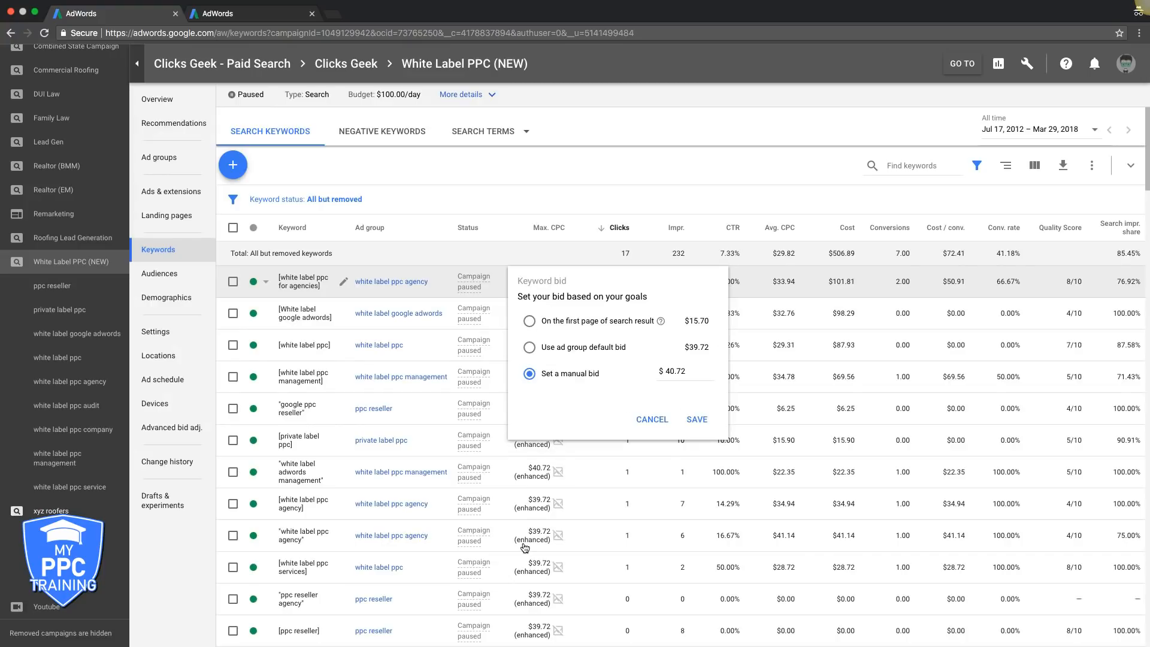
mouse_move(154, 331)
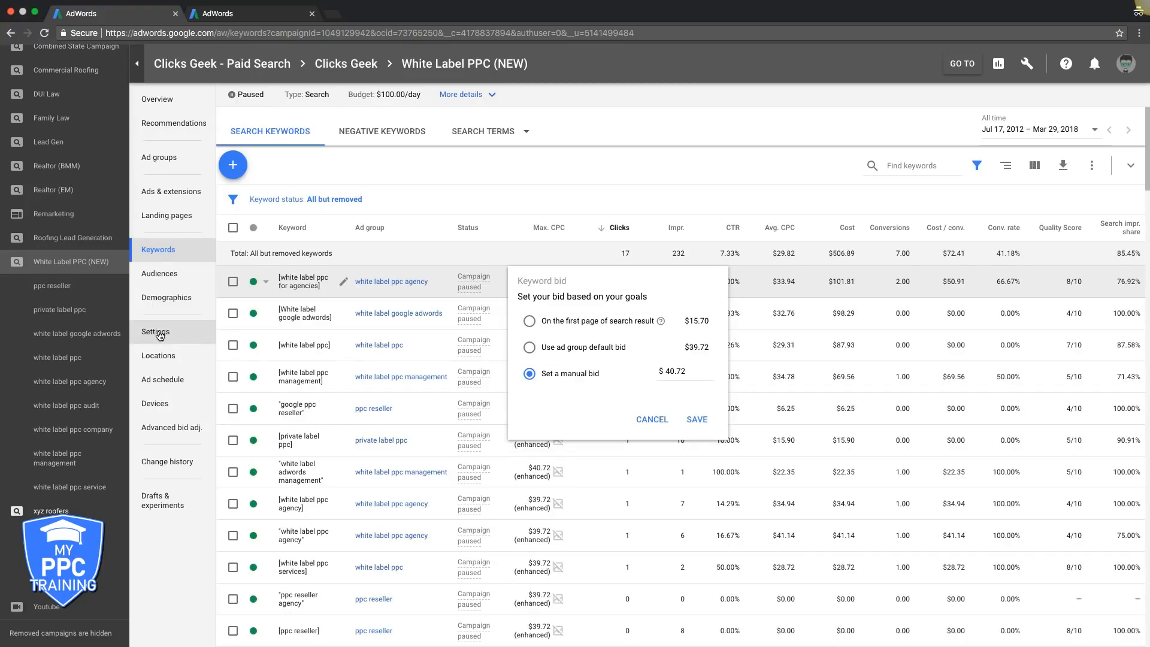
In campaign settings, try Maximize clicks bidding, then cancel to keep enhanced CPC.
left_click(154, 331)
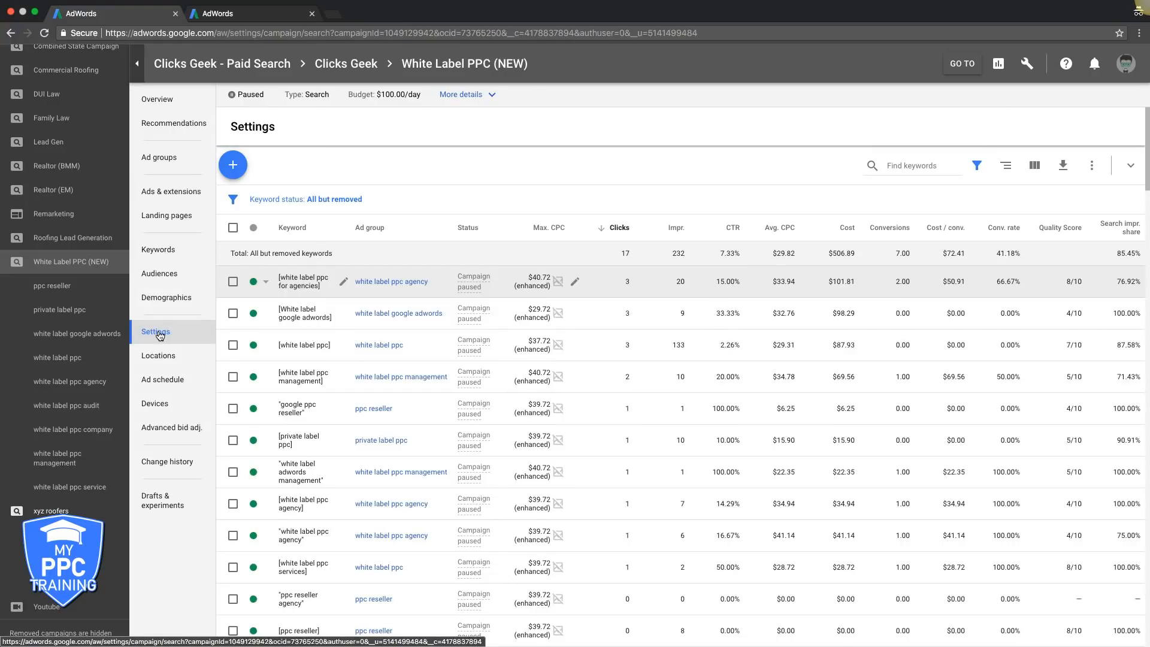
left_click(155, 331)
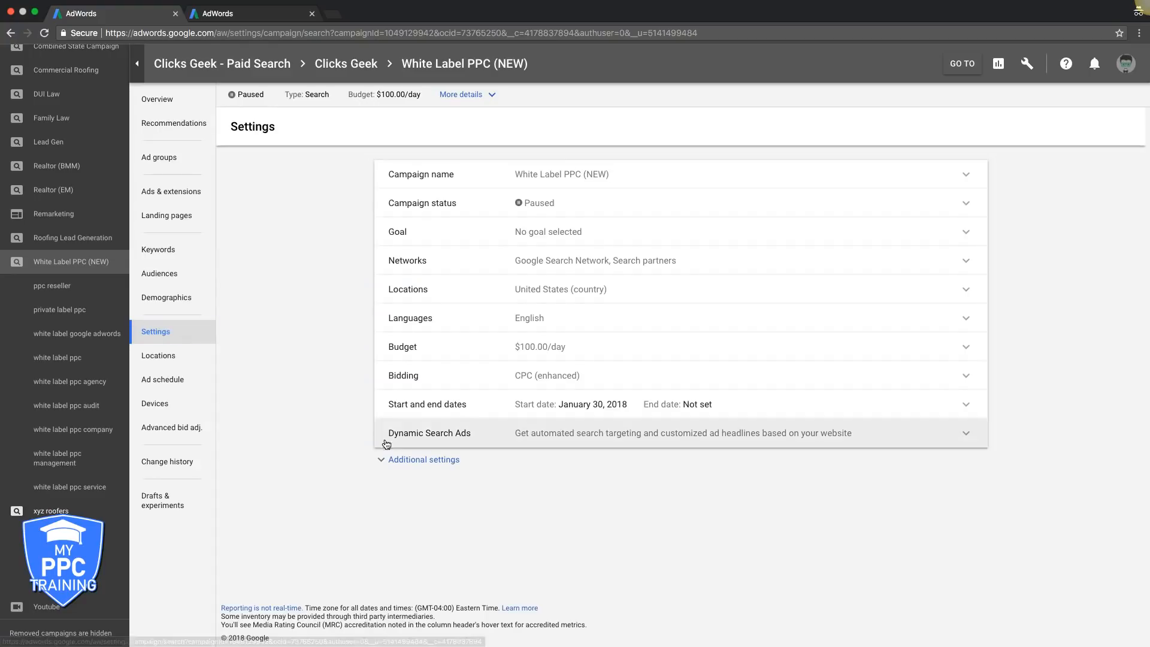
left_click(423, 460)
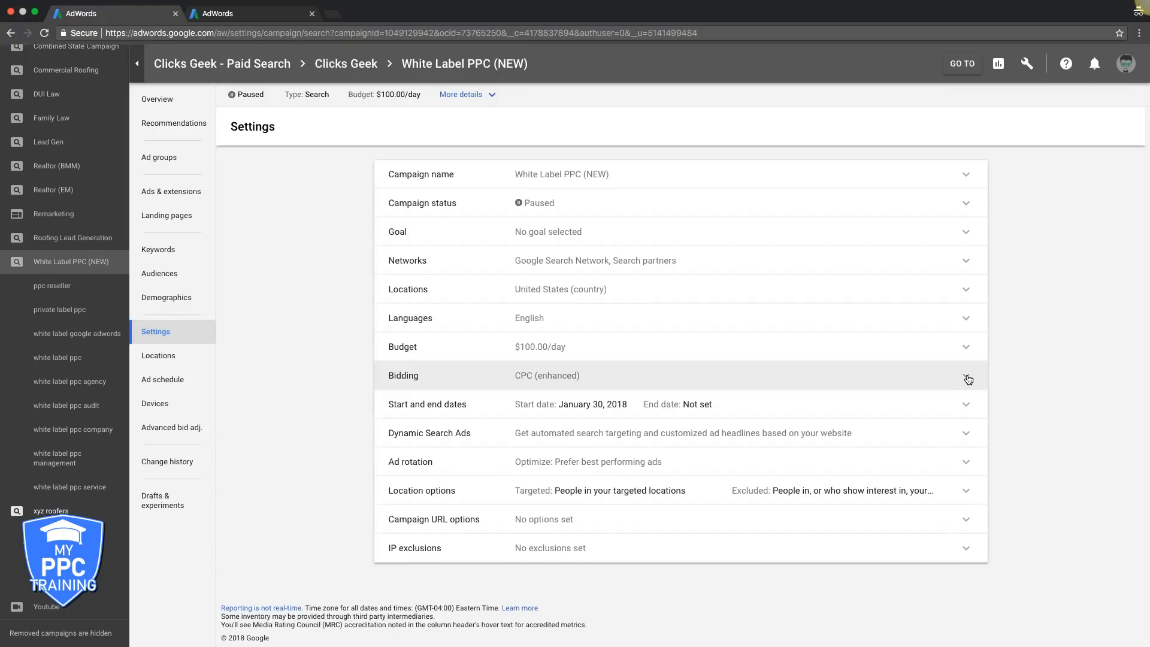
left_click(966, 374)
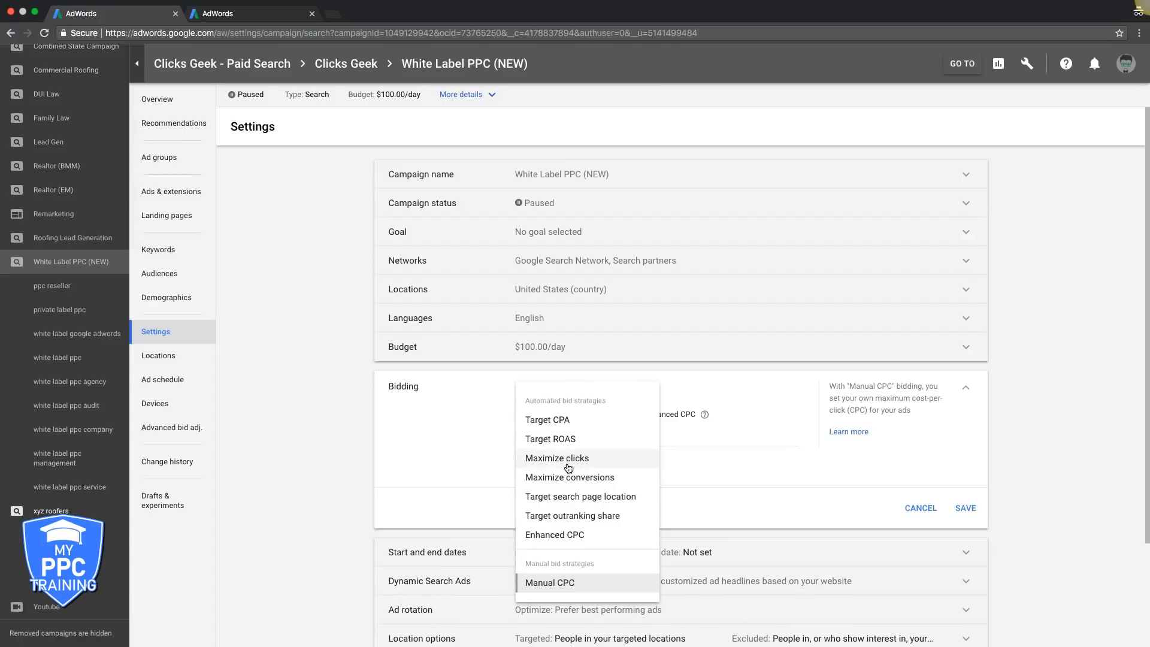
left_click(556, 457)
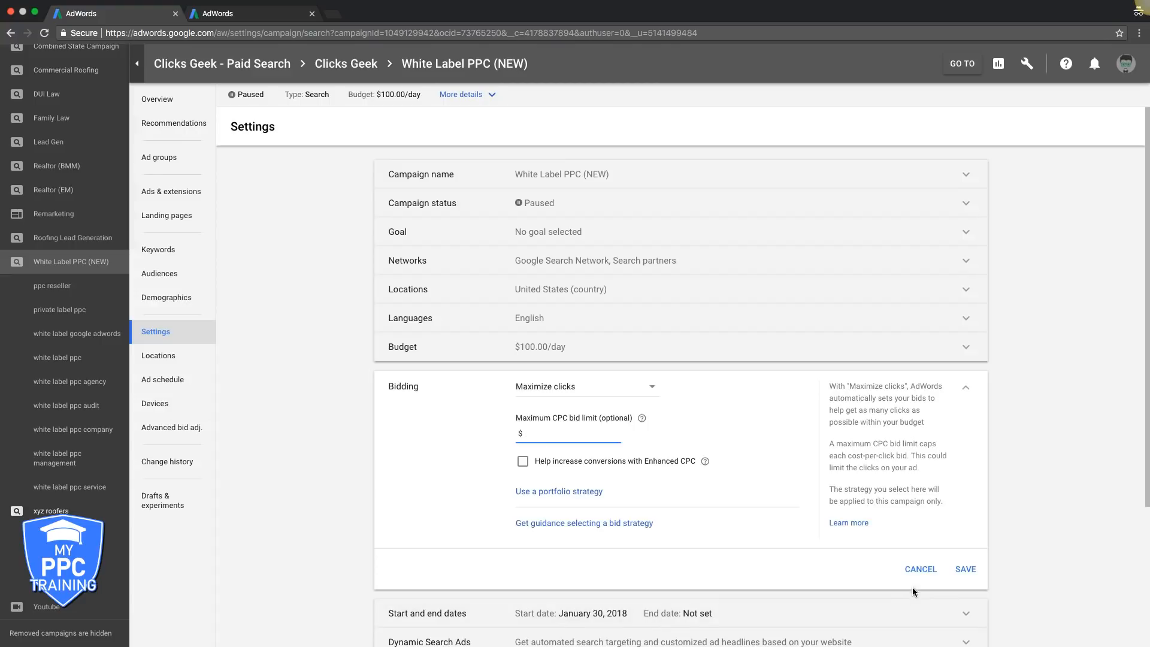
left_click(964, 568)
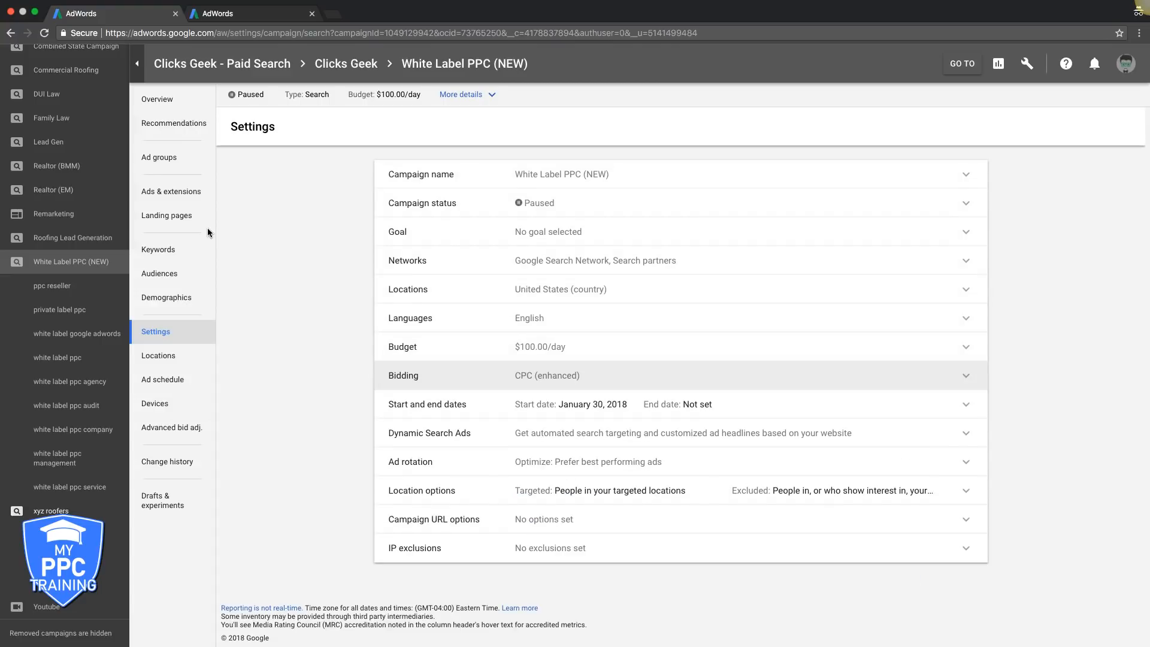
left_click(158, 249)
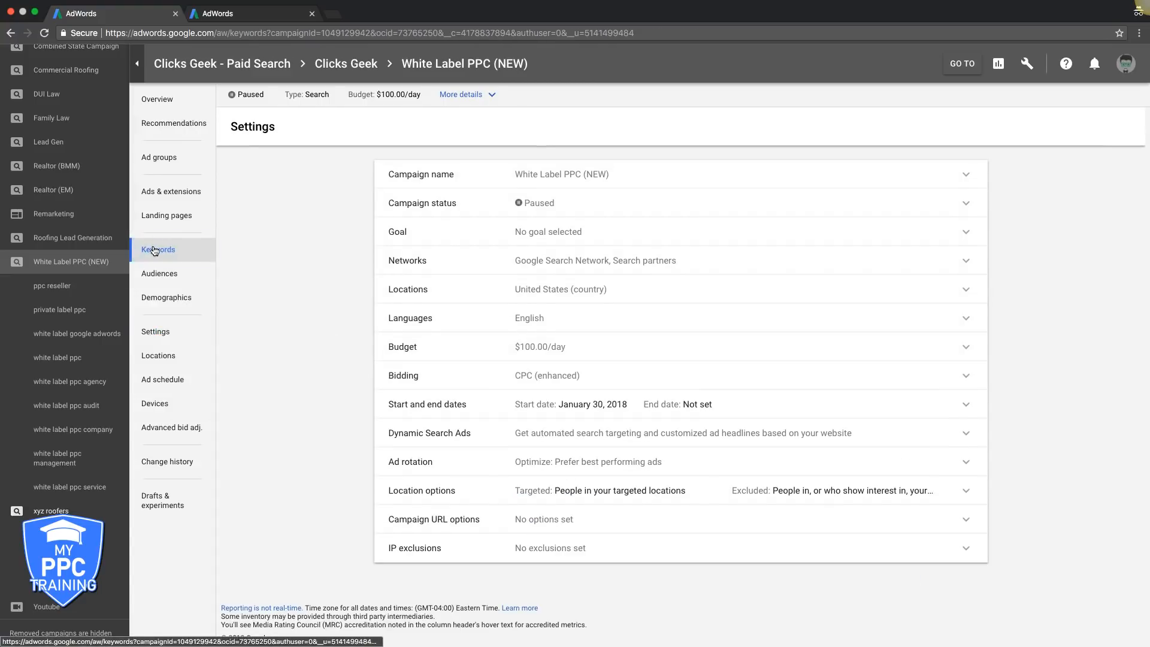
Switch to the White Label PPC (NEW) search terms report.
left_click(157, 249)
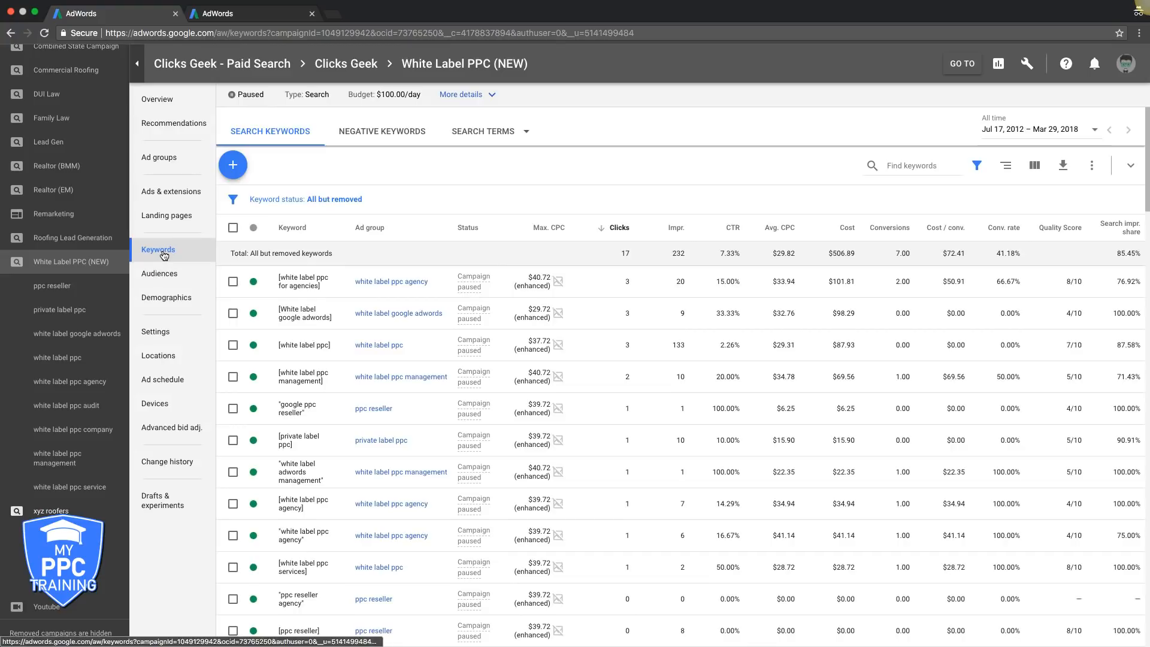
left_click(521, 131)
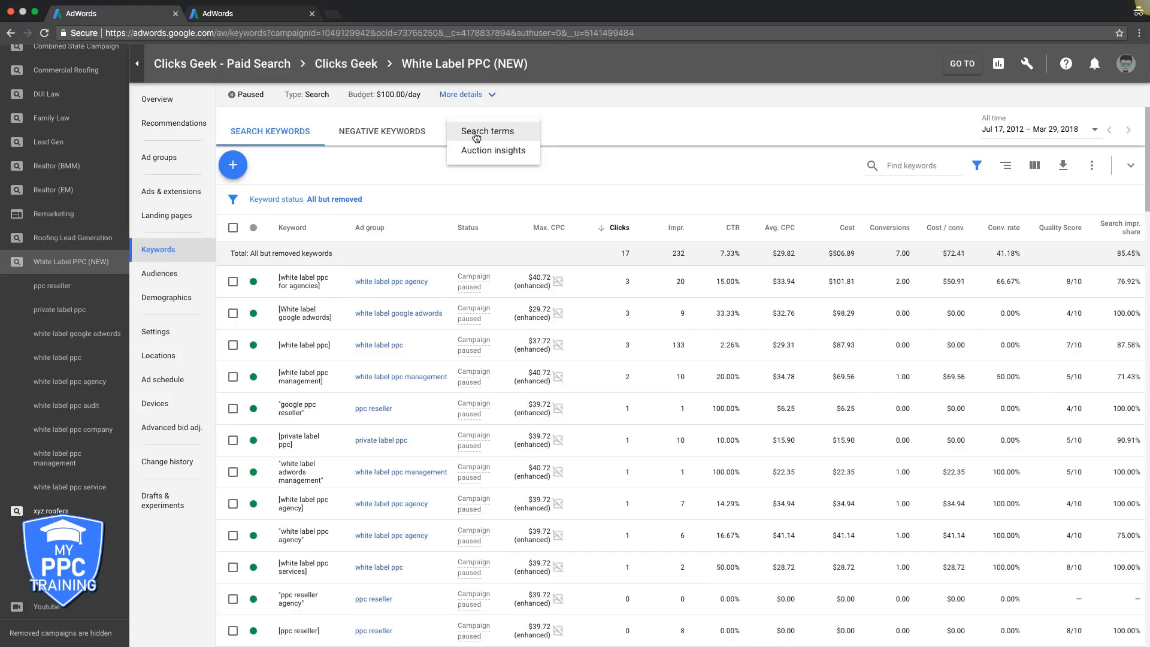
left_click(486, 130)
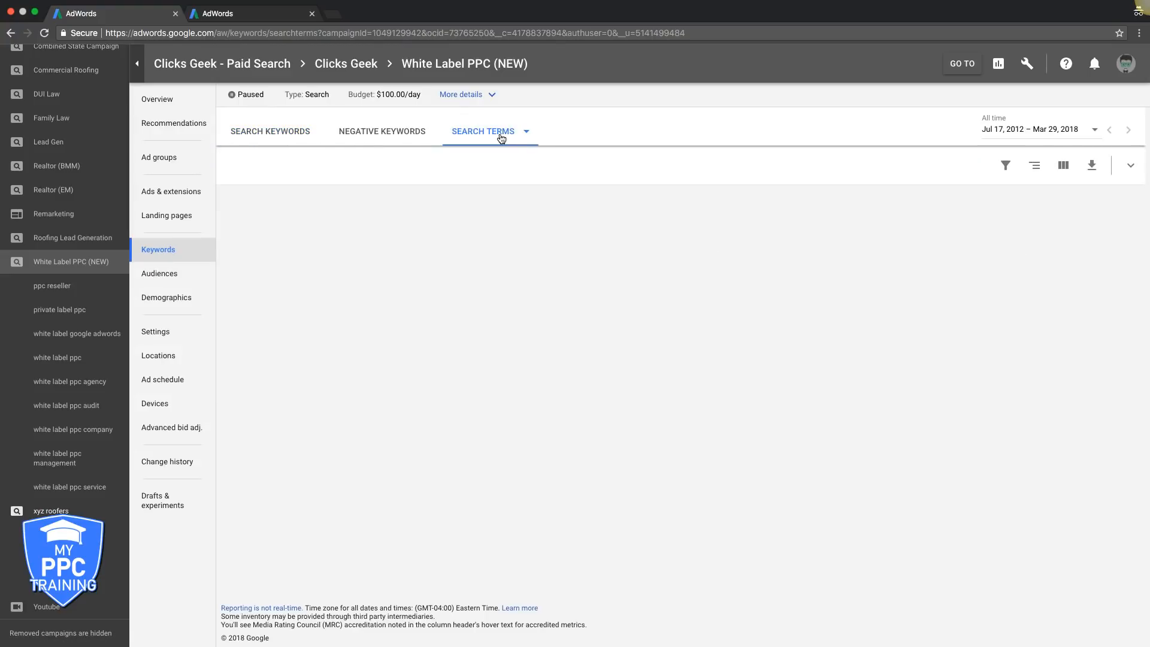
left_click(482, 131)
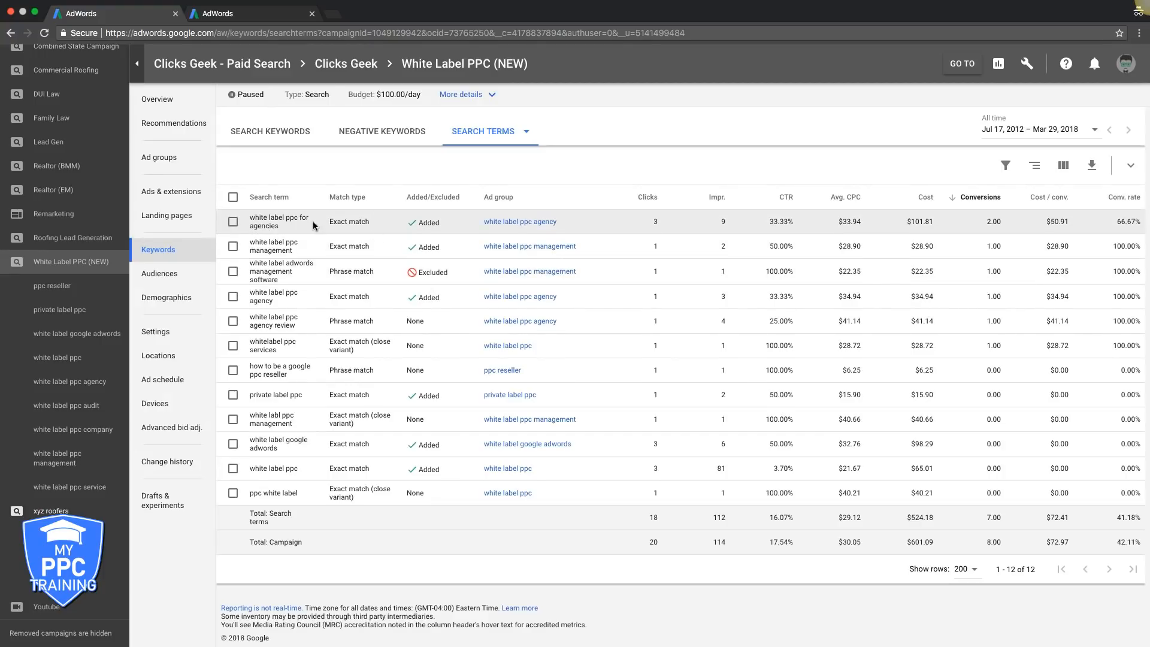
mouse_move(306, 252)
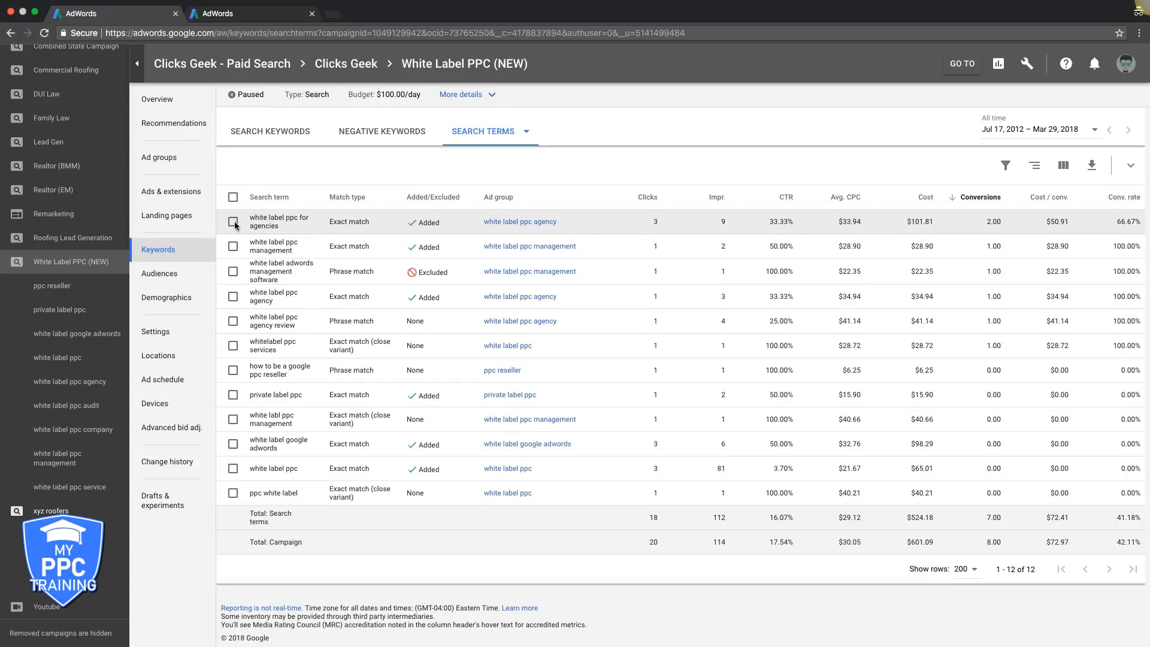
Check search term rows, single out the word 'software', and go to negative keywords.
left_click(233, 245)
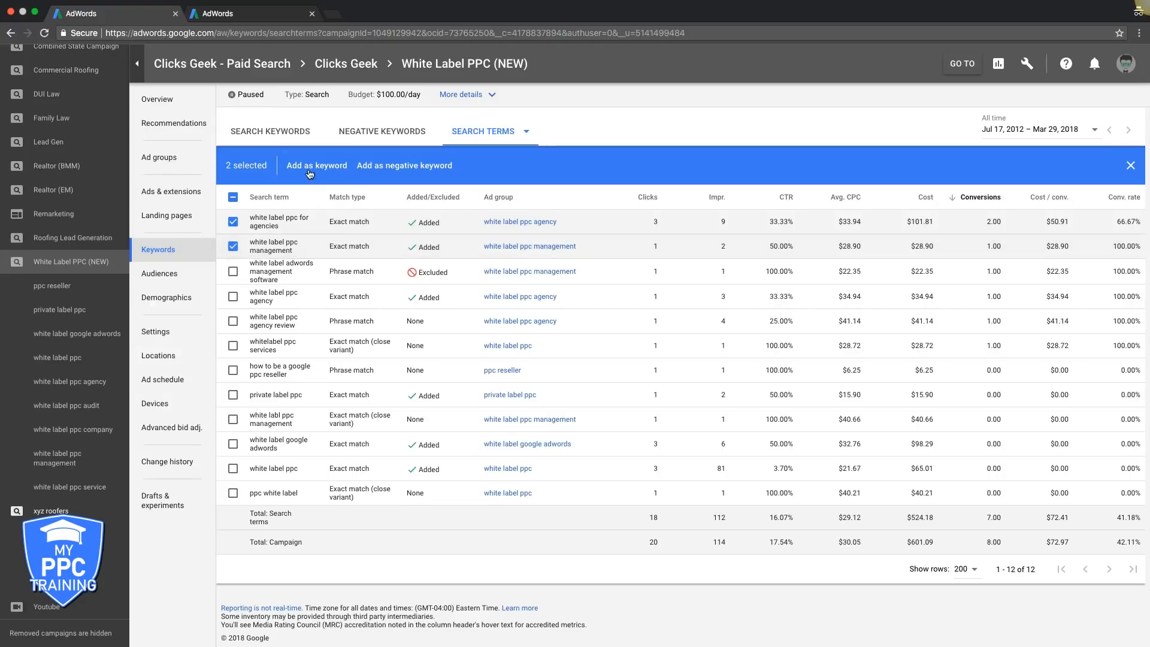
left_click(317, 165)
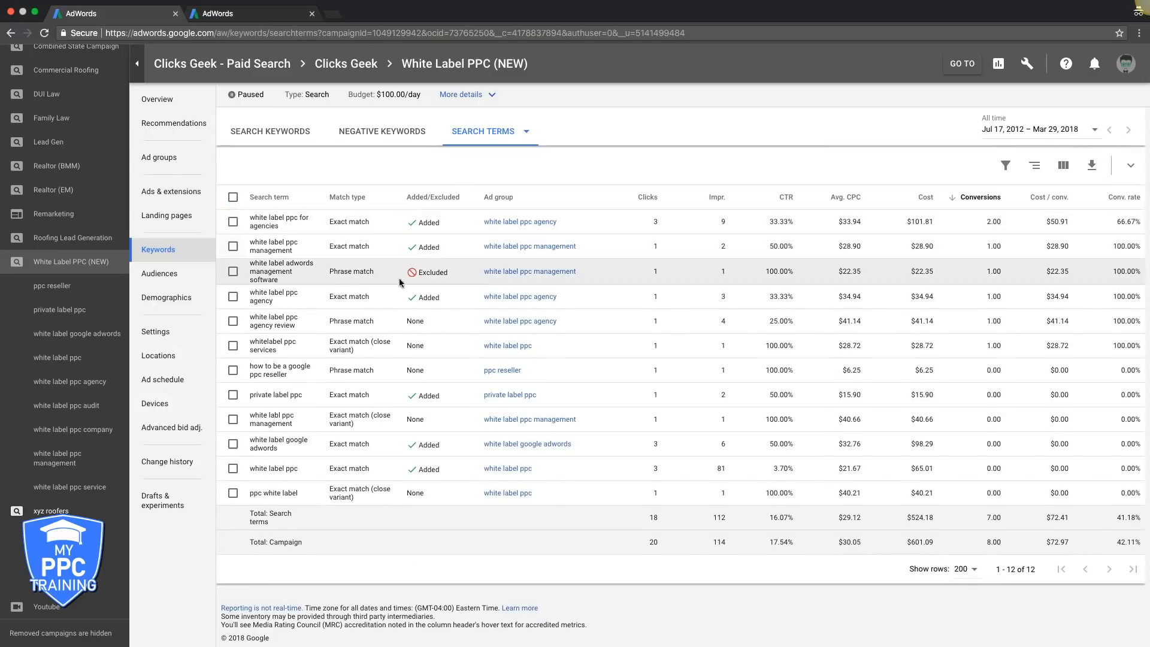
mouse_move(271, 281)
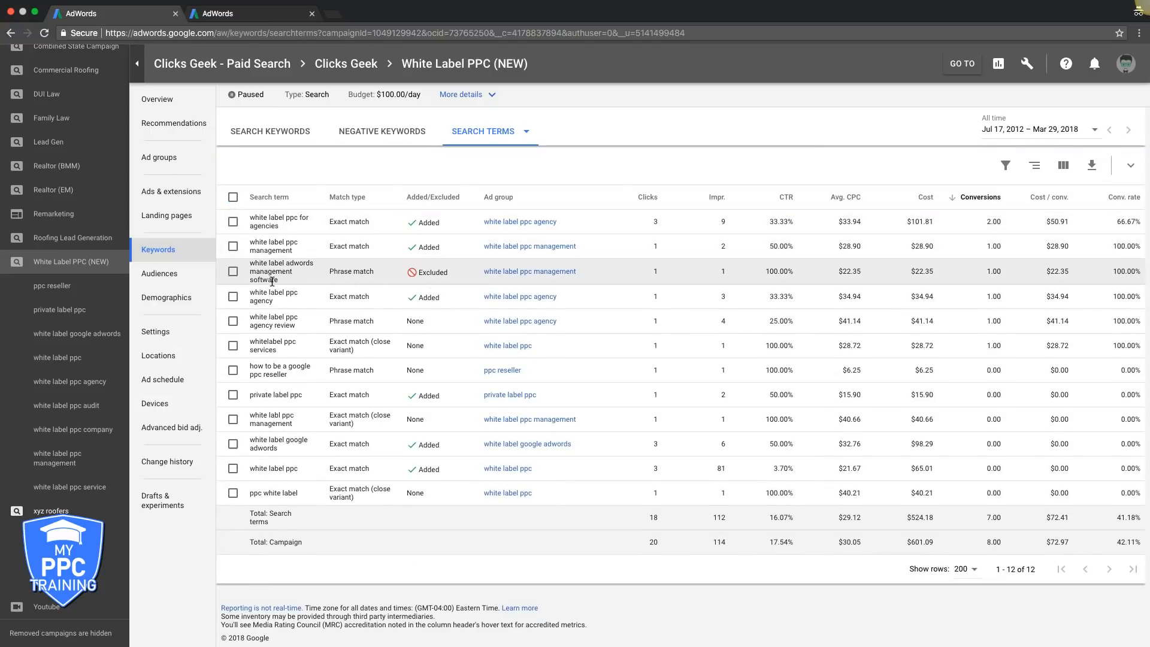
mouse_move(279, 284)
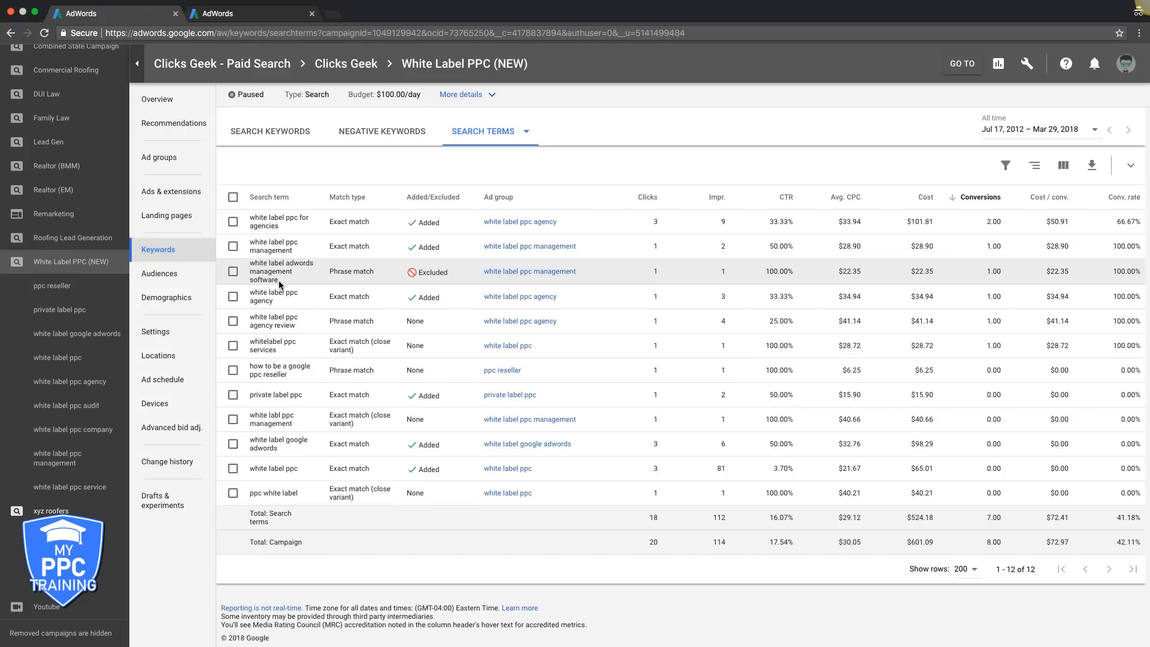
double_click(264, 280)
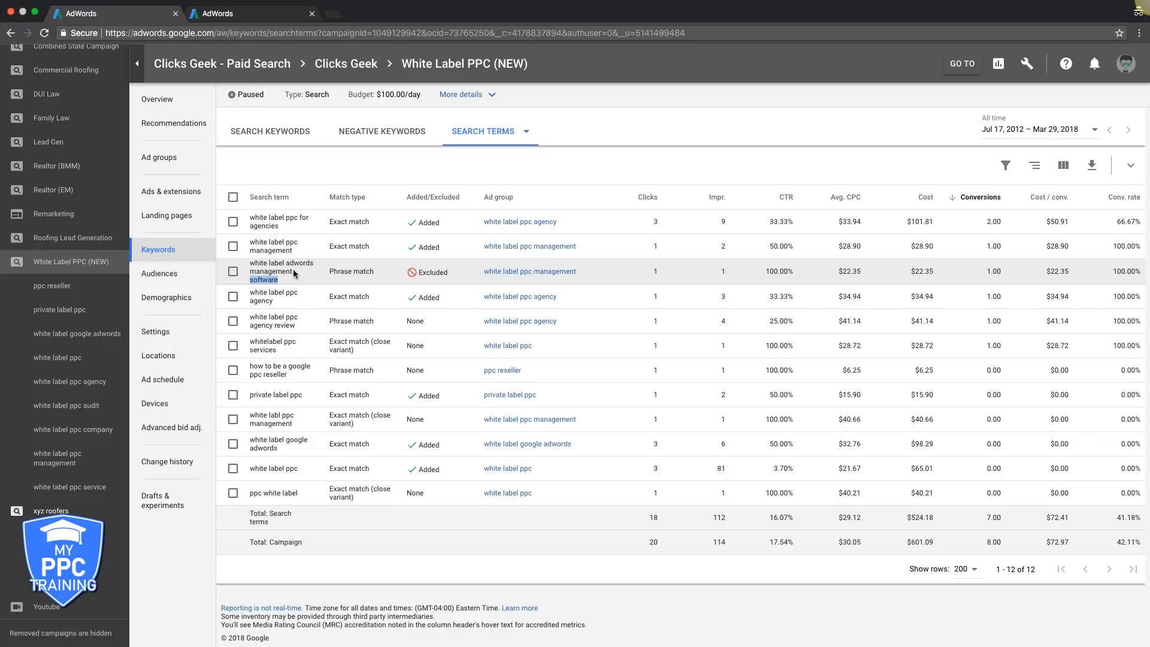
left_click(381, 131)
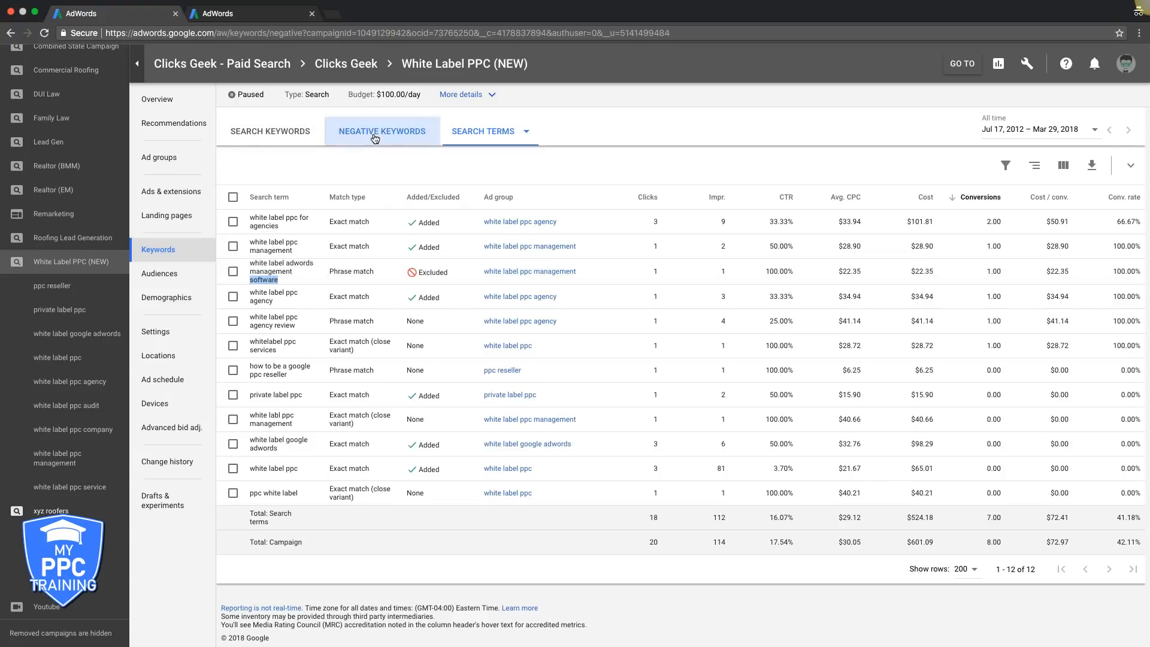
Enter "software" as a new campaign-level negative keyword.
left_click(381, 130)
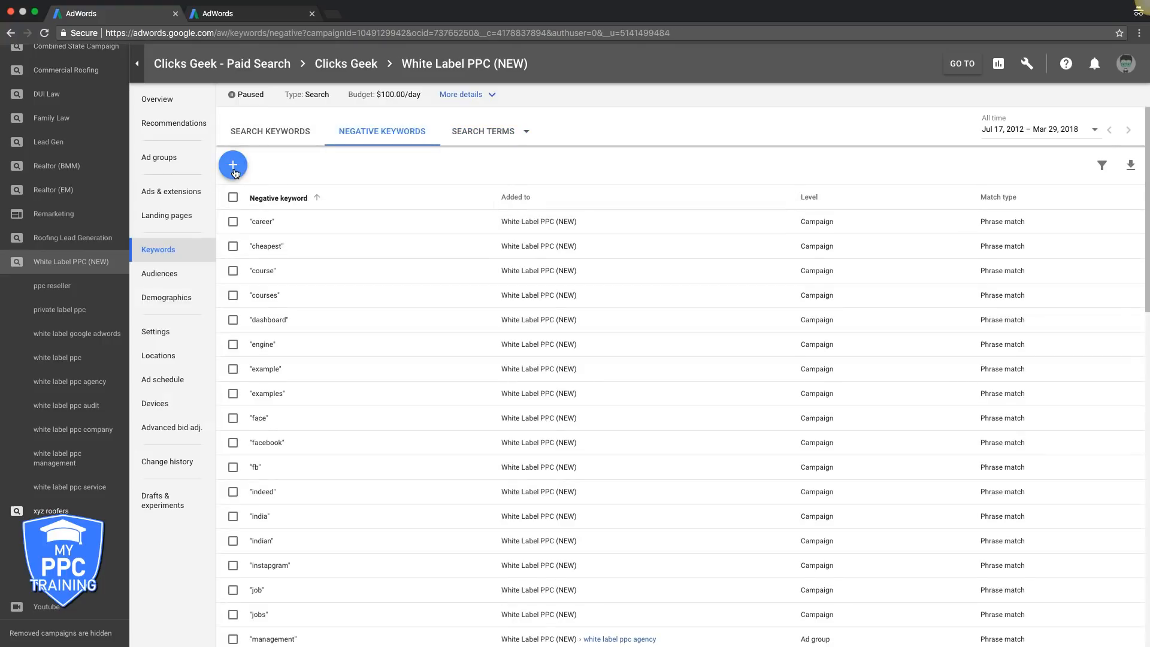
left_click(232, 164)
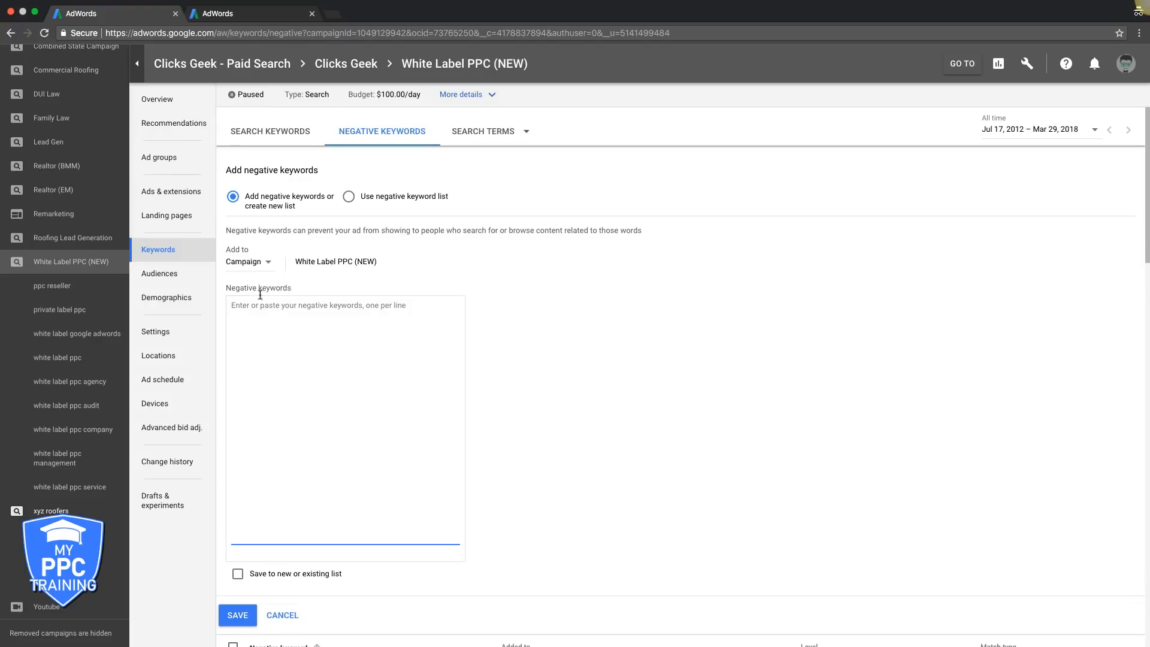
left_click(248, 261)
type("1")
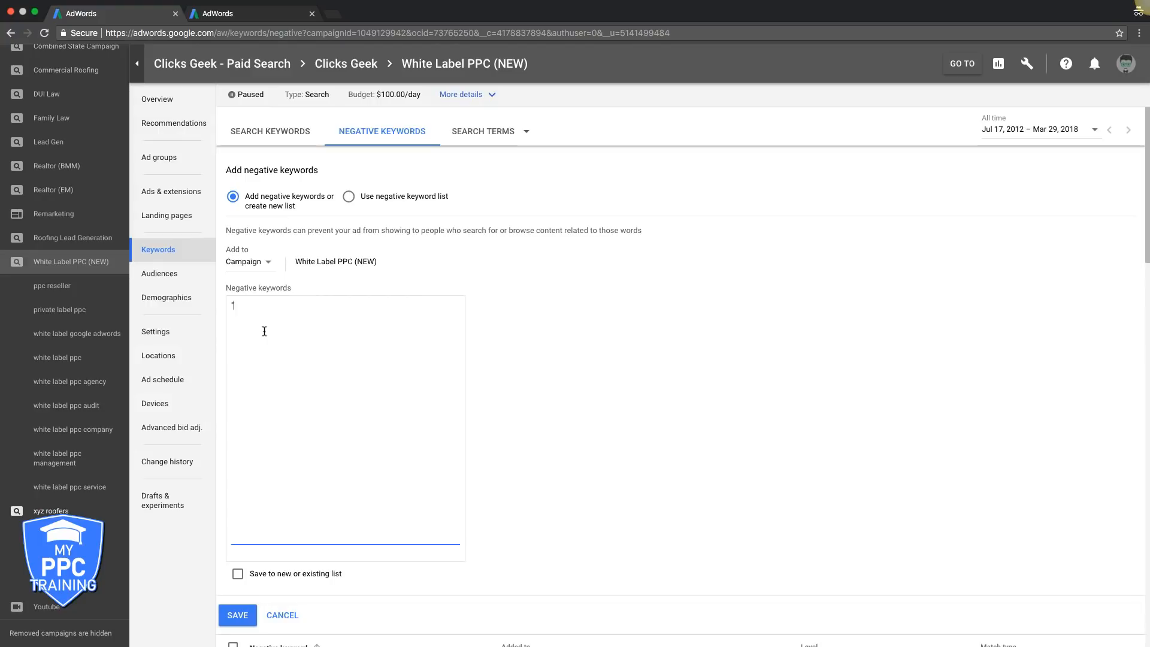
type("\"software\"")
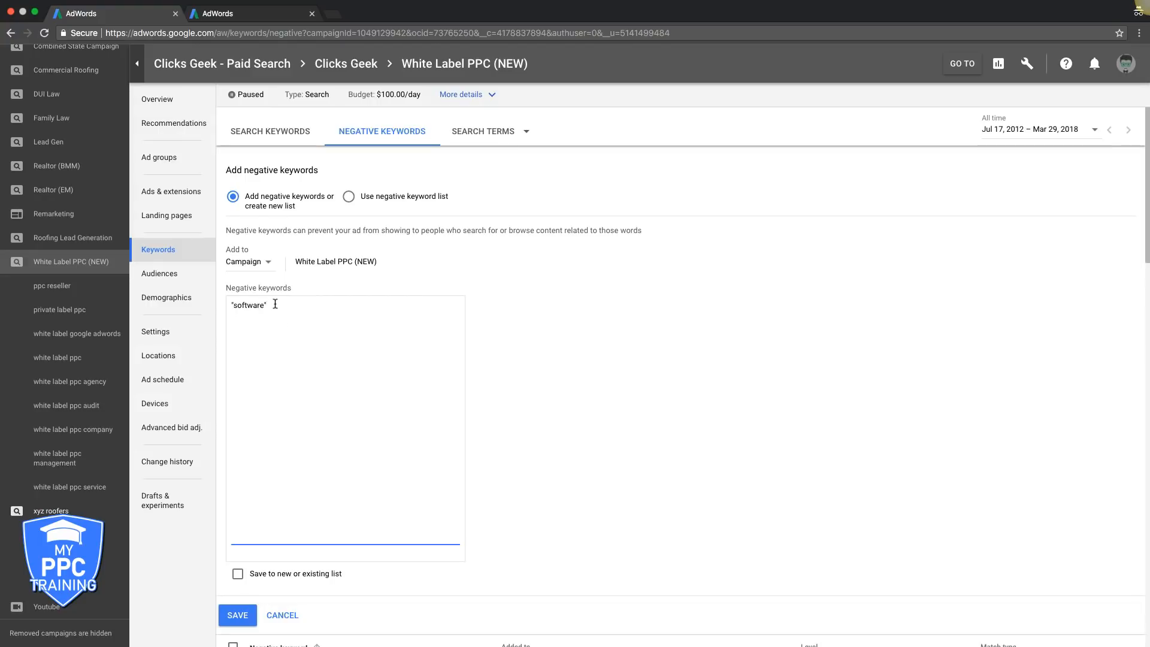
double_click(247, 305)
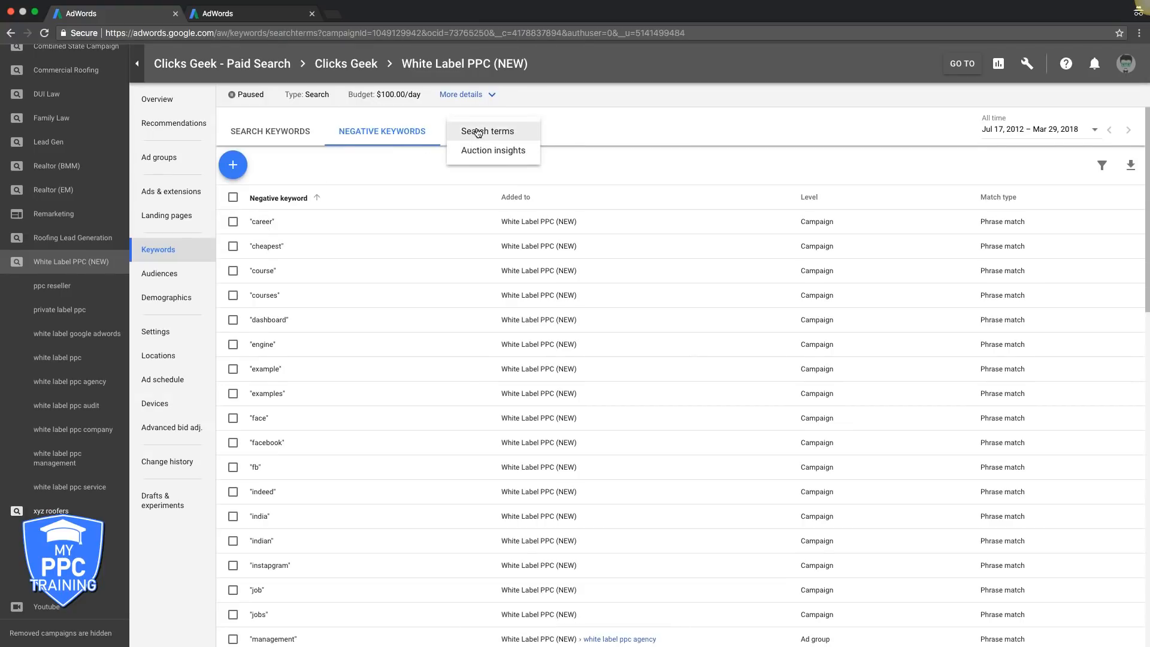
Review the search terms report again, noting 'software', then go to the ad groups list.
left_click(487, 131)
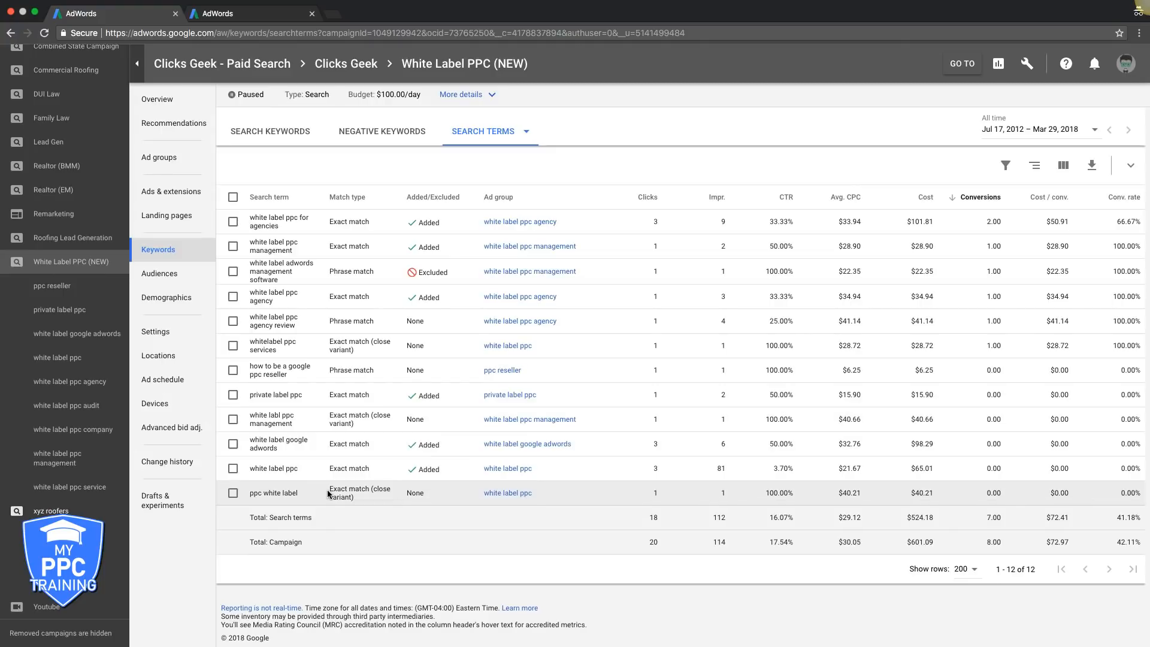
mouse_move(323, 444)
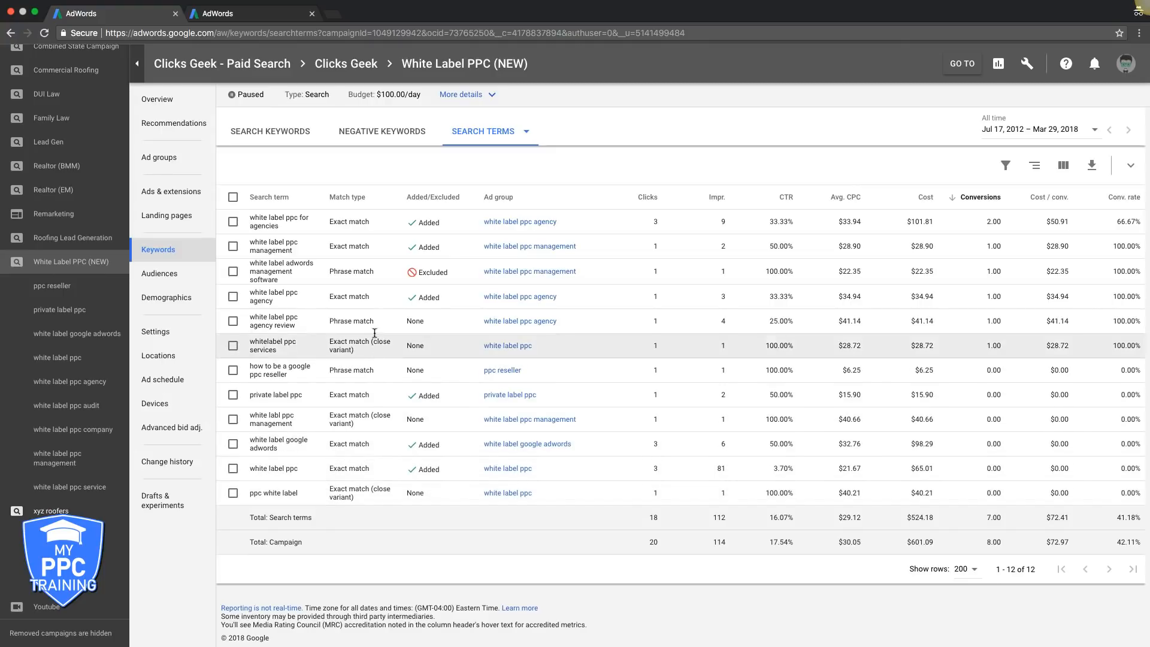
mouse_move(298, 246)
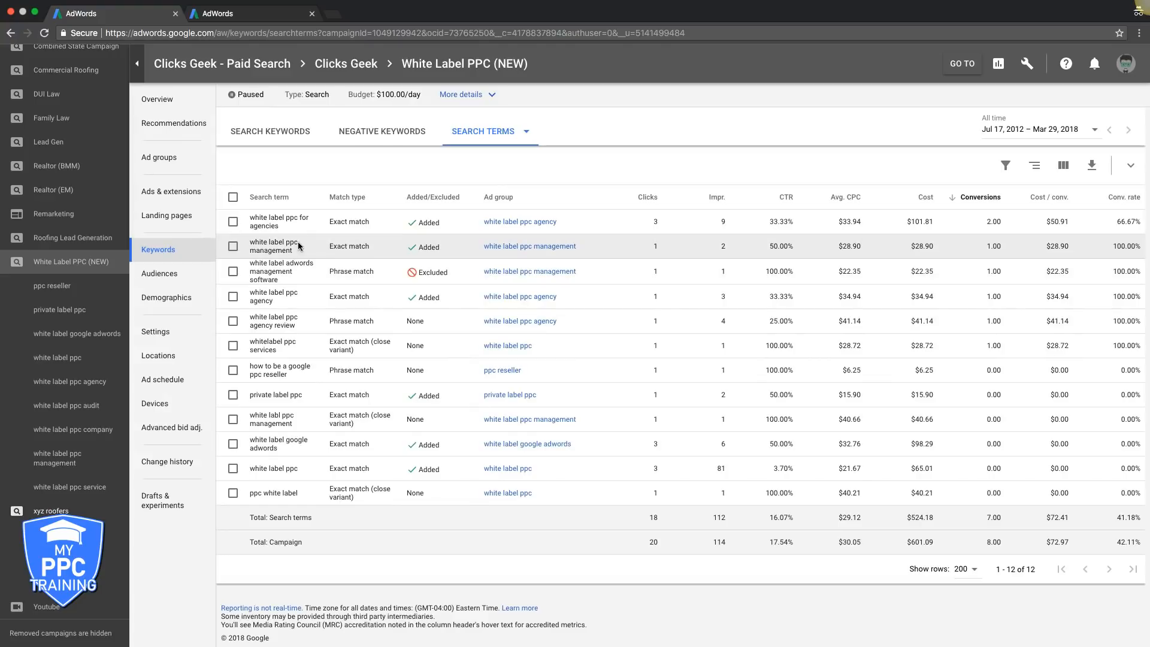
mouse_move(328, 320)
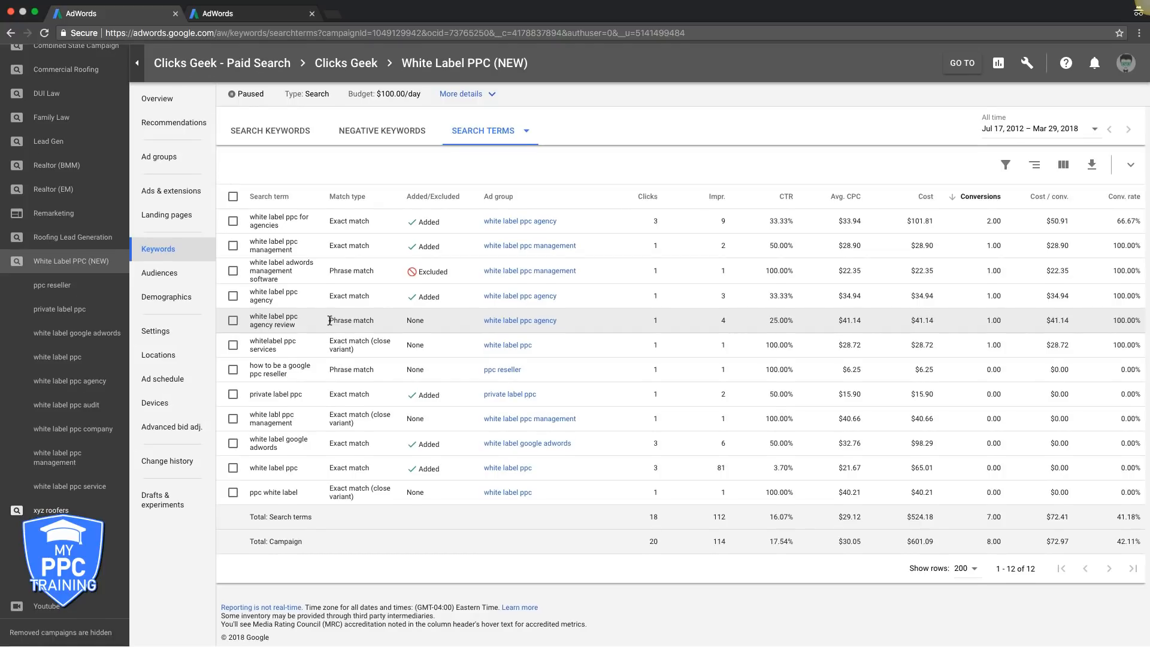
mouse_move(324, 401)
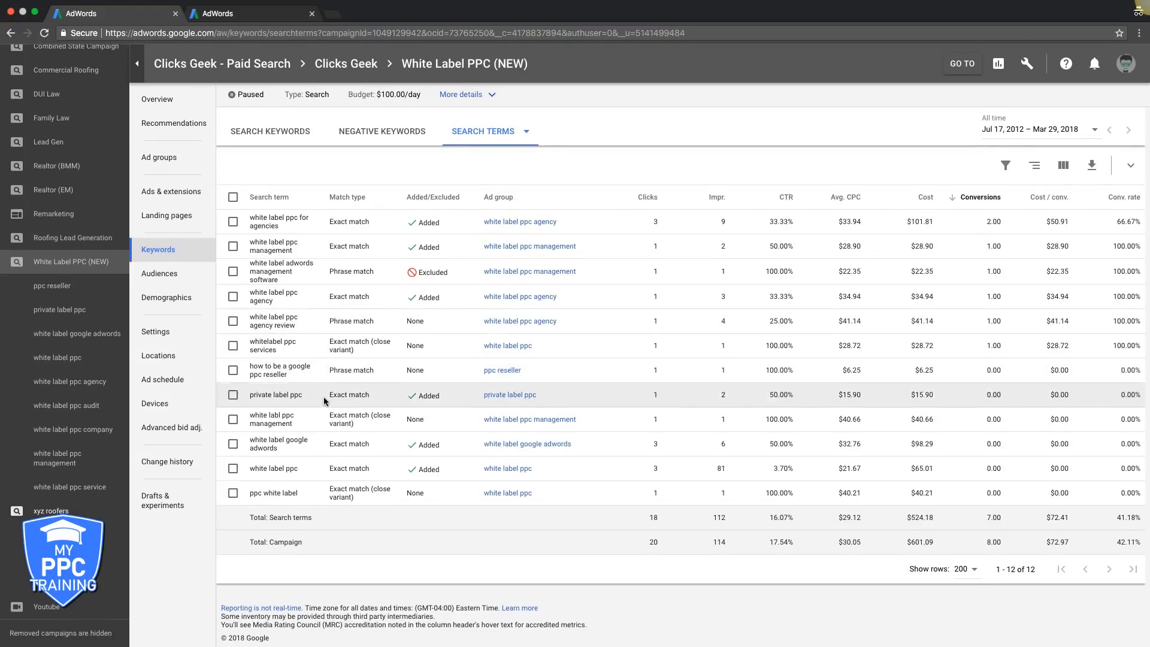
mouse_move(365, 423)
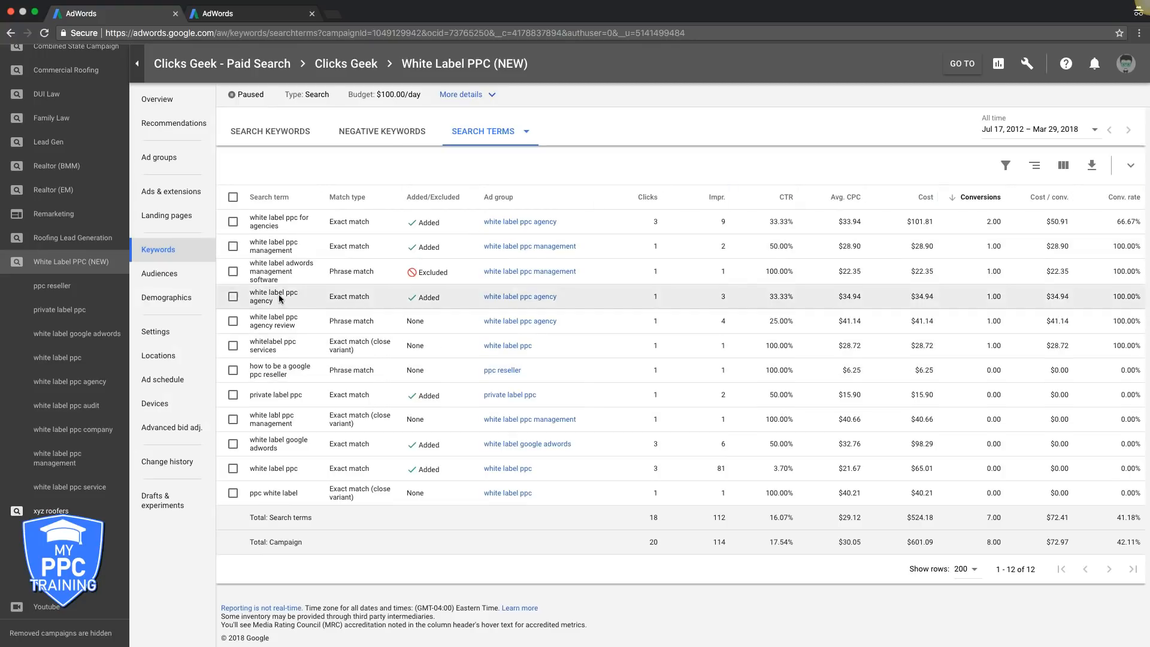
mouse_move(408, 353)
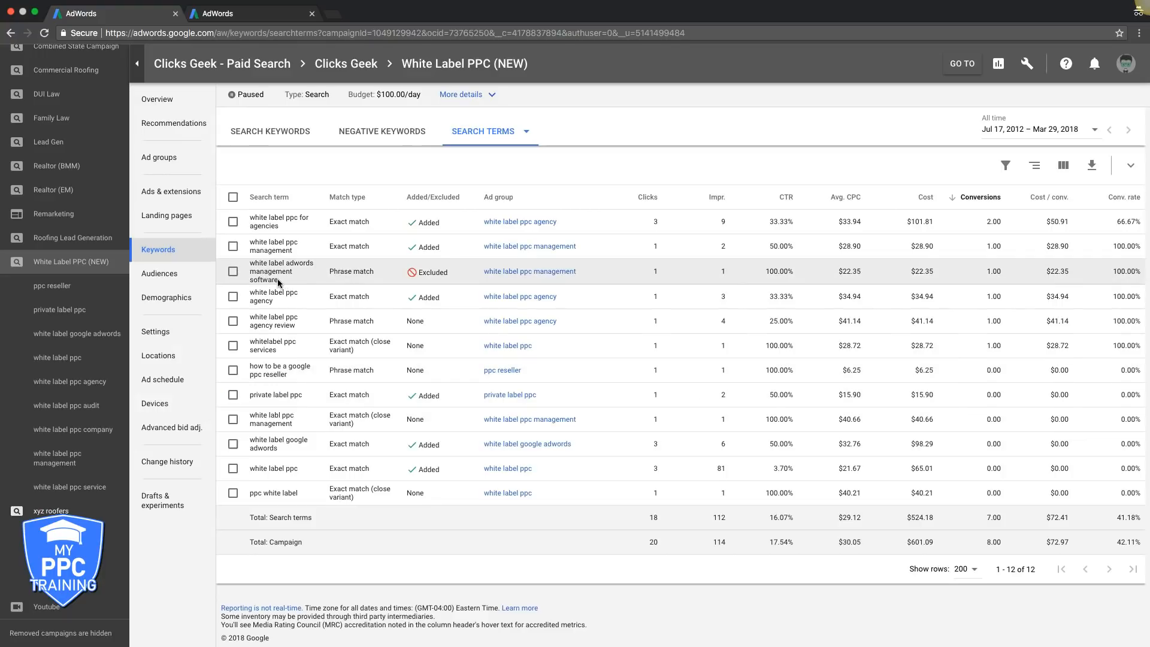
double_click(263, 280)
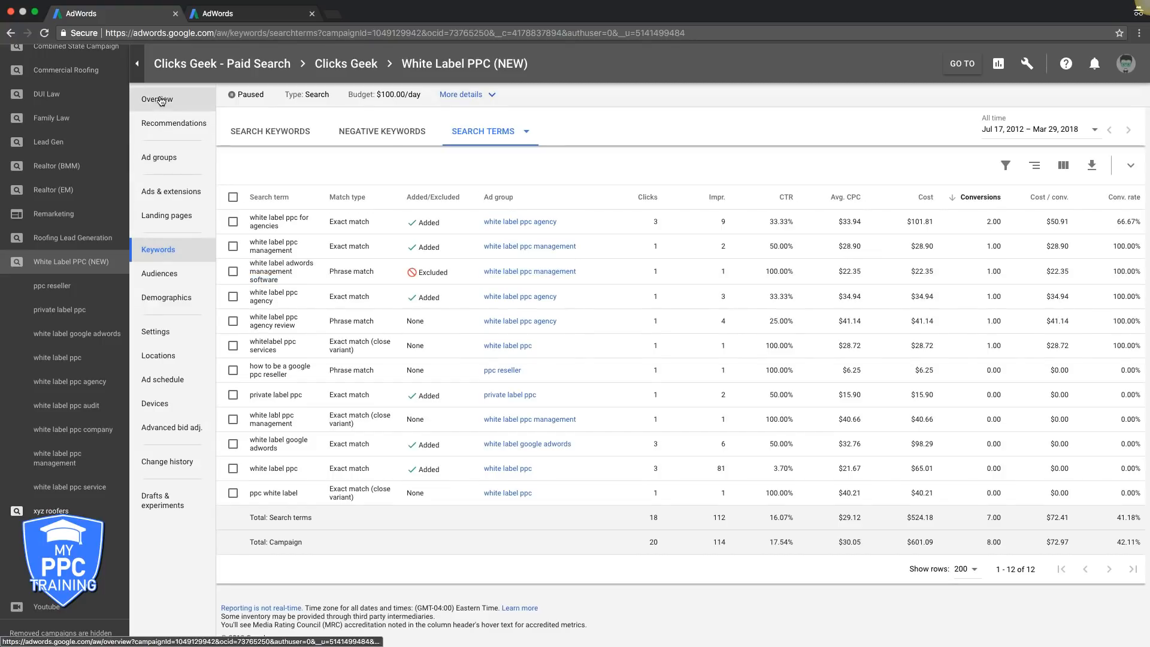
left_click(158, 157)
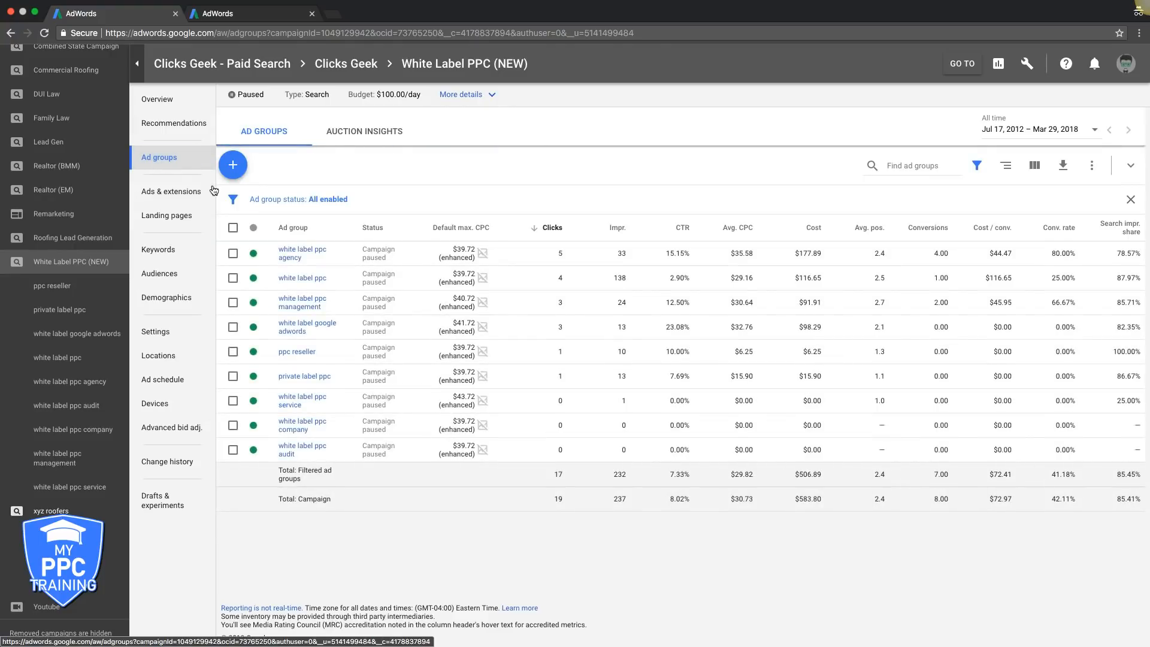
mouse_move(158, 249)
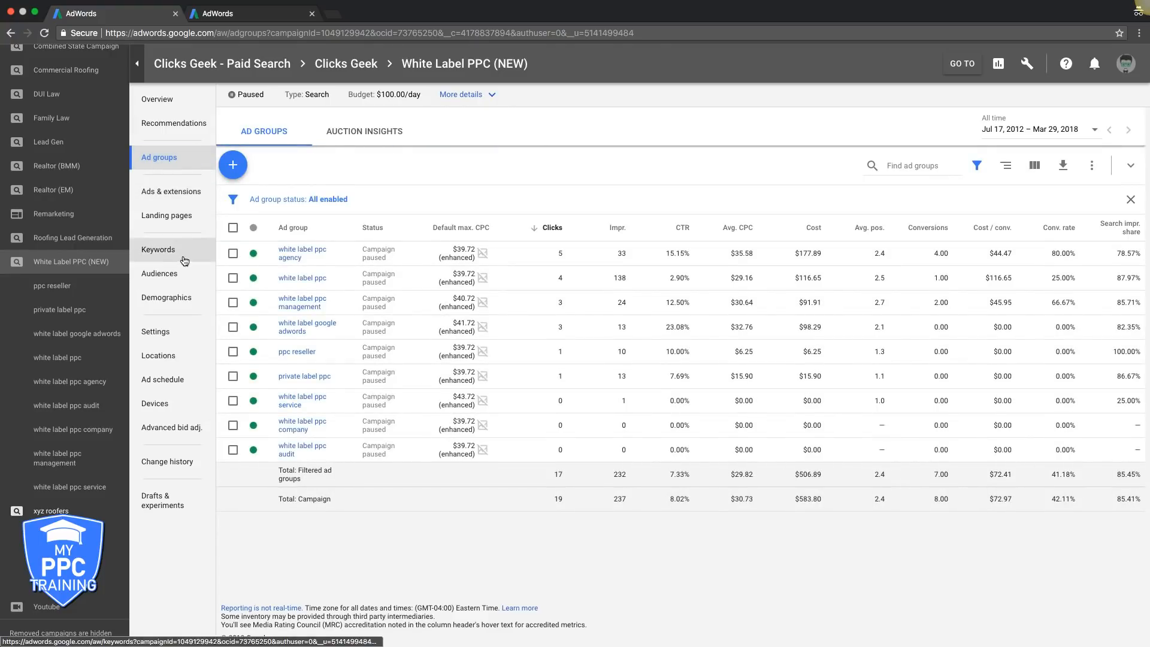
Go to the campaign's Keywords section and show its Negative Keywords list.
left_click(158, 249)
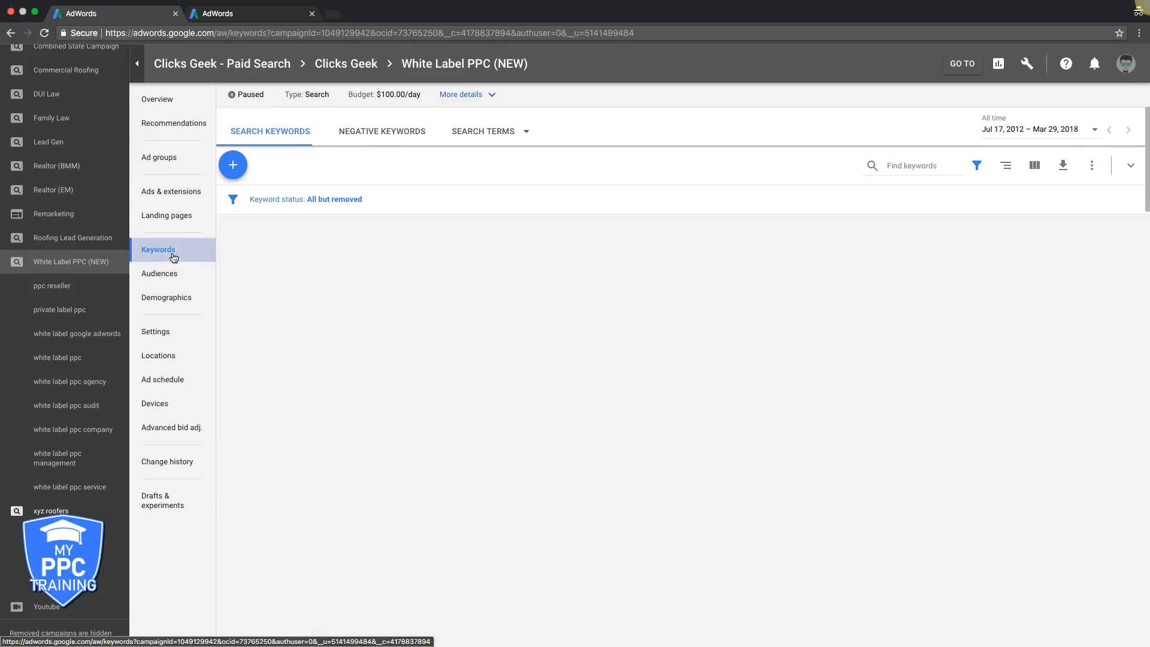
left_click(381, 131)
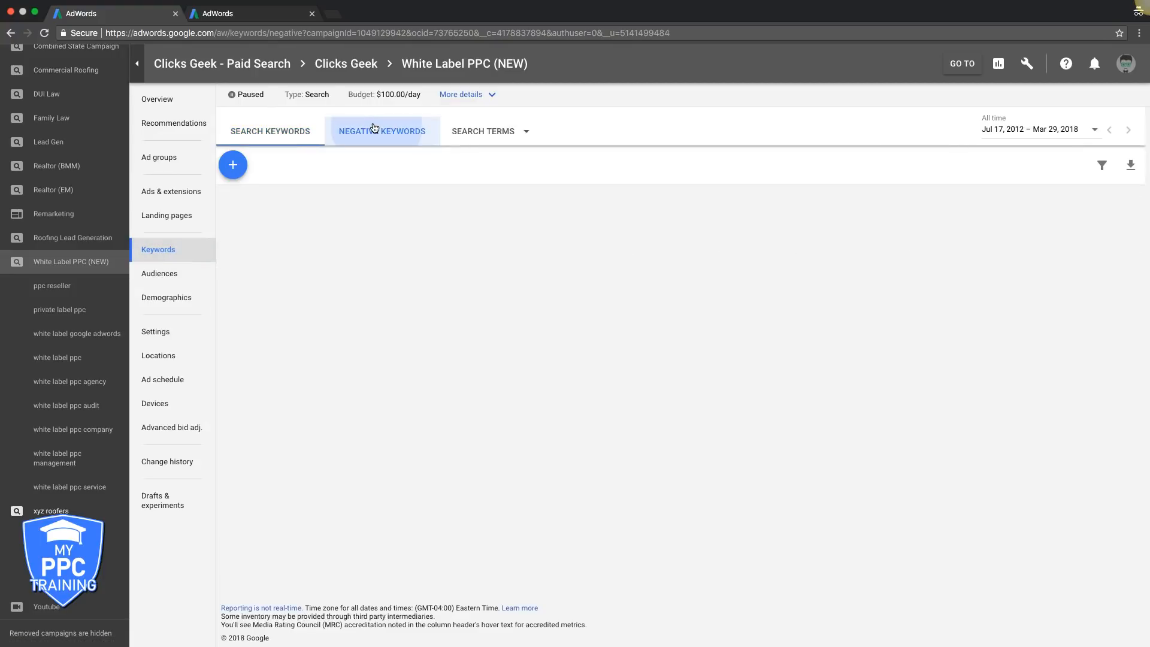
left_click(382, 130)
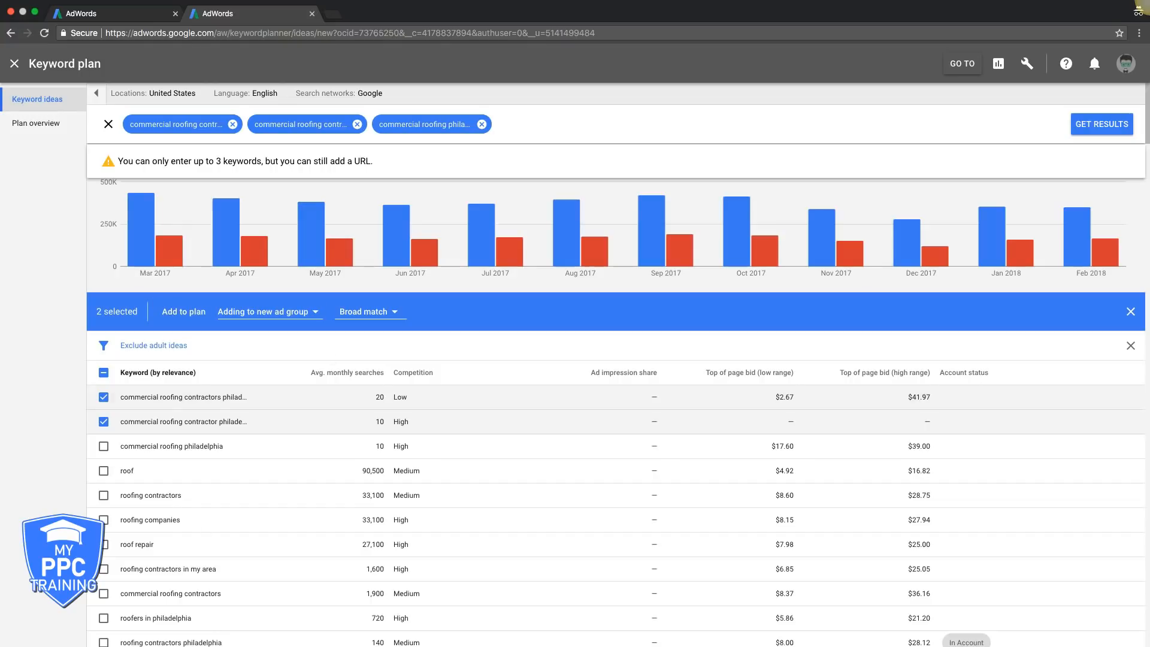
mouse_move(464, 141)
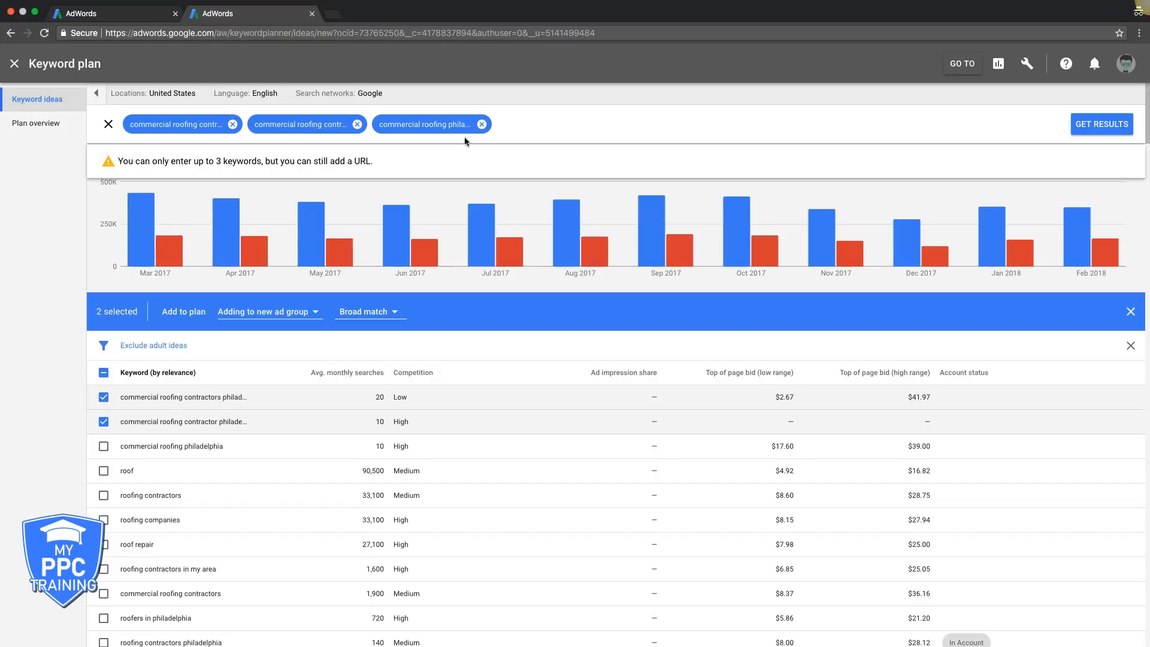
Get Keyword Planner ideas for 'white label ppc' and spot 'jobs' as an unwanted word.
left_click(358, 124)
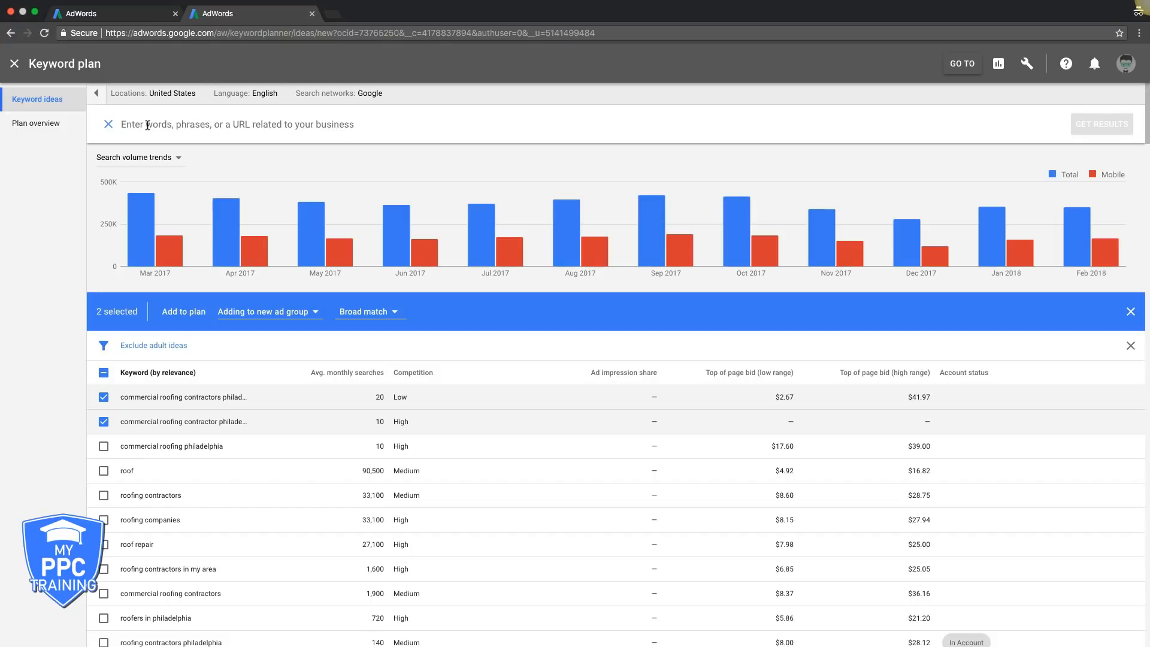
type("white label ppc")
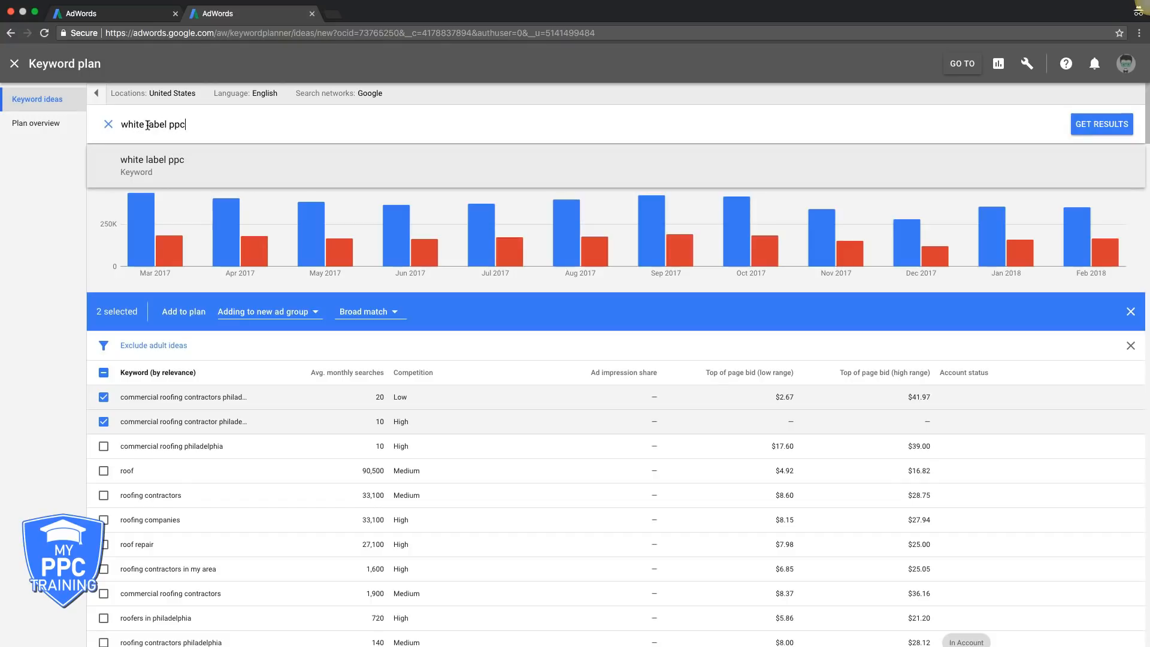
mouse_move(336, 203)
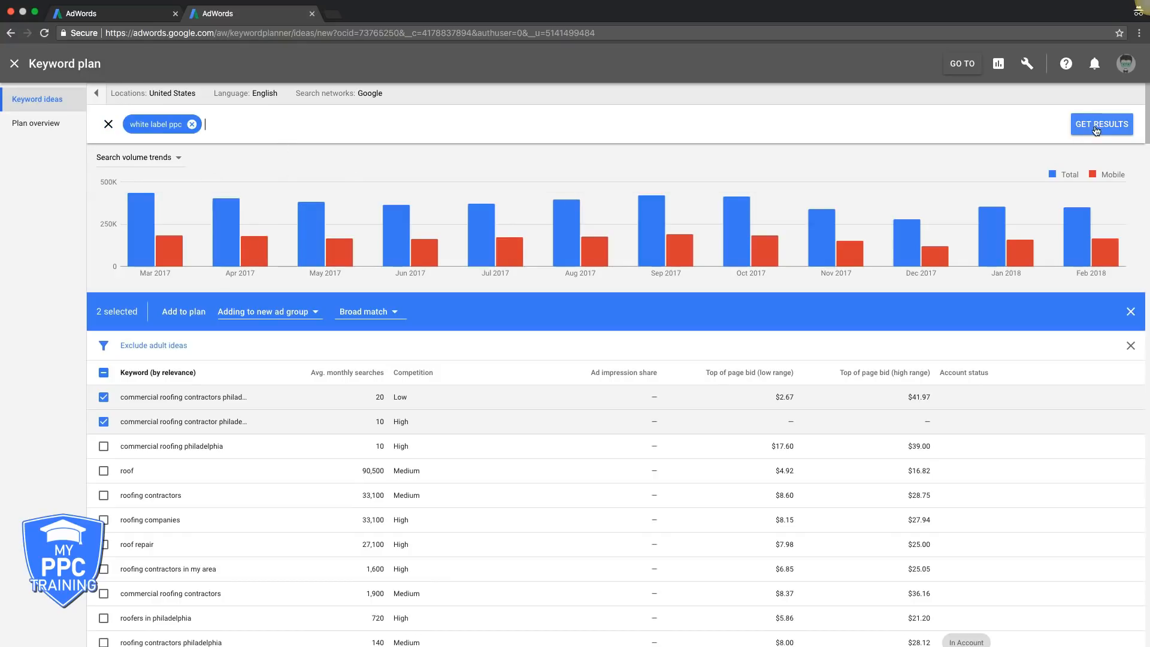
left_click(1101, 124)
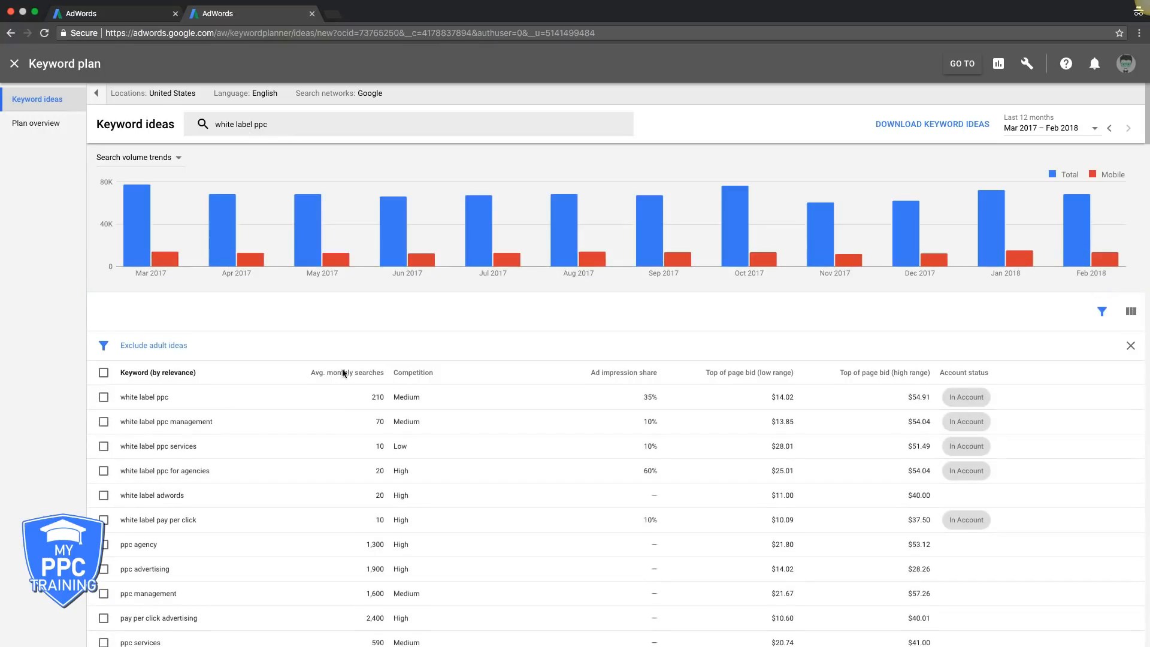
scroll("down", 3)
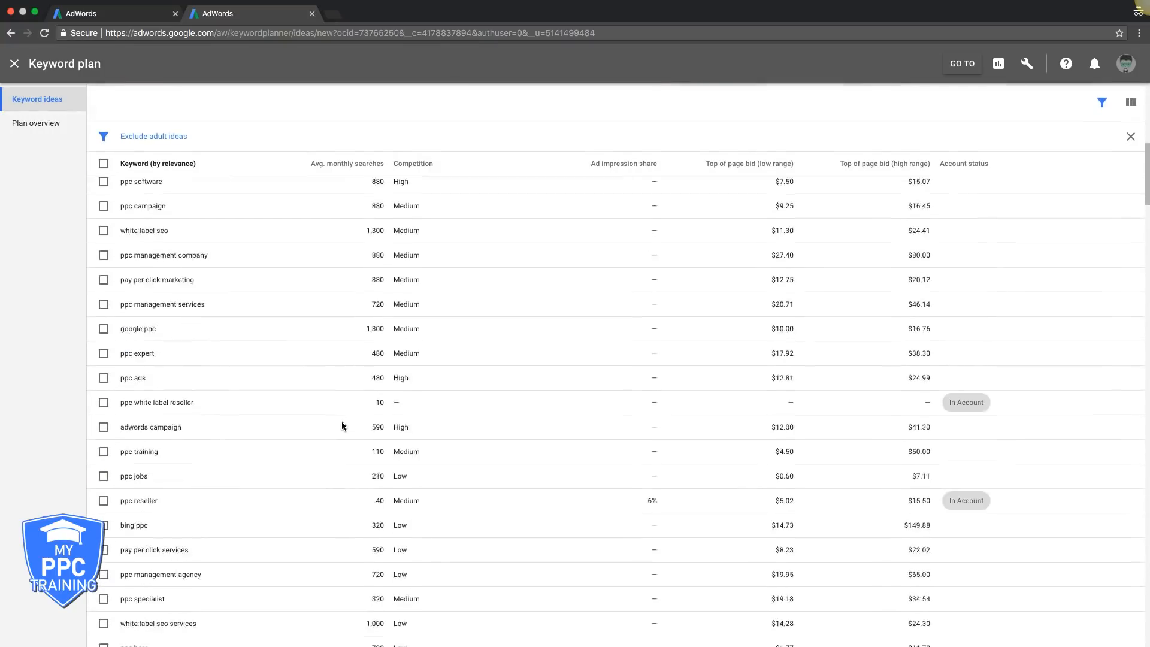
scroll("down", 3)
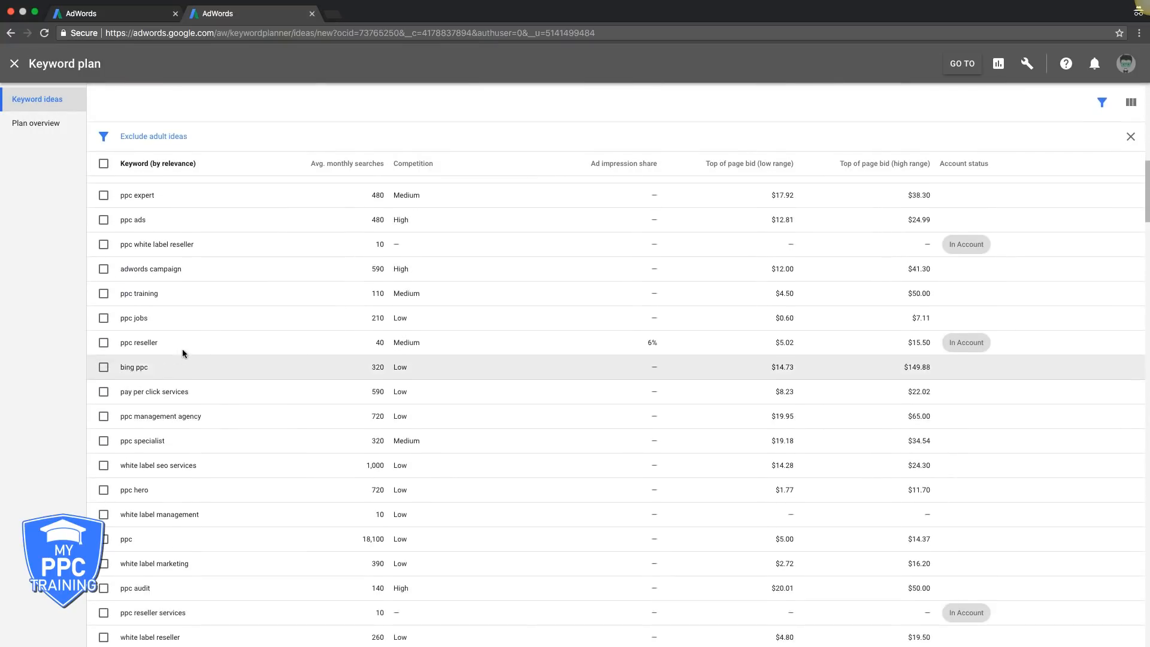
mouse_move(119, 318)
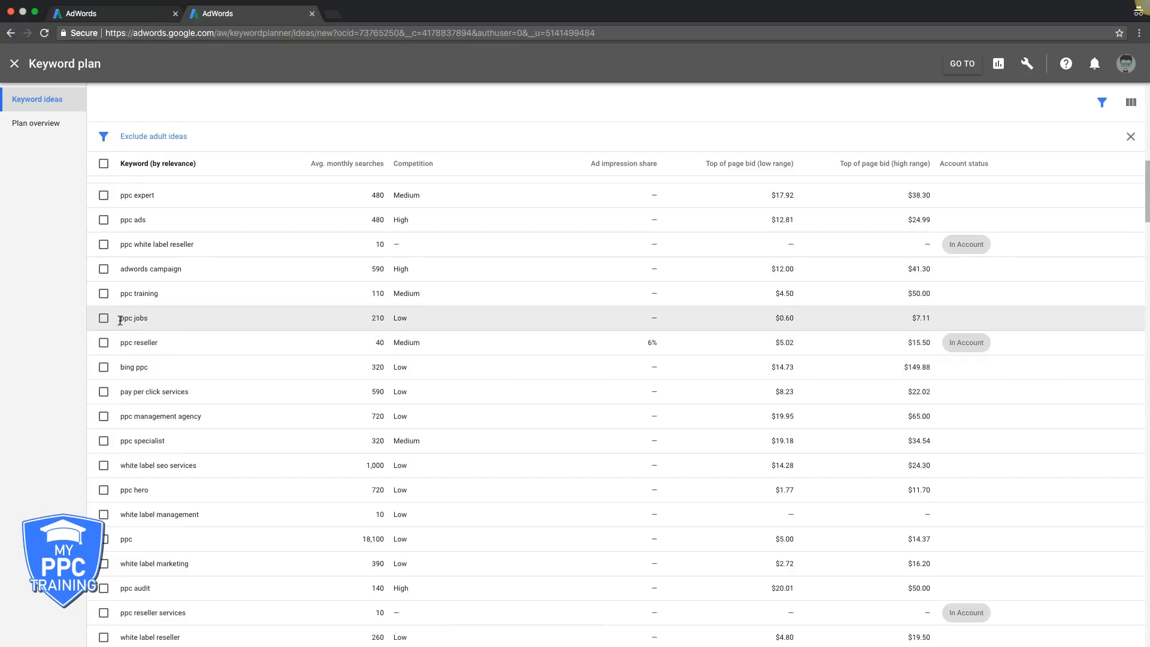
double_click(138, 318)
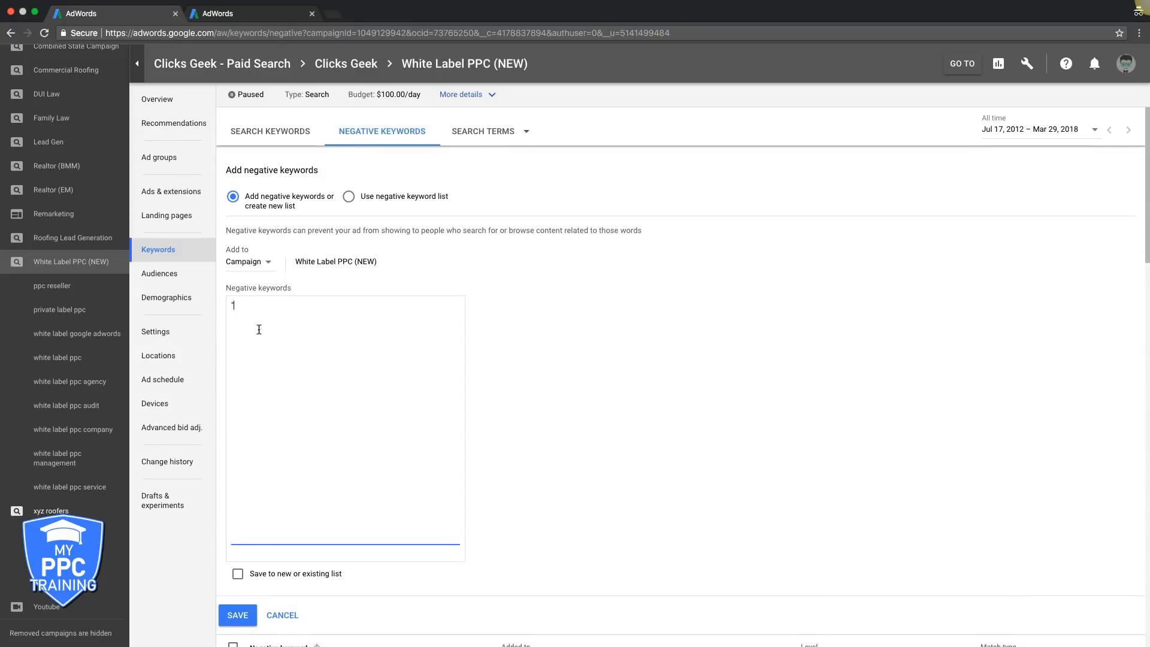
Save 'jobs' as a campaign-level negative keyword, then go to the campaign's ads list.
type("jobs\"")
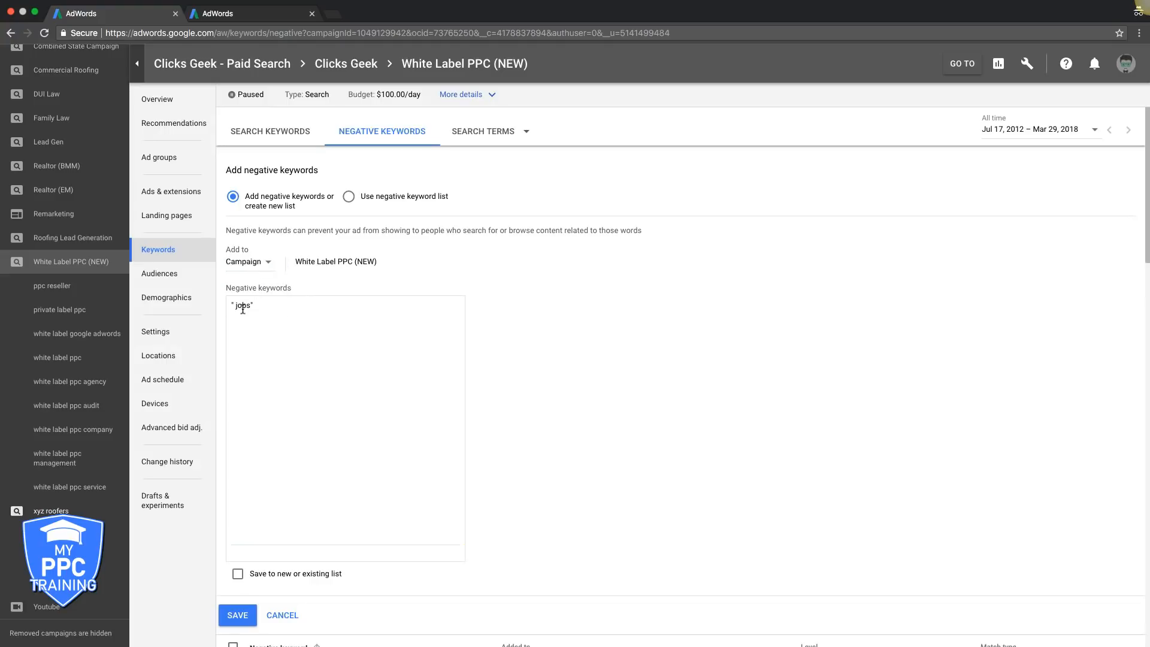
left_click(237, 615)
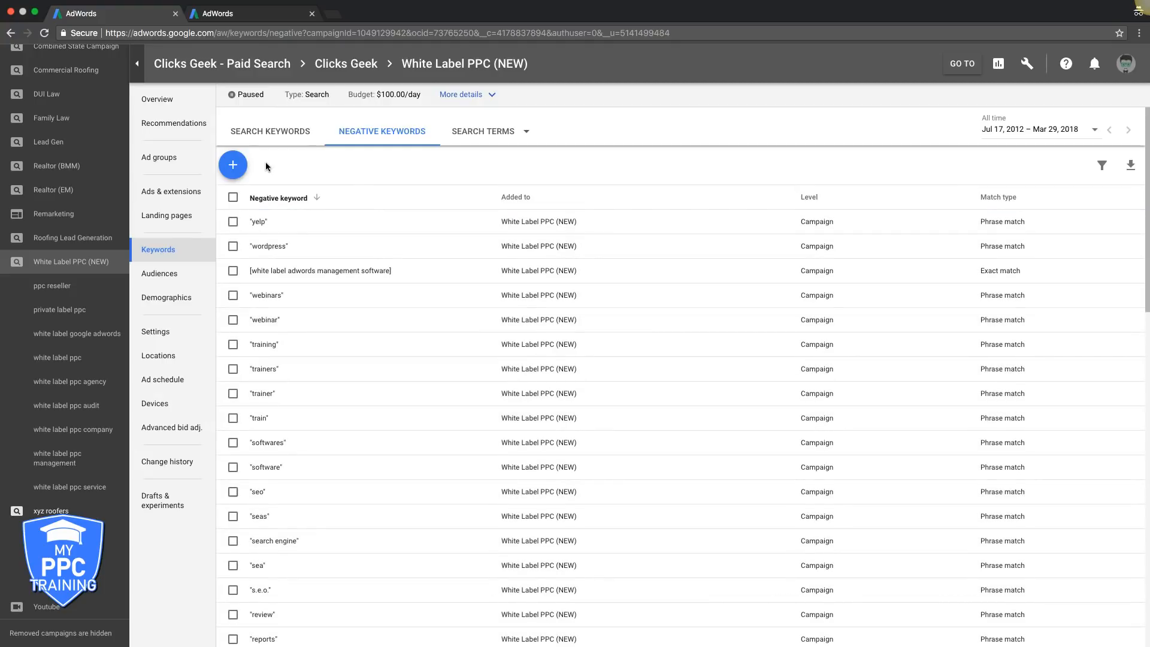
scroll("down", 3)
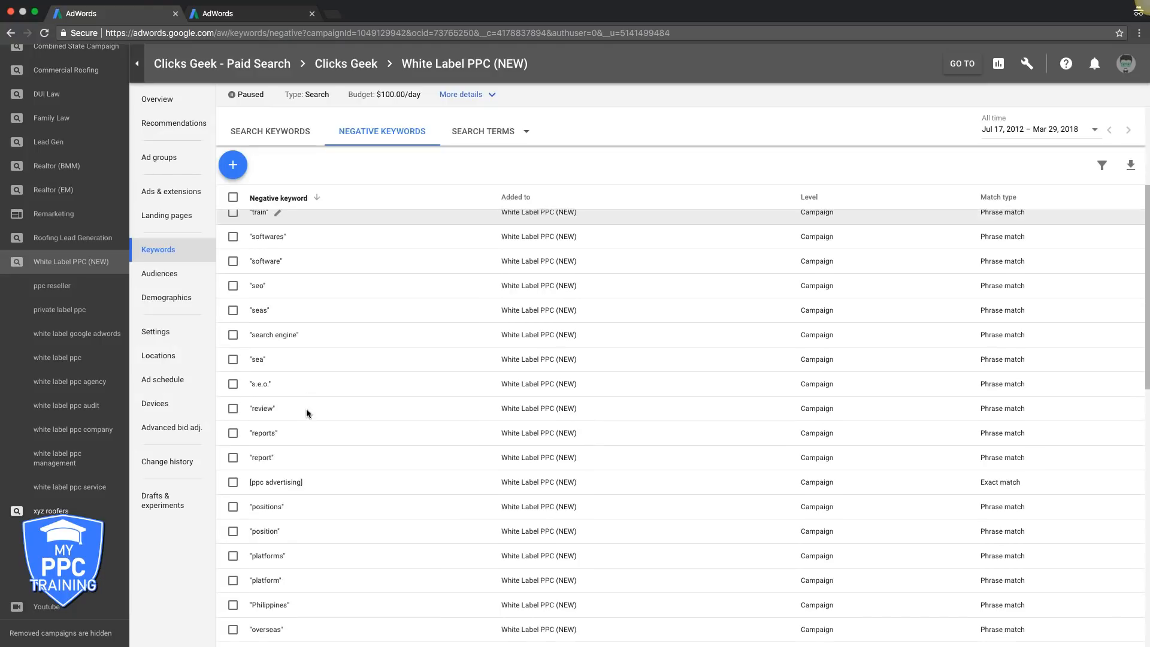
scroll("down", 3)
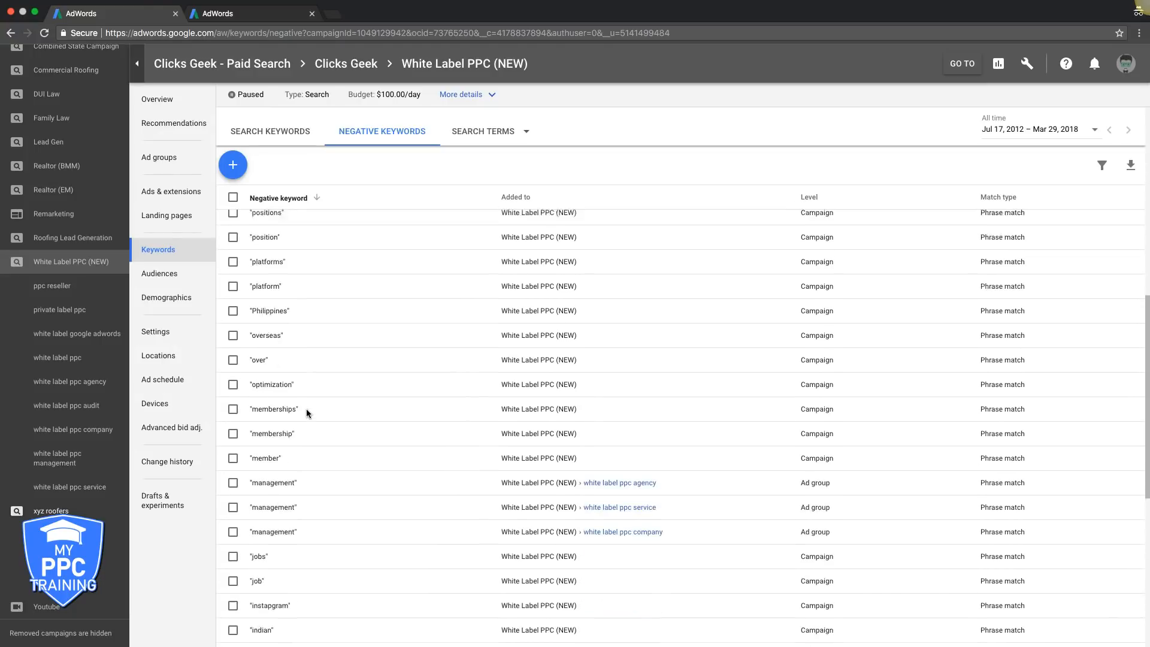
scroll("down", 3)
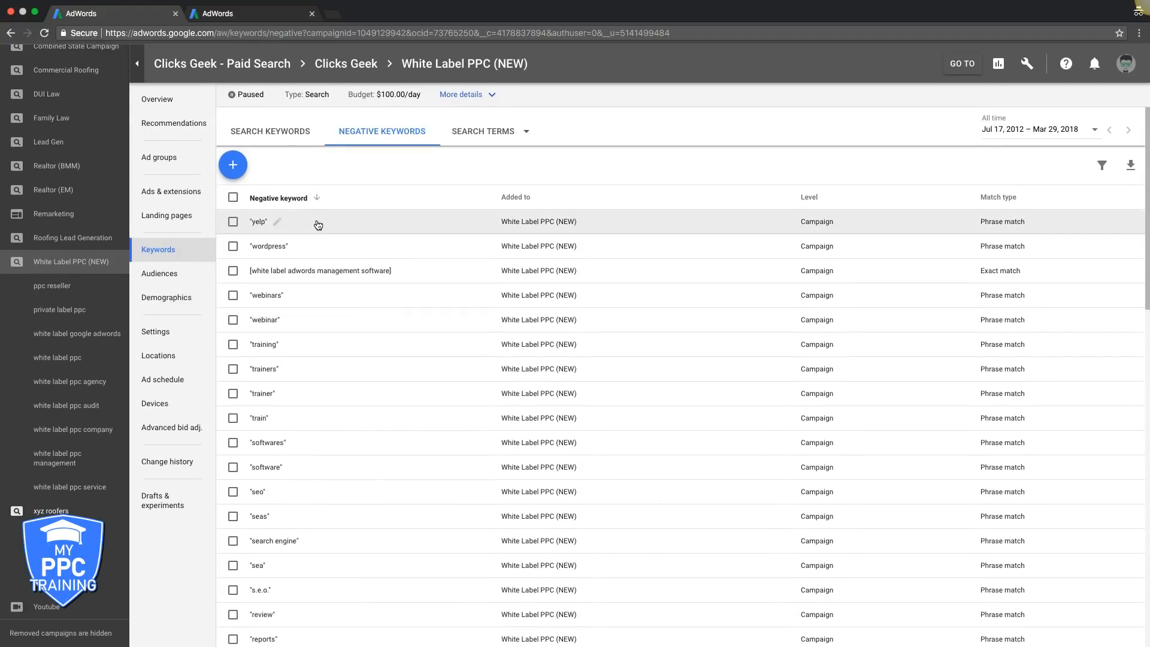
mouse_move(277, 437)
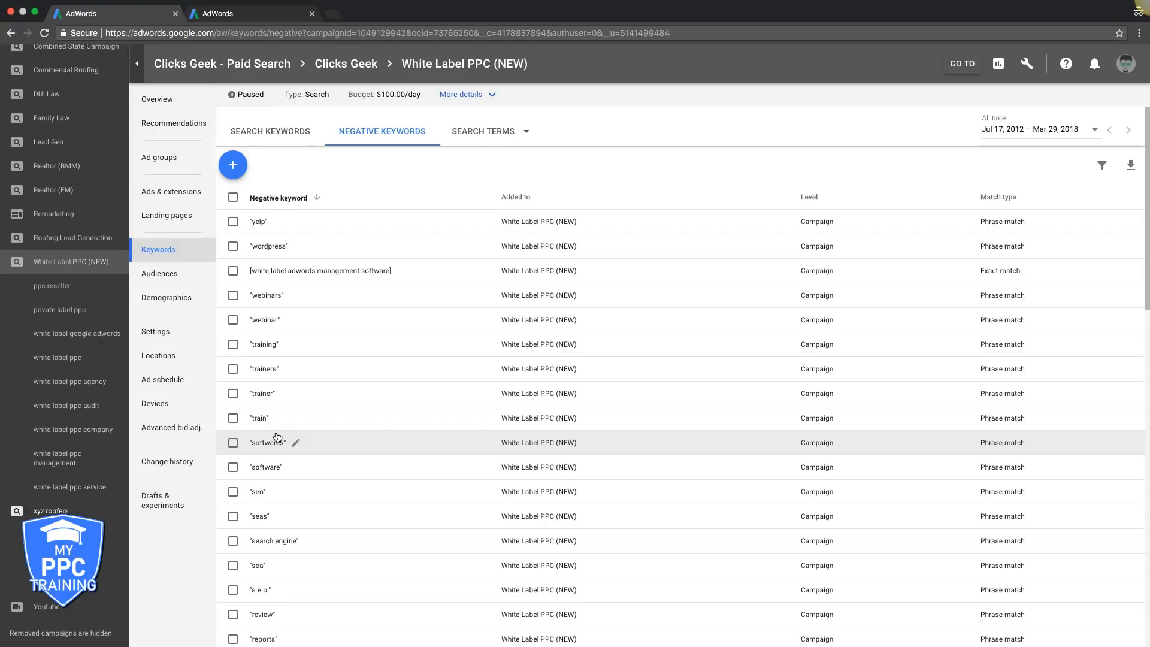
left_click(171, 191)
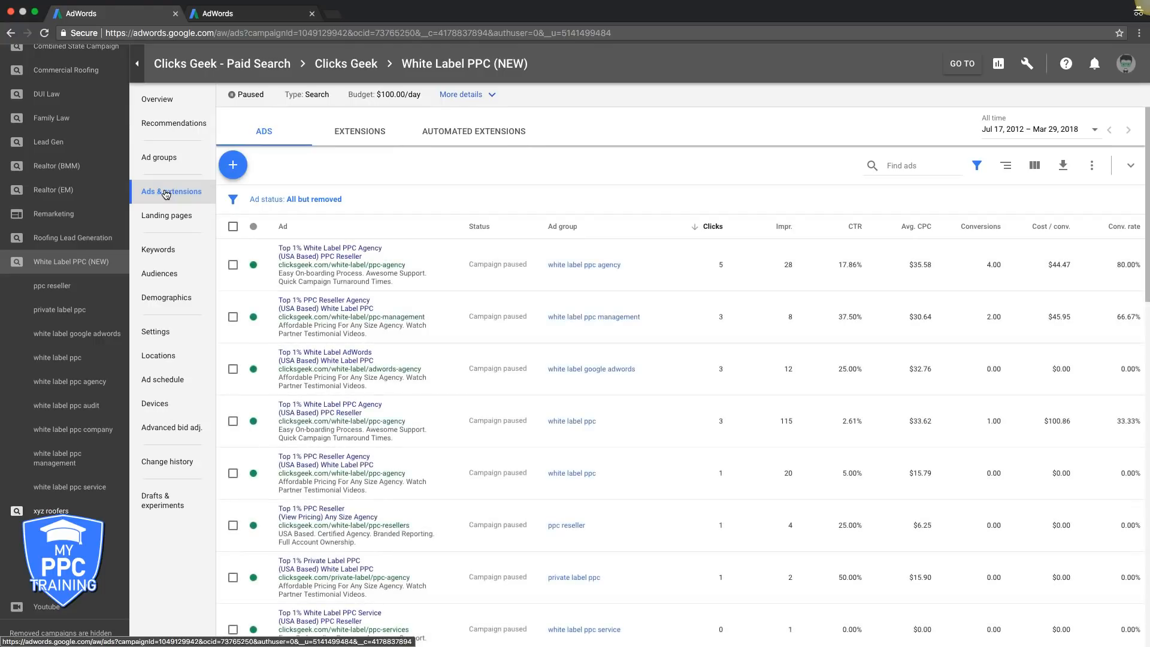
Navigate through the campaign's ad groups list into the white label ppc ad group's keywords.
left_click(158, 157)
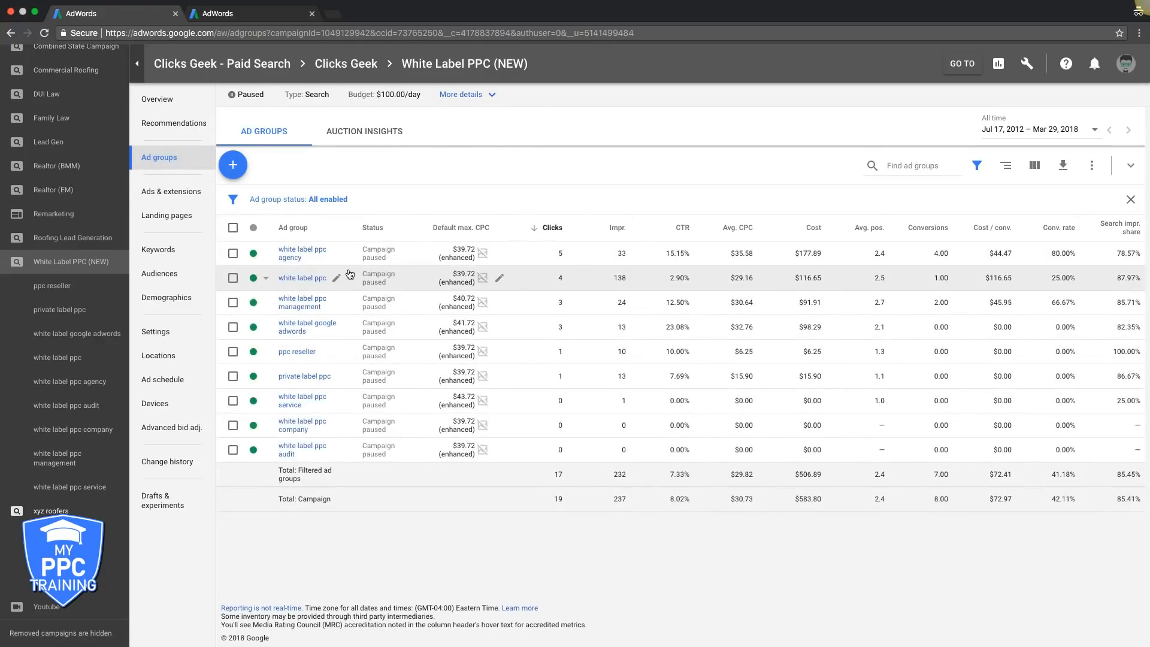
left_click(301, 277)
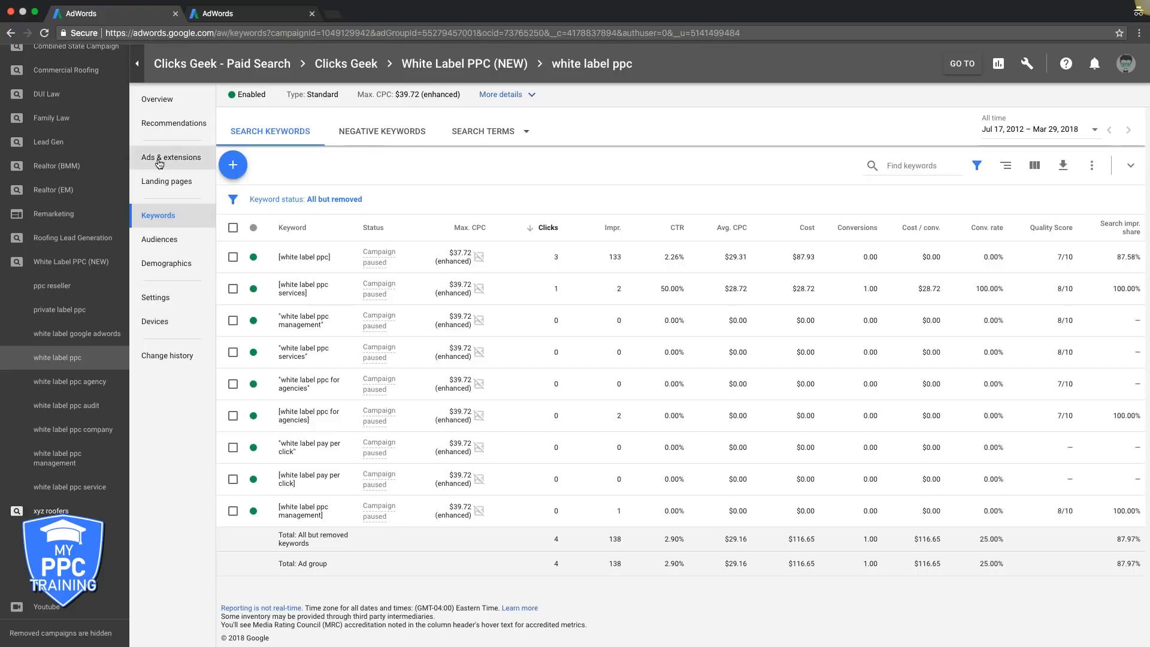
Show the ad group's three ads with their clicks, CTR and conversion columns via Ads & extensions.
left_click(171, 157)
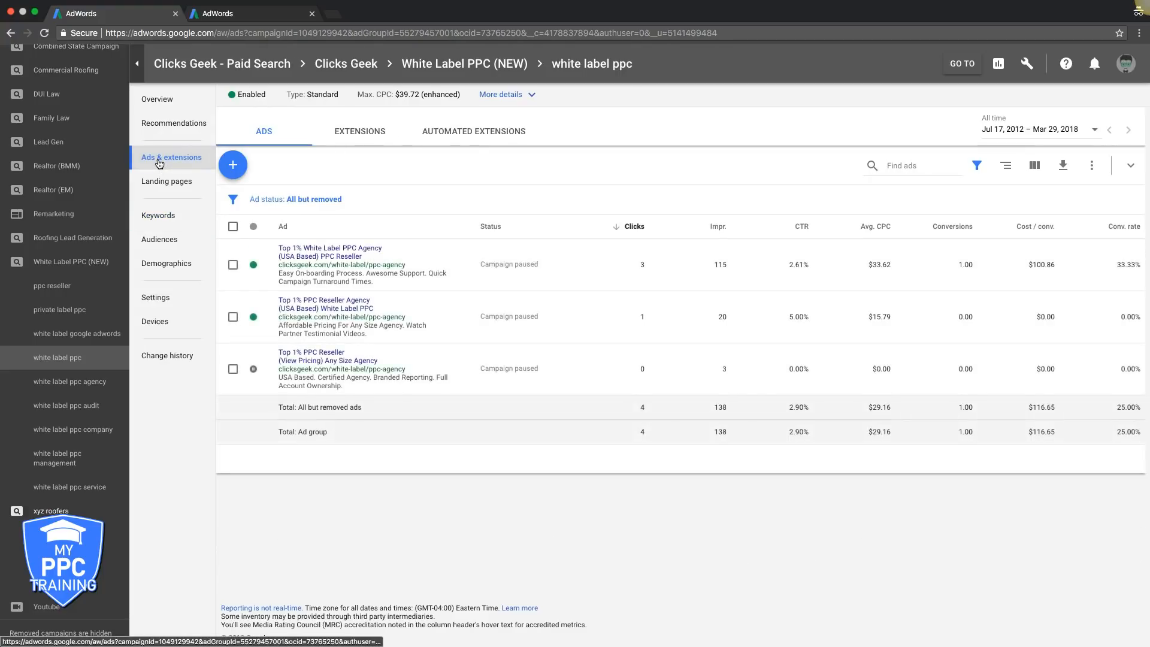
mouse_move(643, 353)
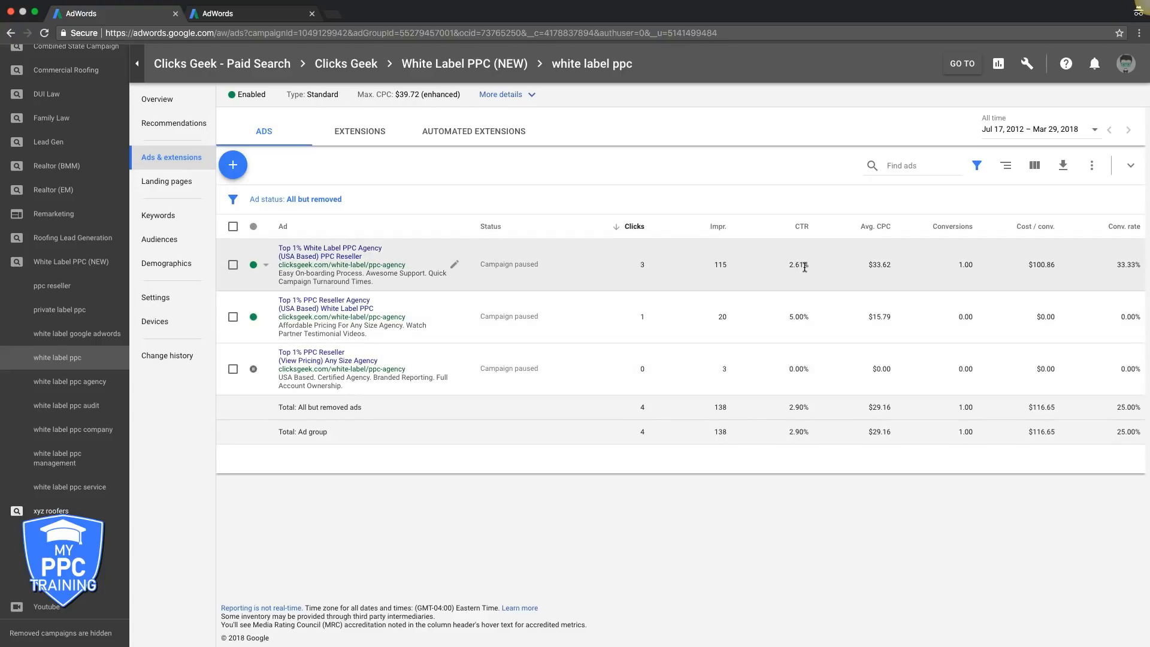
mouse_move(840, 284)
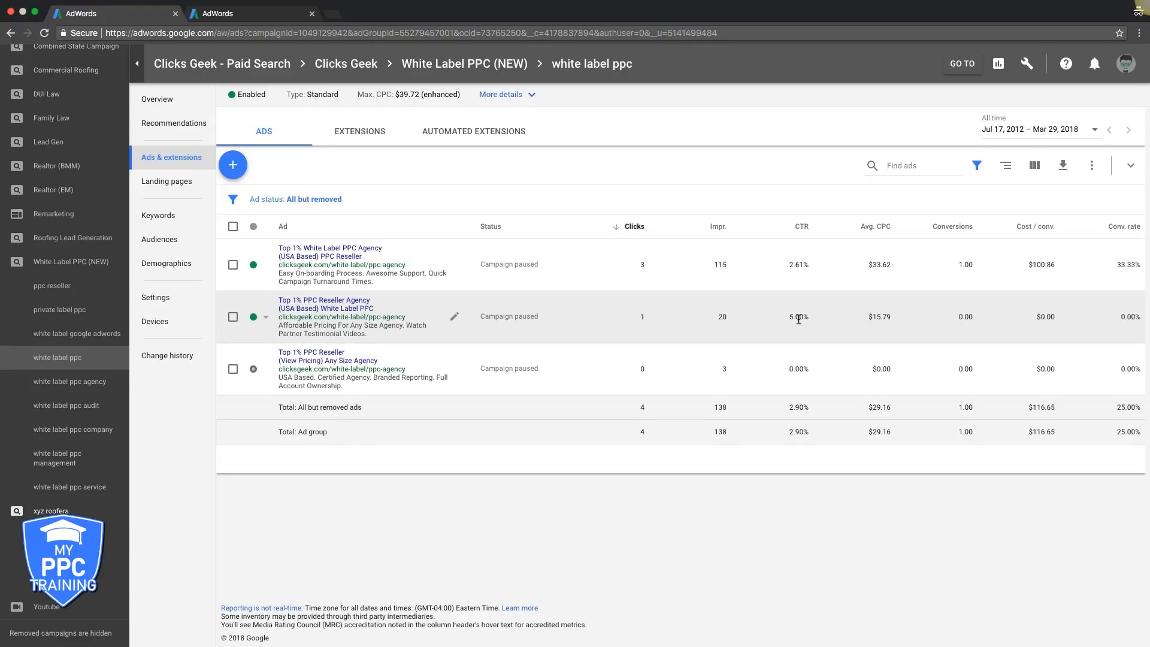
mouse_move(676, 323)
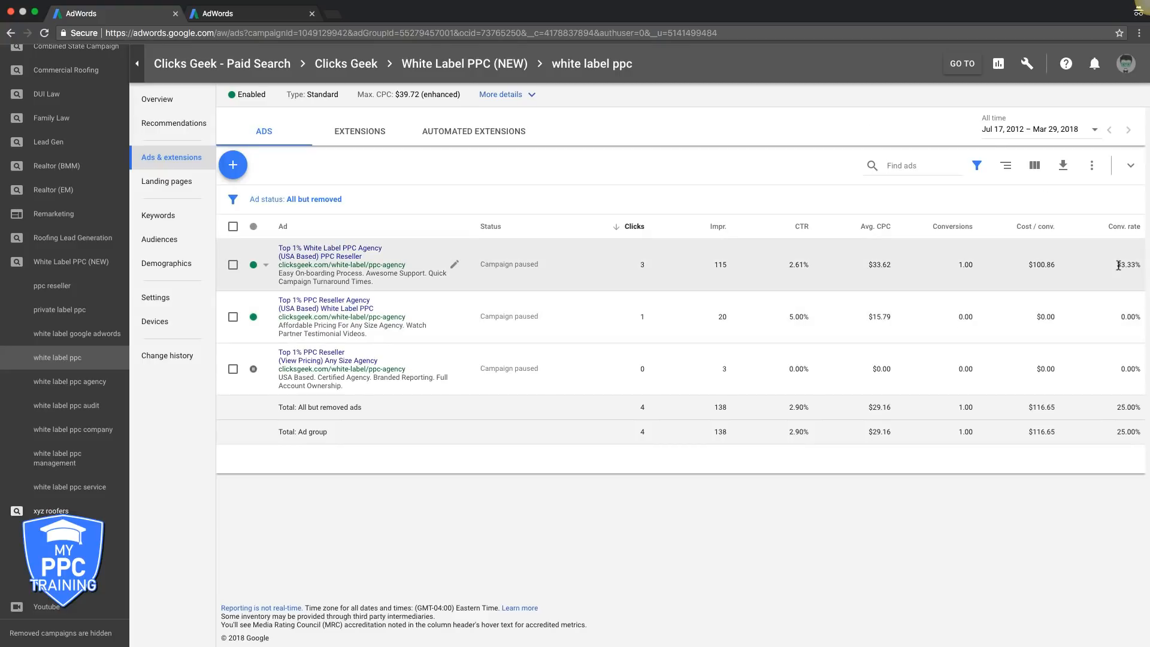
mouse_move(872, 228)
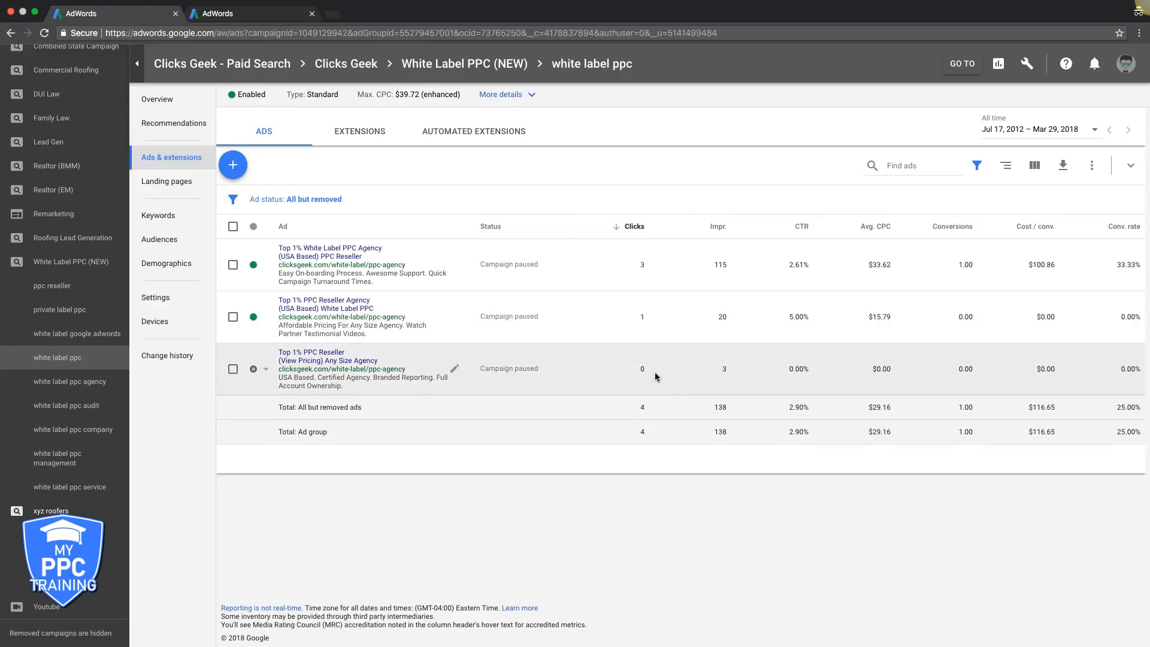
mouse_move(726, 373)
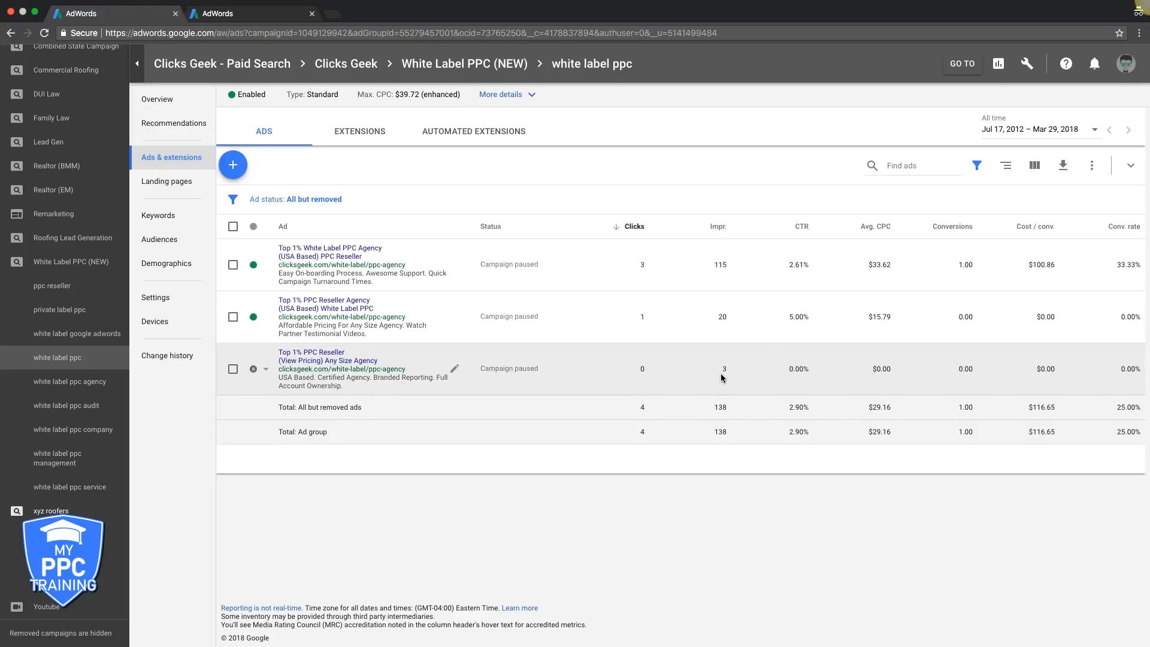
mouse_move(527, 360)
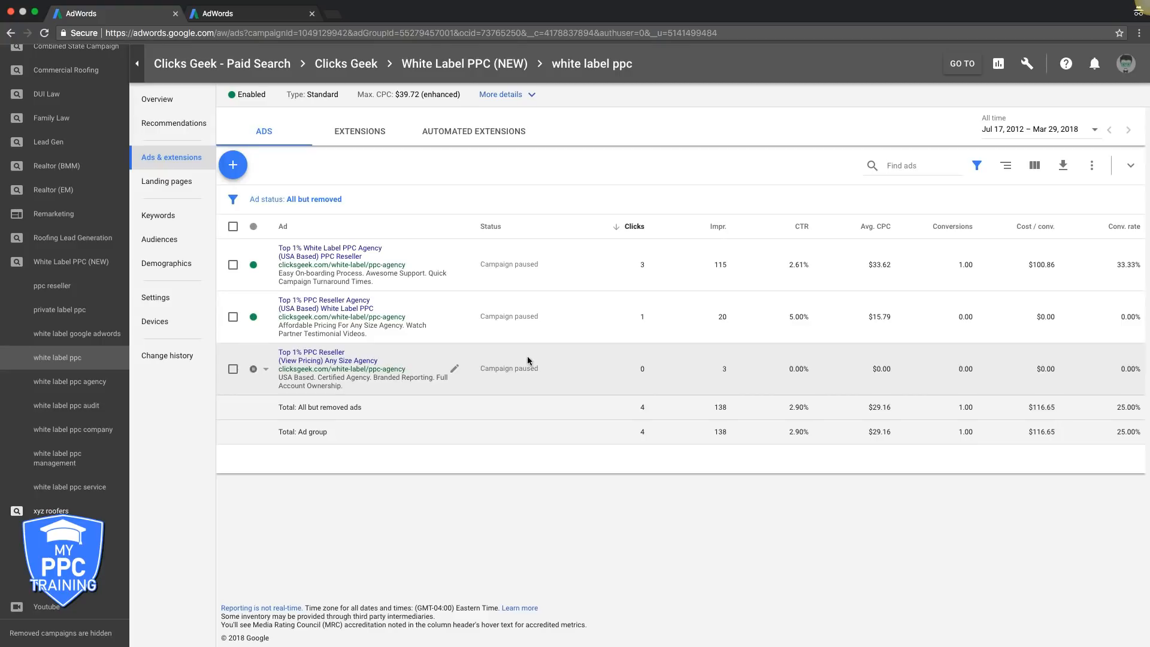
mouse_move(585, 369)
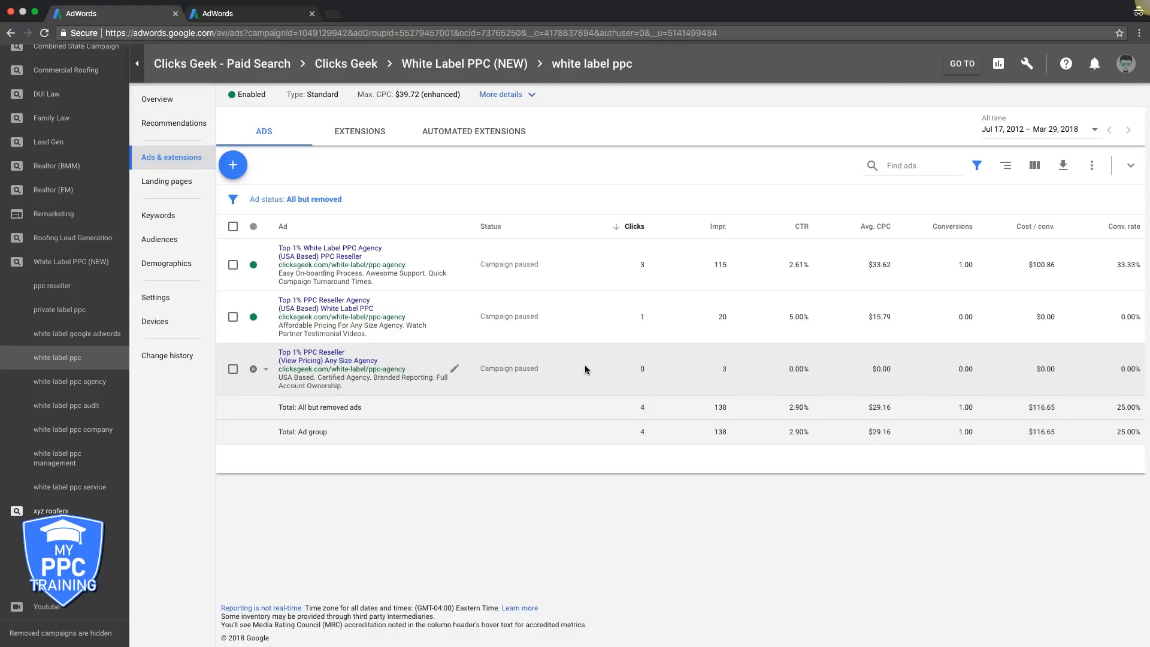